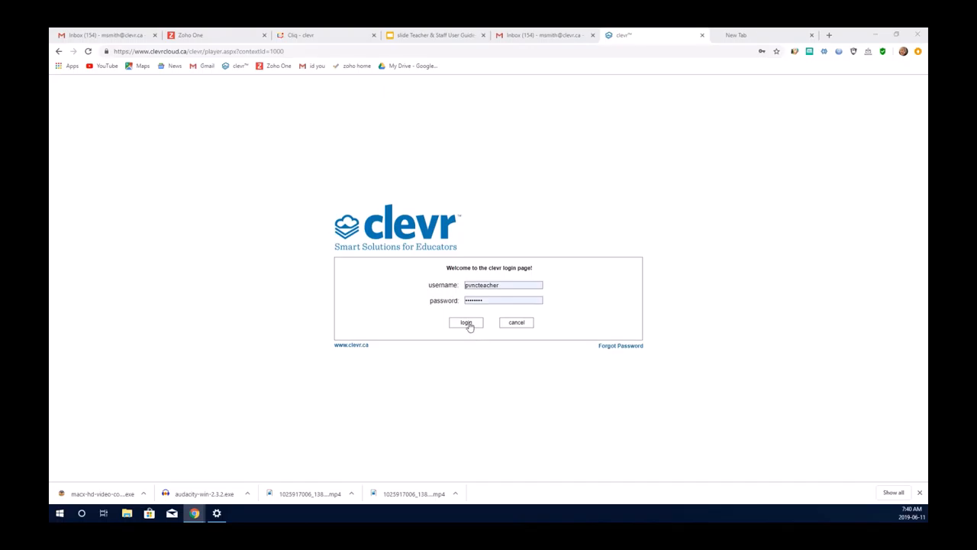
# Sign in to Clevr as a teacher to reach the Incident, Accident, Injury Report listing
pyautogui.click(466, 322)
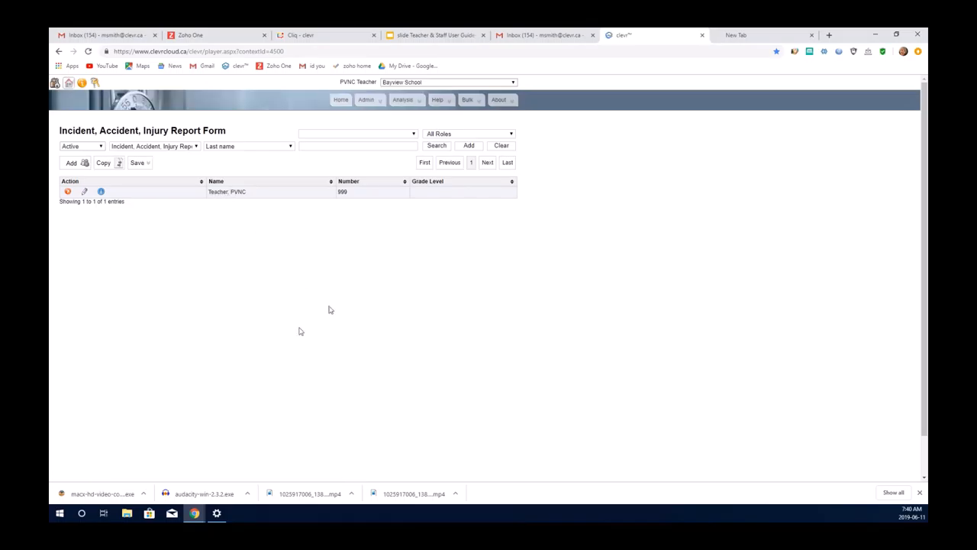
pyautogui.moveTo(278, 273)
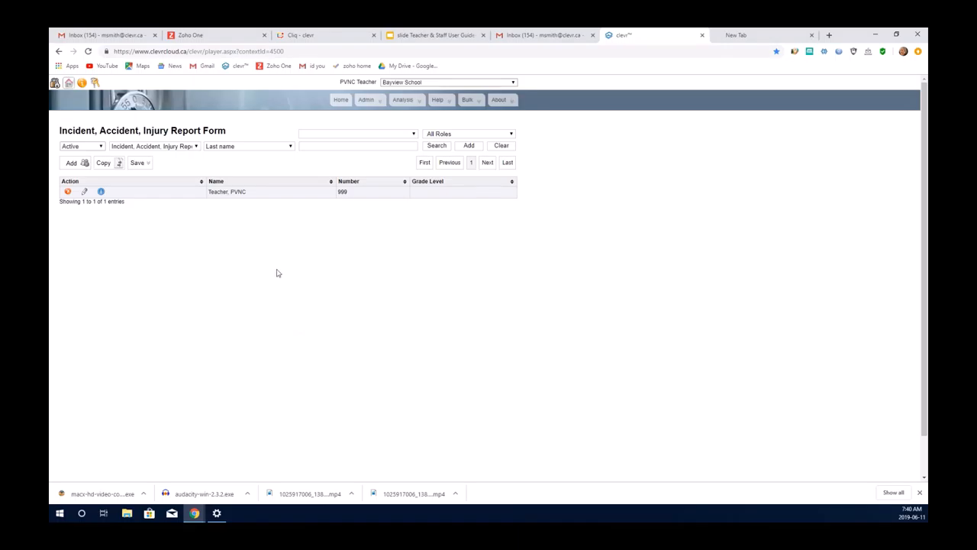
pyautogui.moveTo(267, 255)
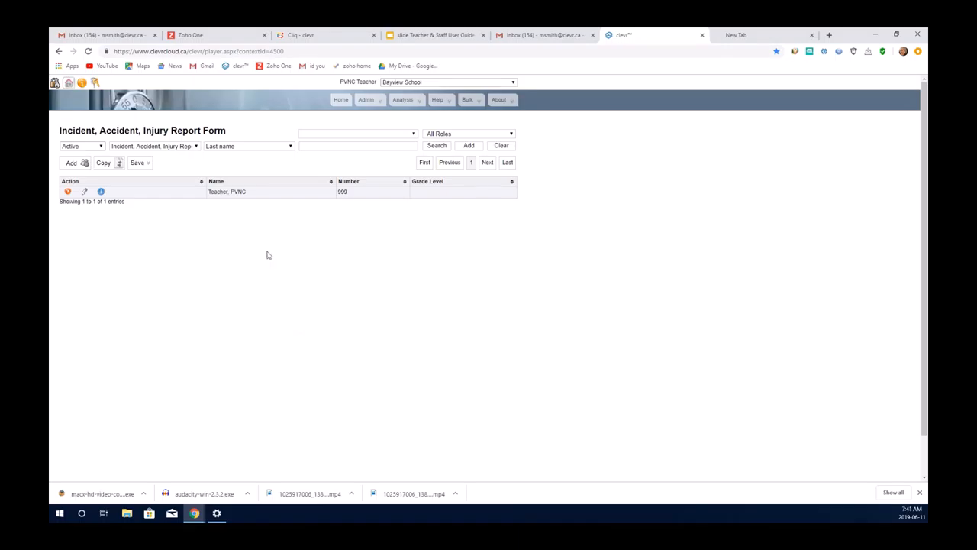
pyautogui.moveTo(298, 291)
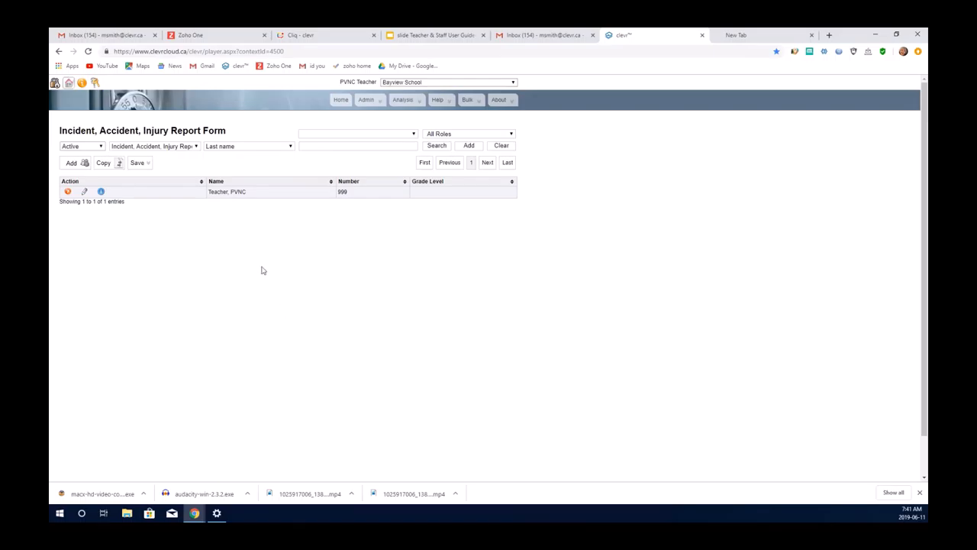
pyautogui.moveTo(262, 274)
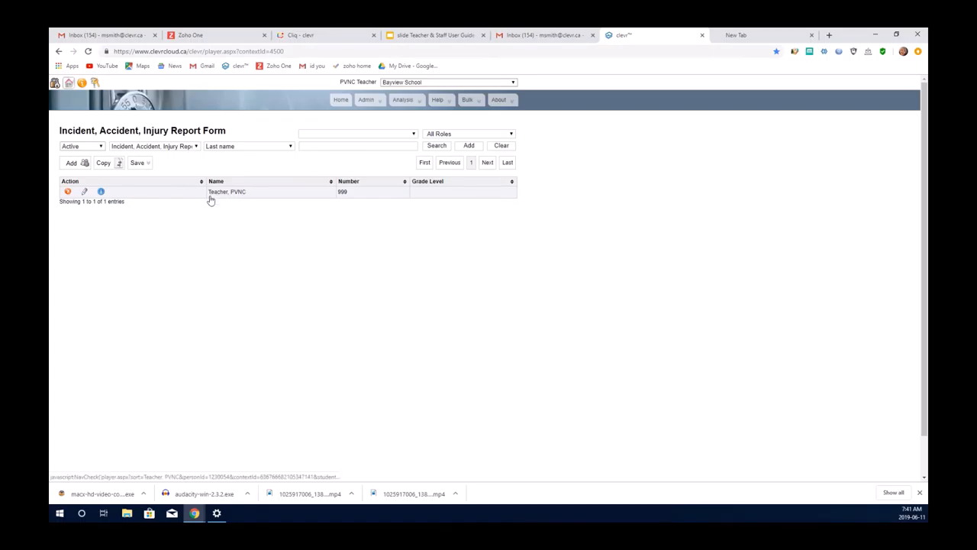
pyautogui.moveTo(222, 192)
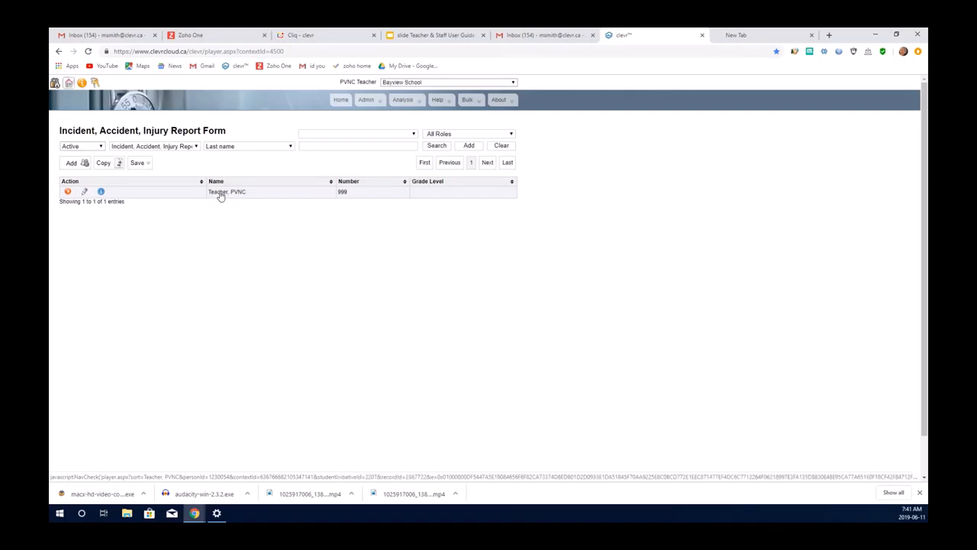
# Open the 'Teacher, PVNC' report form from the listing
pyautogui.click(227, 192)
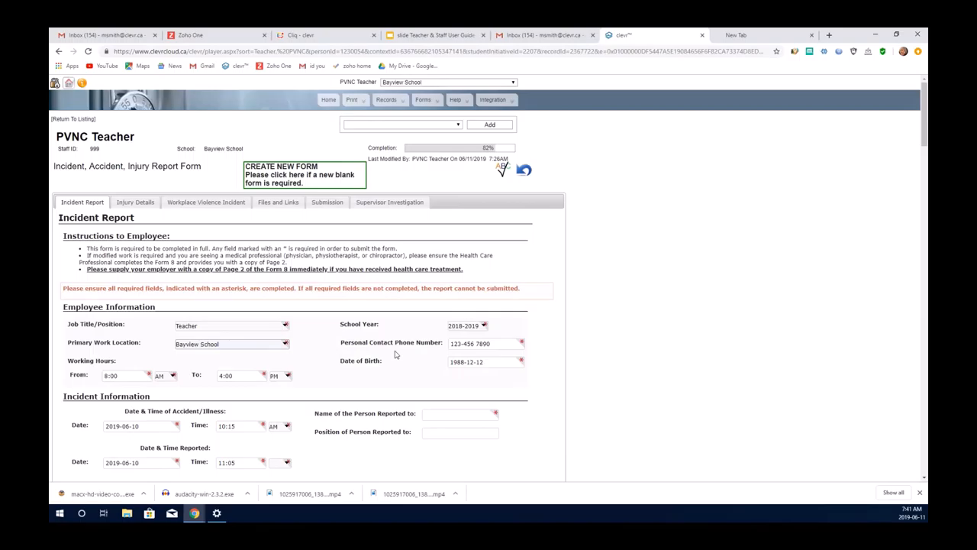
pyautogui.moveTo(369, 306)
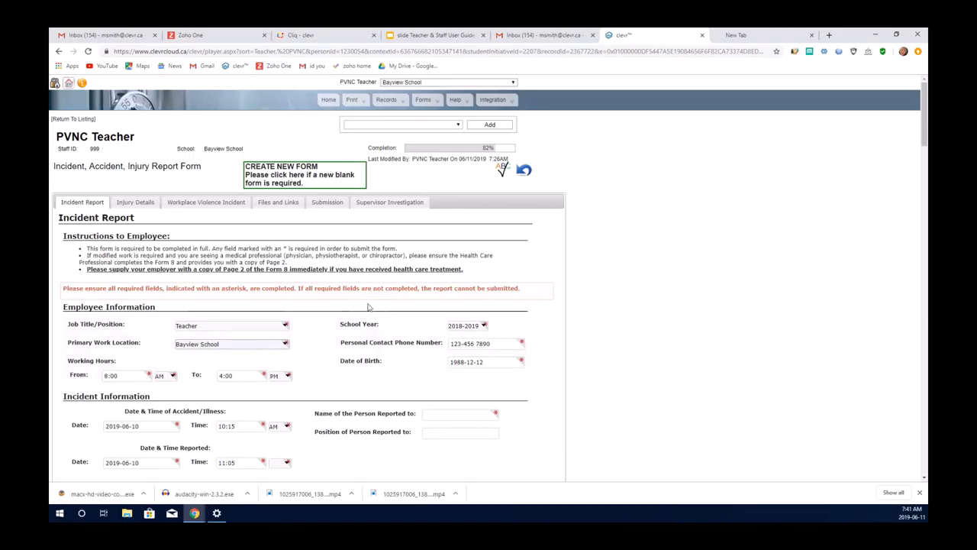
pyautogui.moveTo(409, 279)
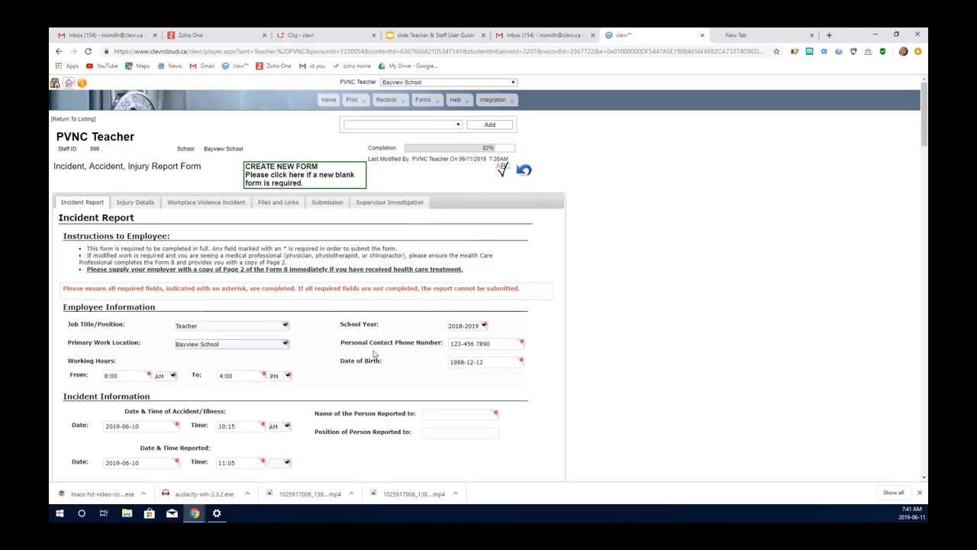
pyautogui.moveTo(319, 264)
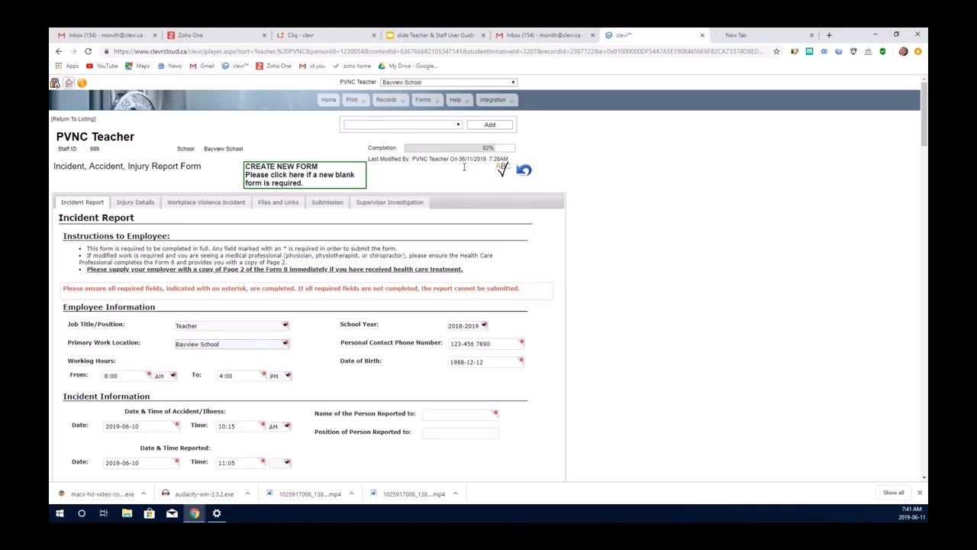
pyautogui.moveTo(385, 325)
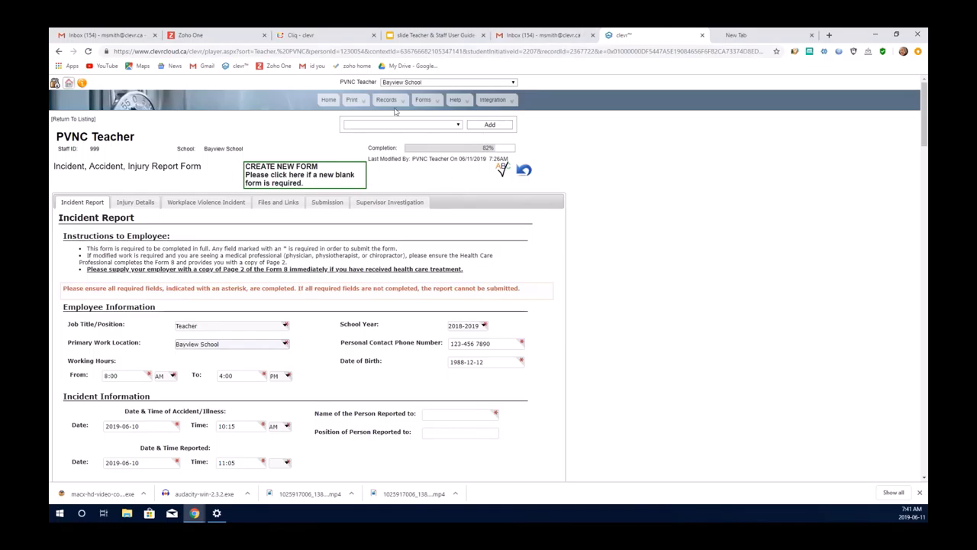
pyautogui.click(385, 100)
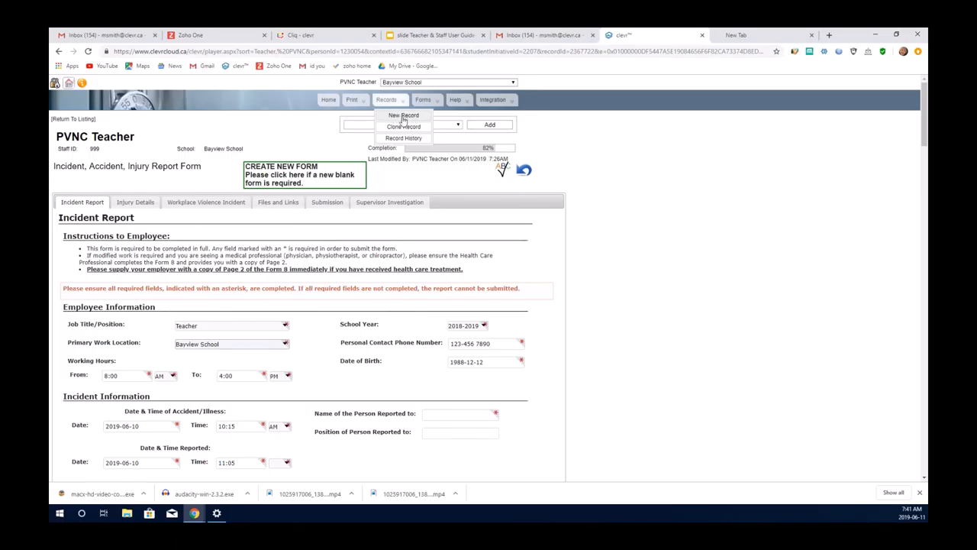
pyautogui.moveTo(321, 323)
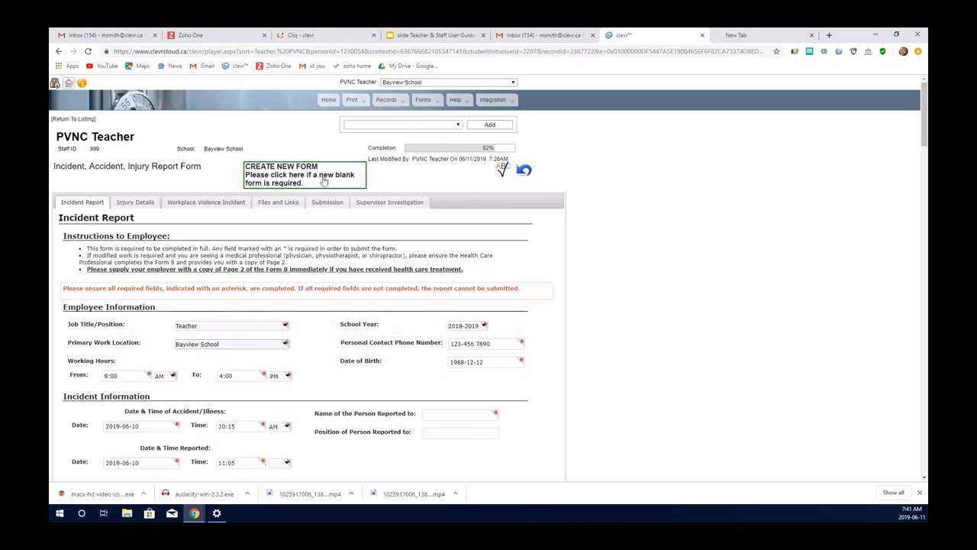
pyautogui.moveTo(137, 281)
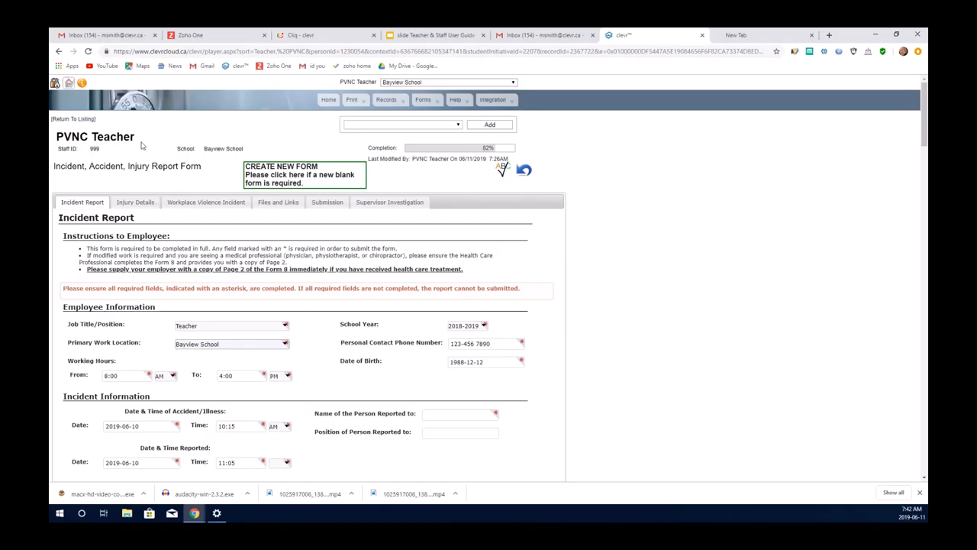
pyautogui.moveTo(95, 158)
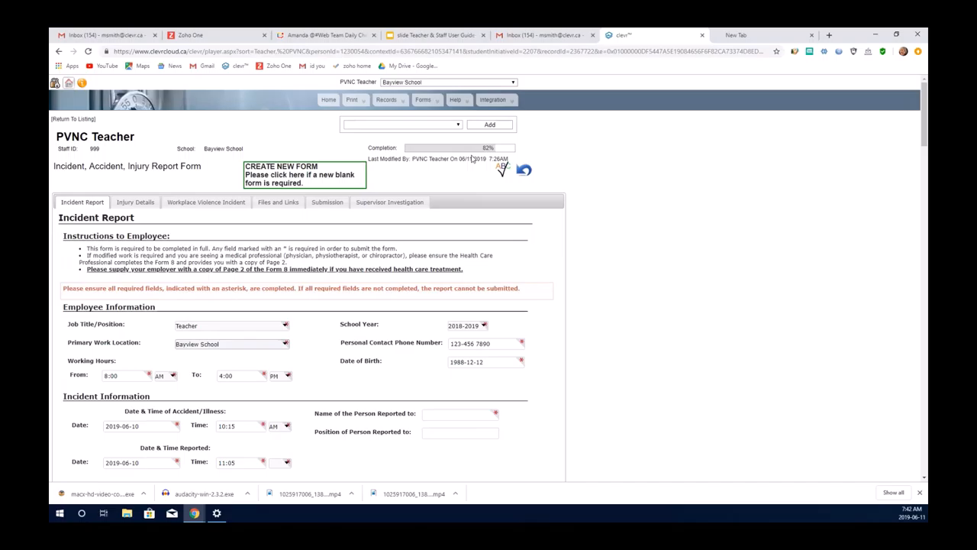
pyautogui.moveTo(424, 304)
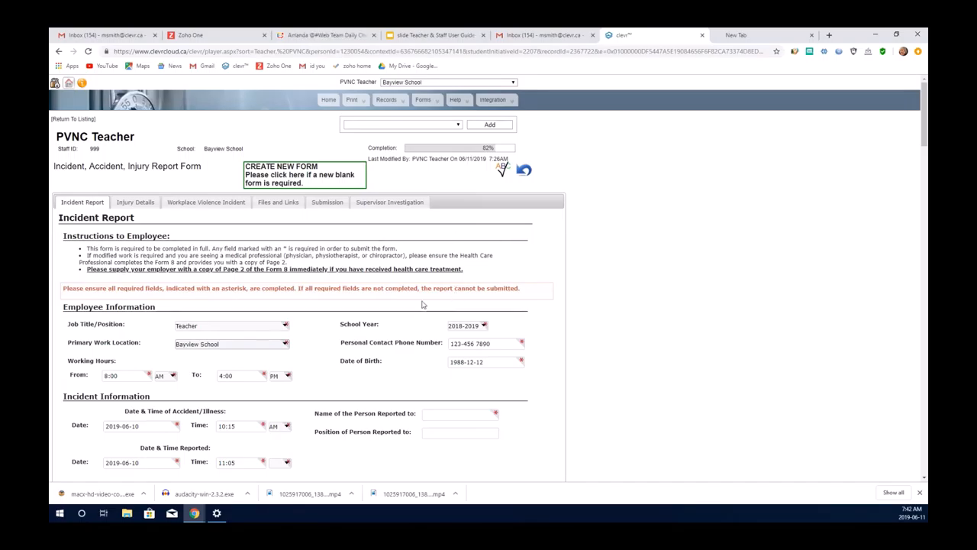
pyautogui.moveTo(395, 184)
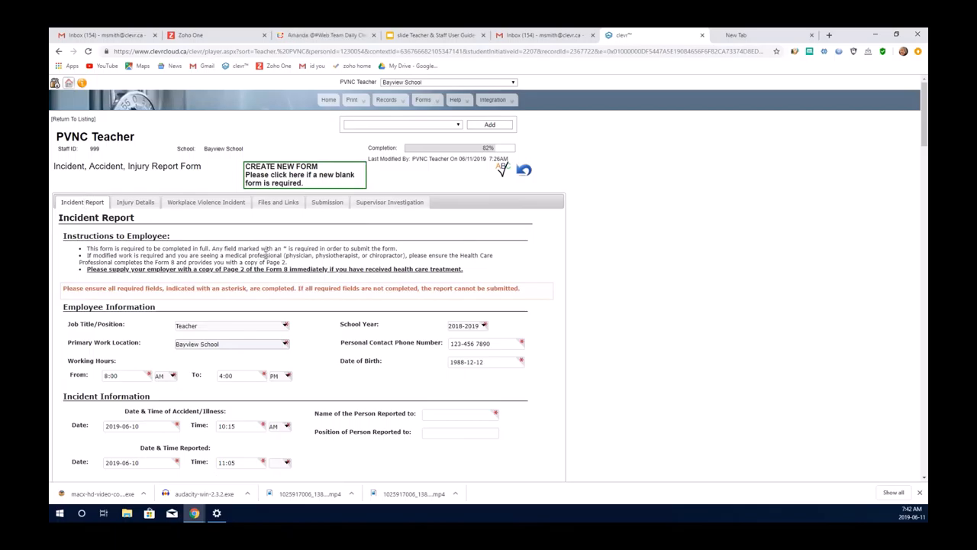
# Enter Jo Smith as the person the incident was reported to
pyautogui.scroll(-3)
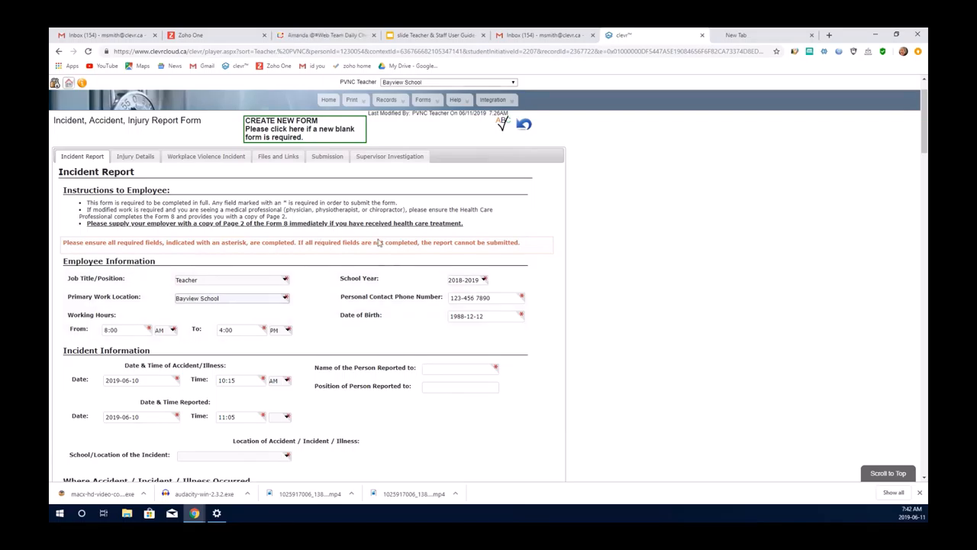
pyautogui.moveTo(475, 278)
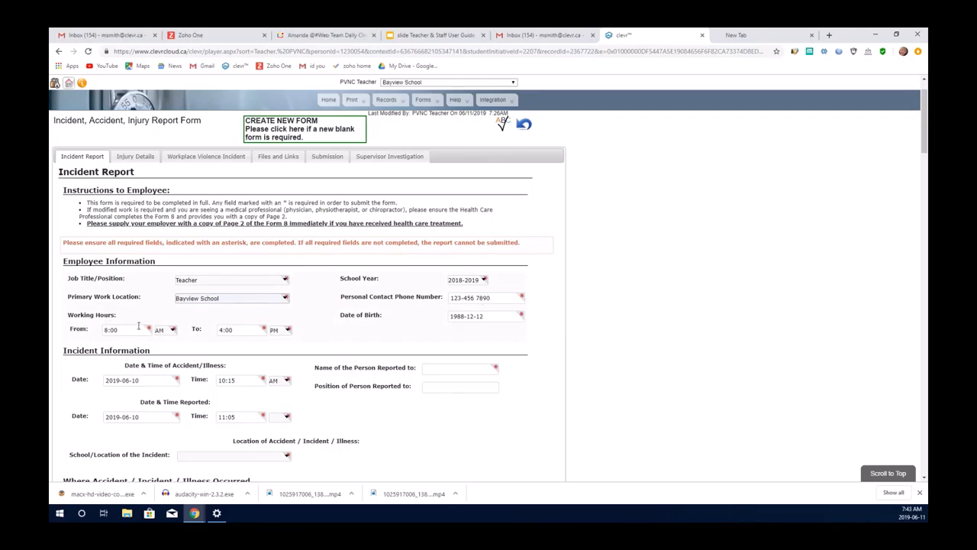
pyautogui.moveTo(332, 328)
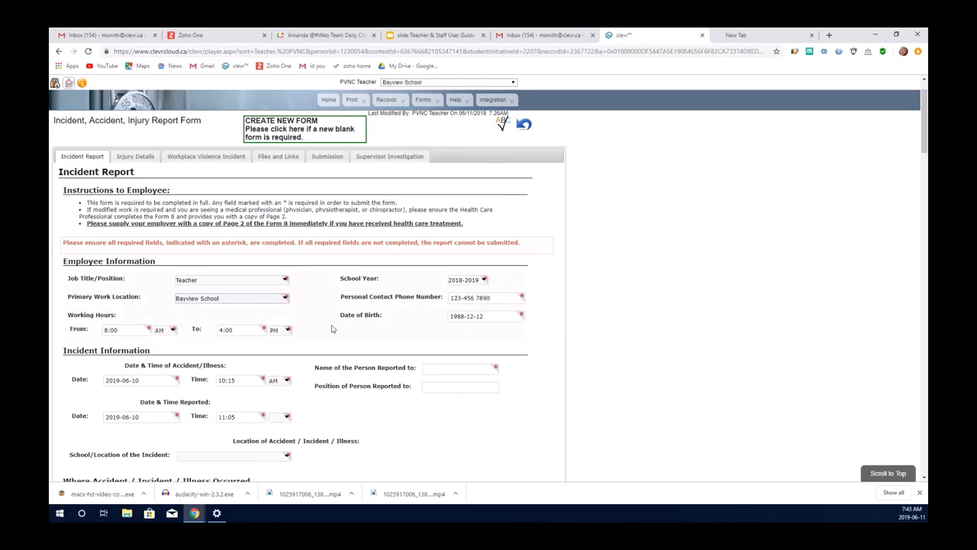
pyautogui.scroll(-3)
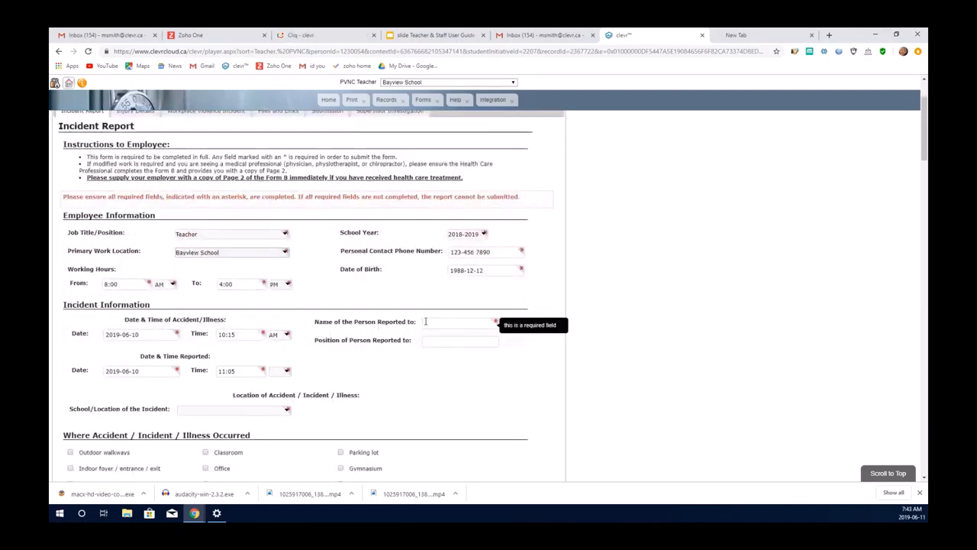
pyautogui.click(458, 323)
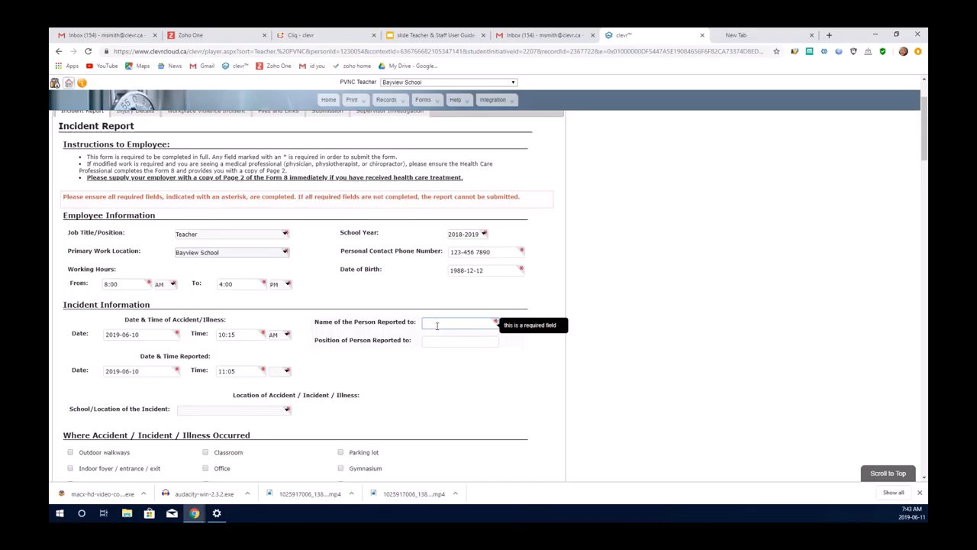
pyautogui.write('Jo')
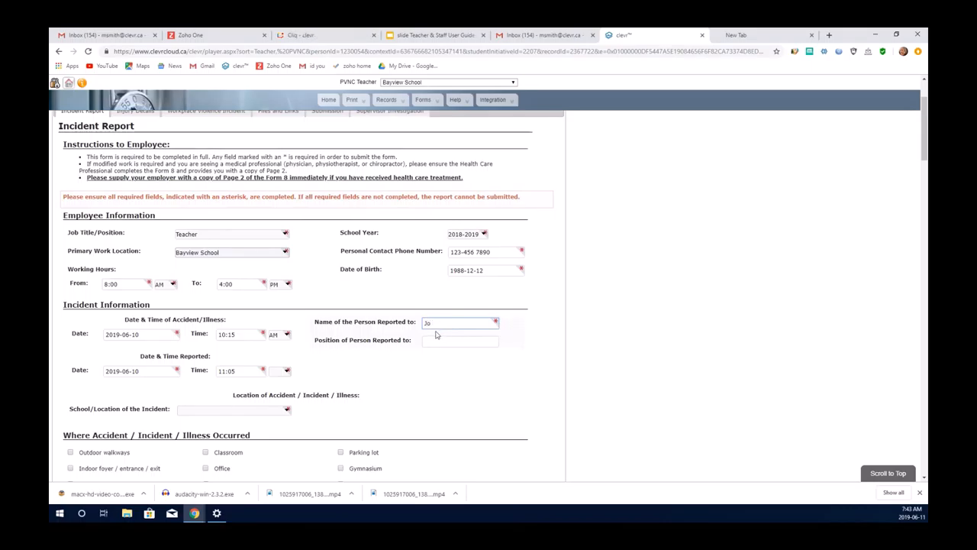
pyautogui.write('S')
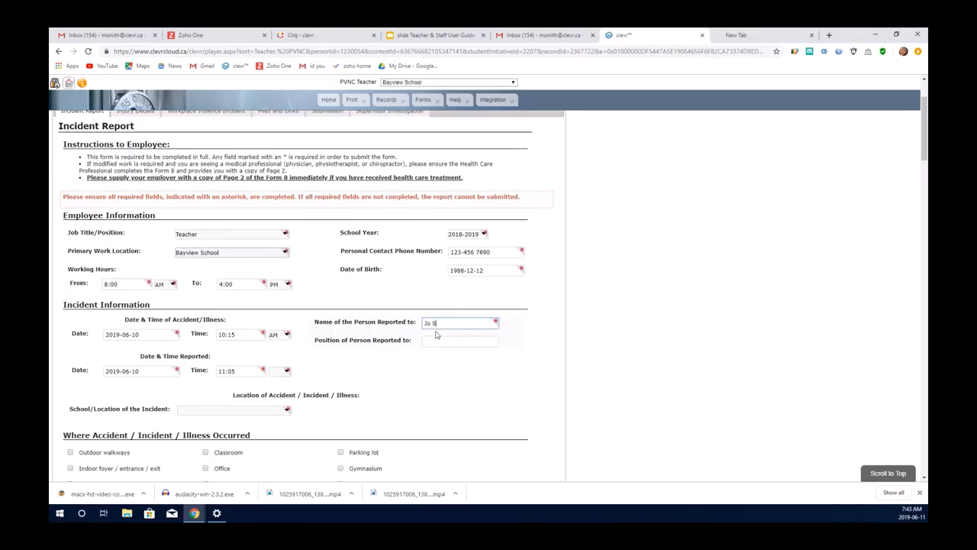
pyautogui.write('mith')
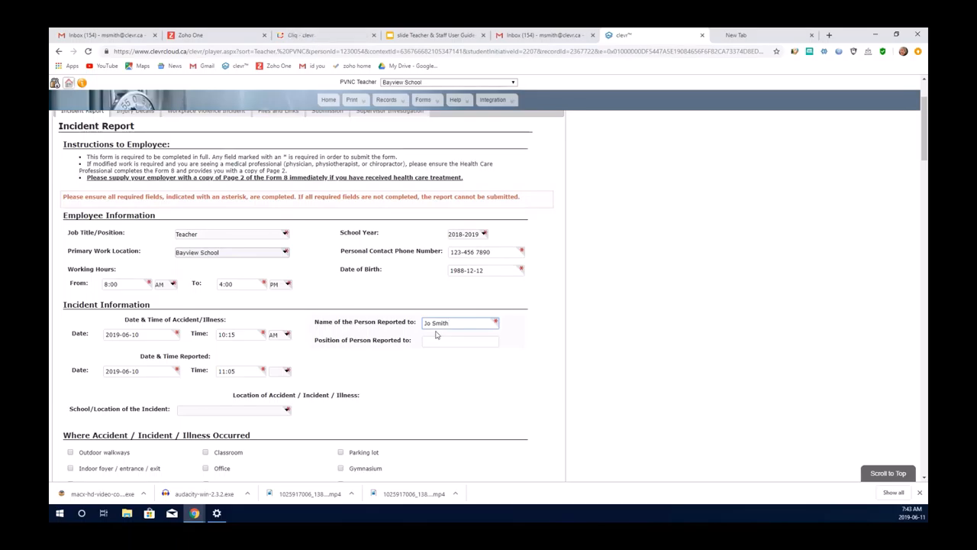
# Set the position to Principal and the school/location to Bayview School
pyautogui.click(460, 340)
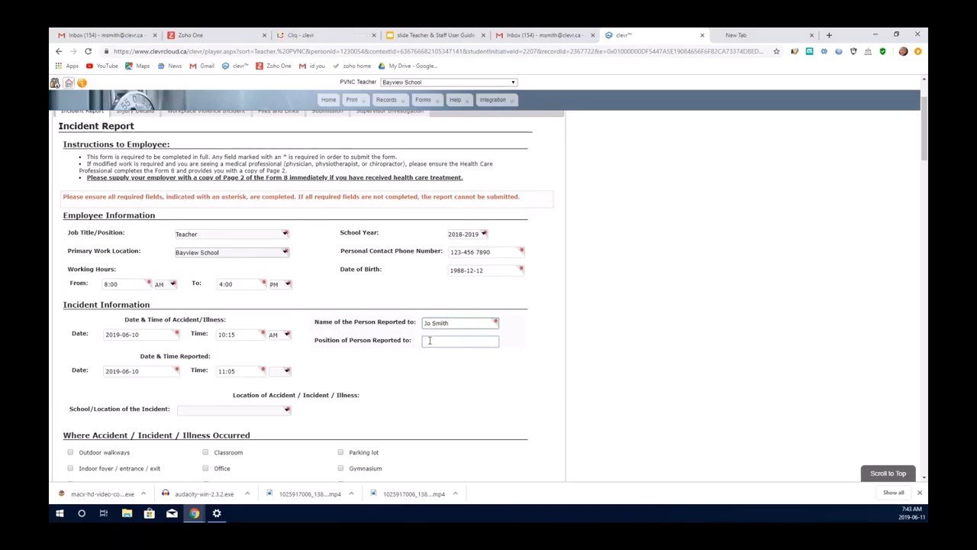
pyautogui.write('Pr')
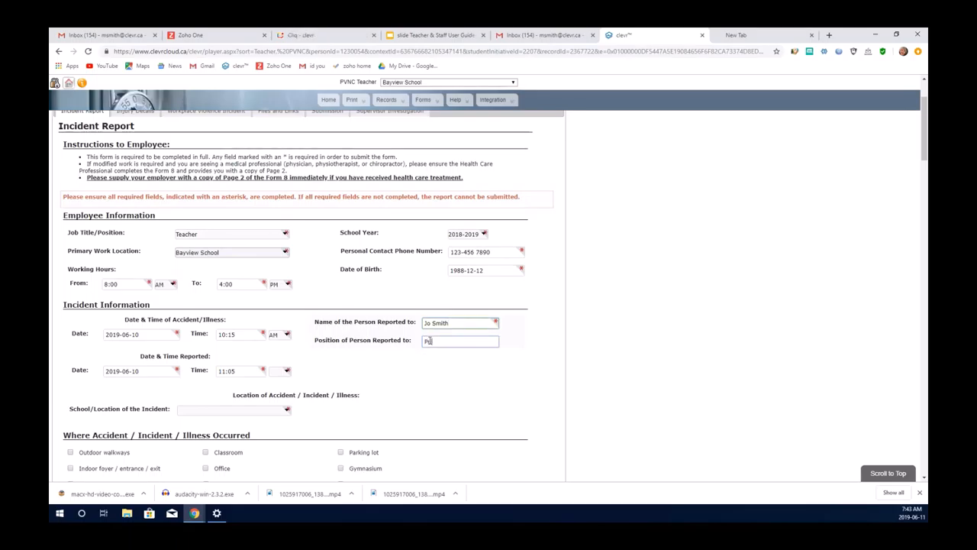
pyautogui.write('Principal')
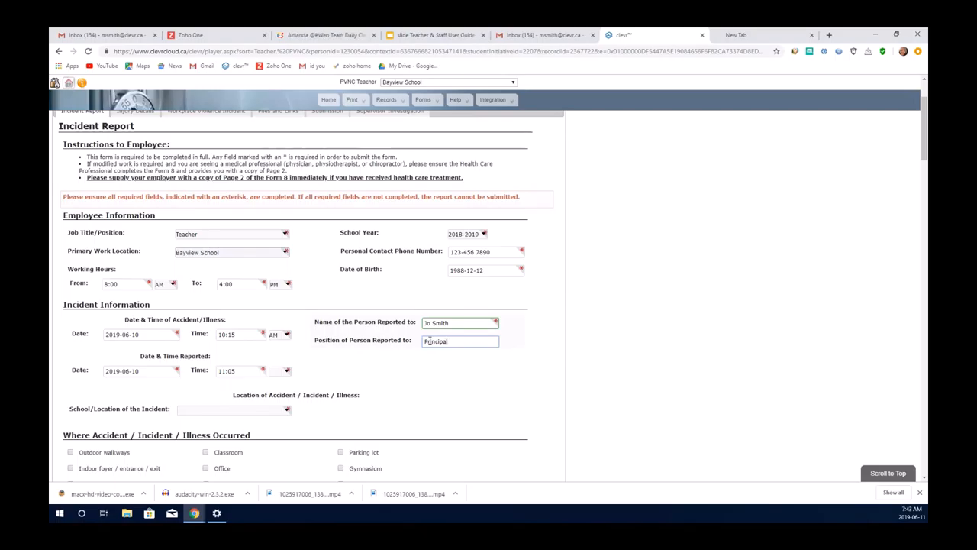
pyautogui.click(233, 409)
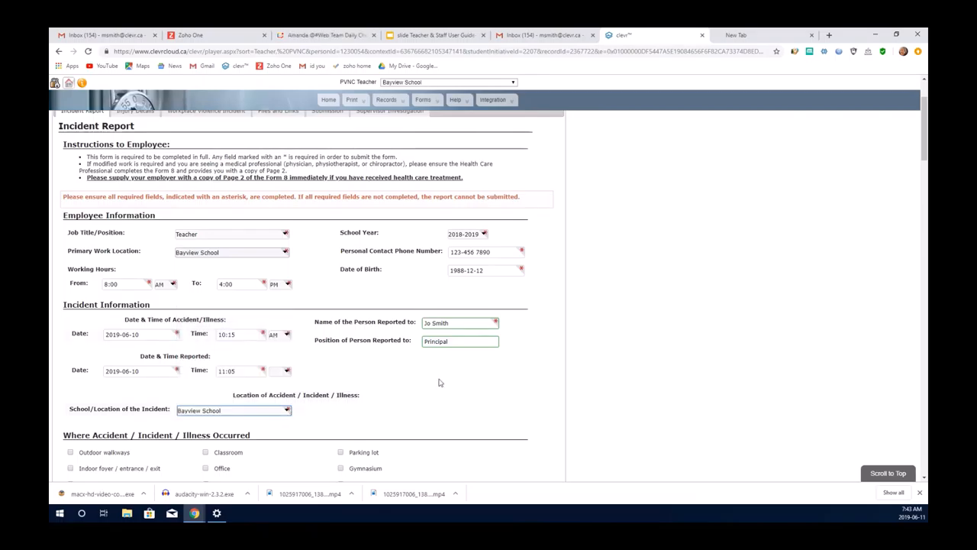
# Tick Classroom as where the accident occurred and type a brief description
pyautogui.scroll(-3)
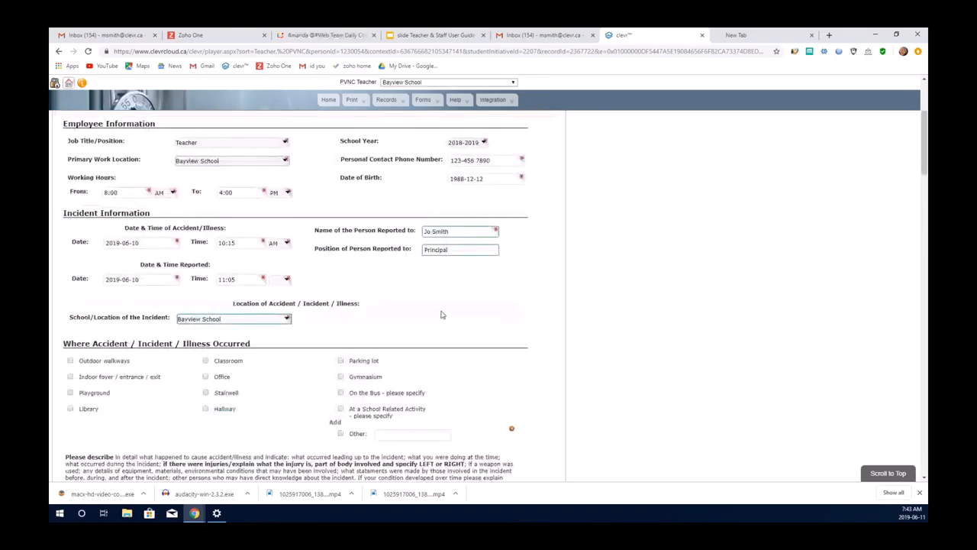
pyautogui.scroll(-3)
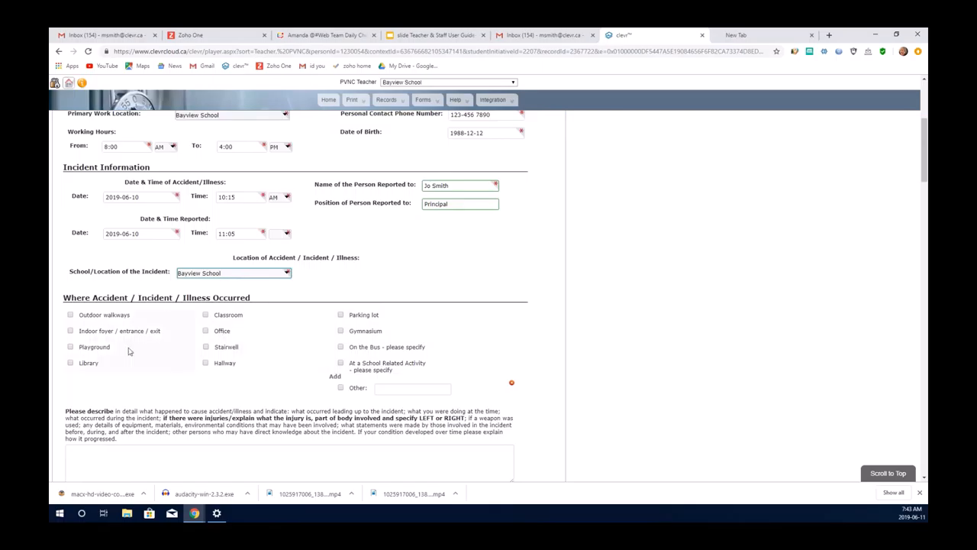
pyautogui.moveTo(350, 348)
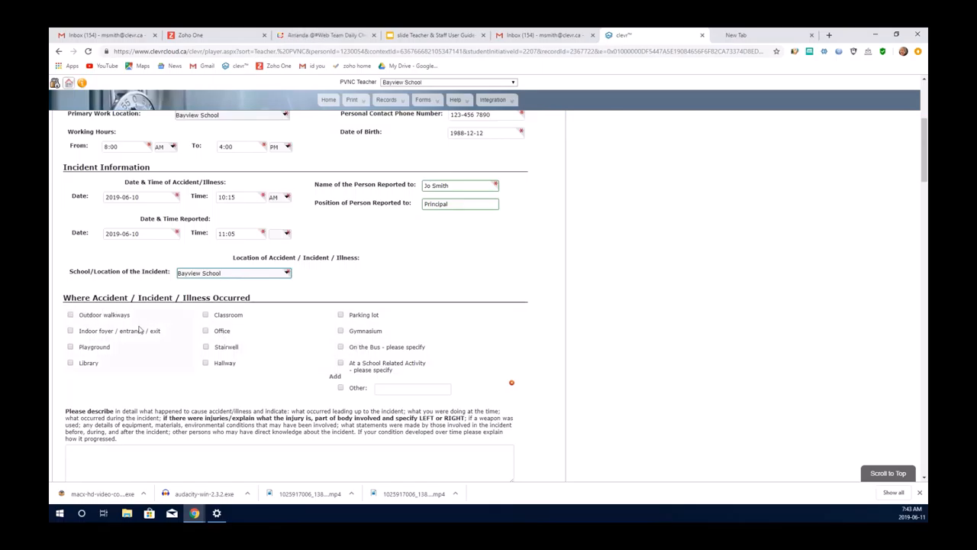
pyautogui.click(205, 315)
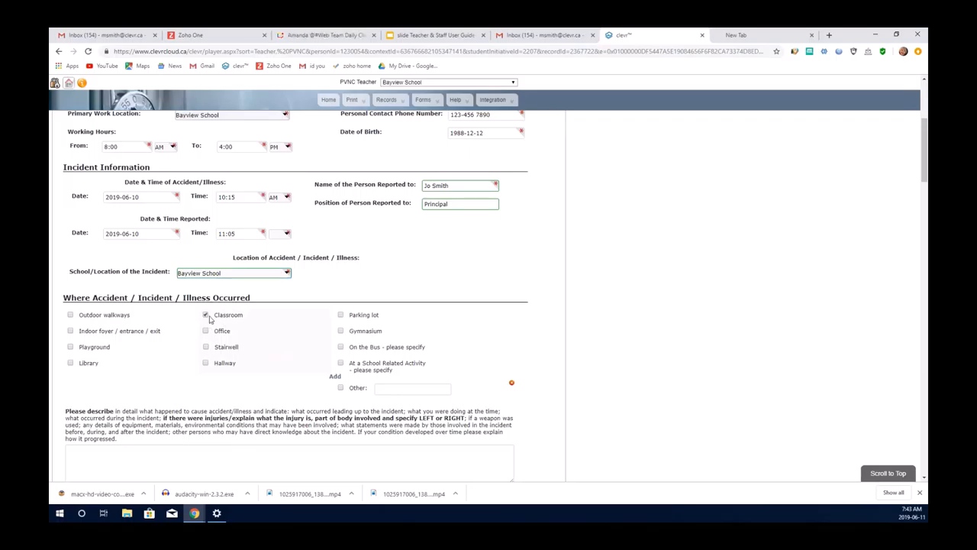
pyautogui.scroll(-3)
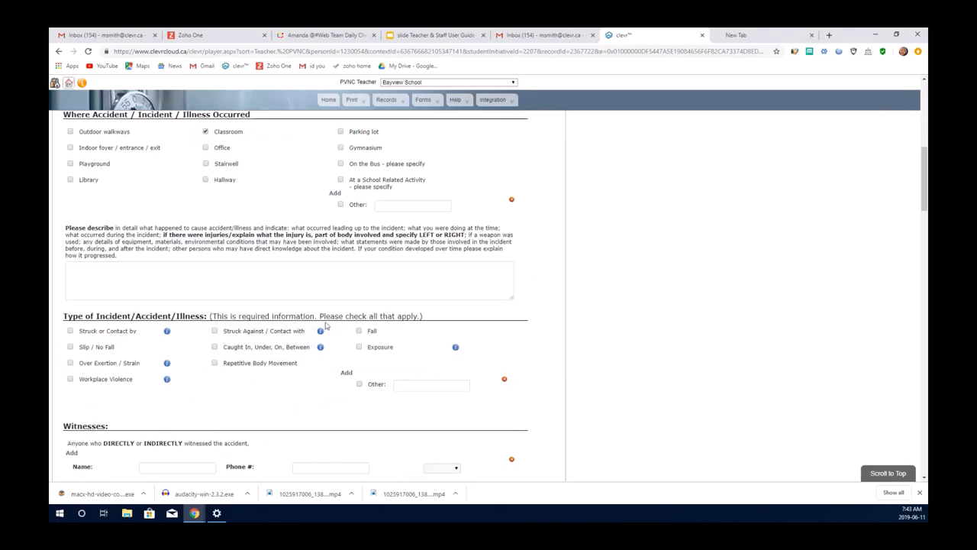
pyautogui.click(288, 280)
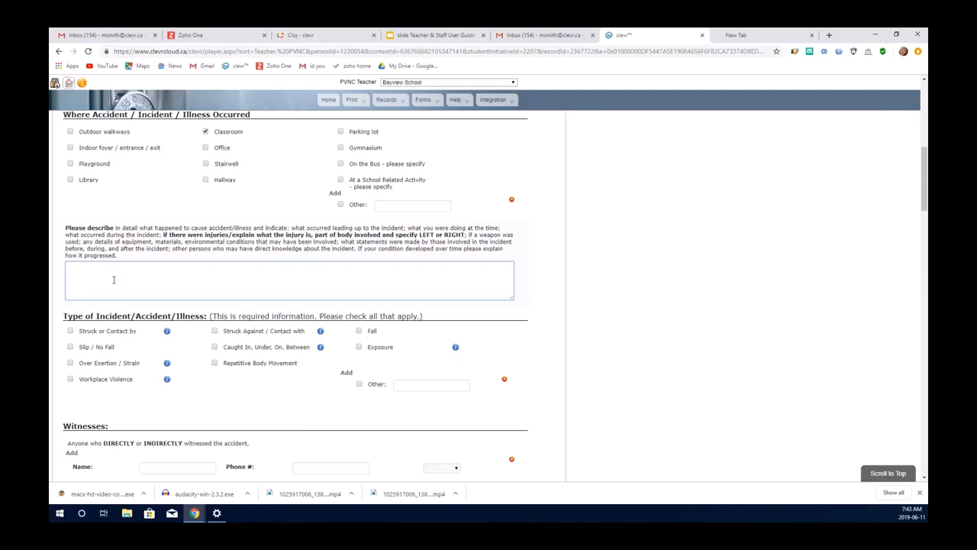
pyautogui.write('brief')
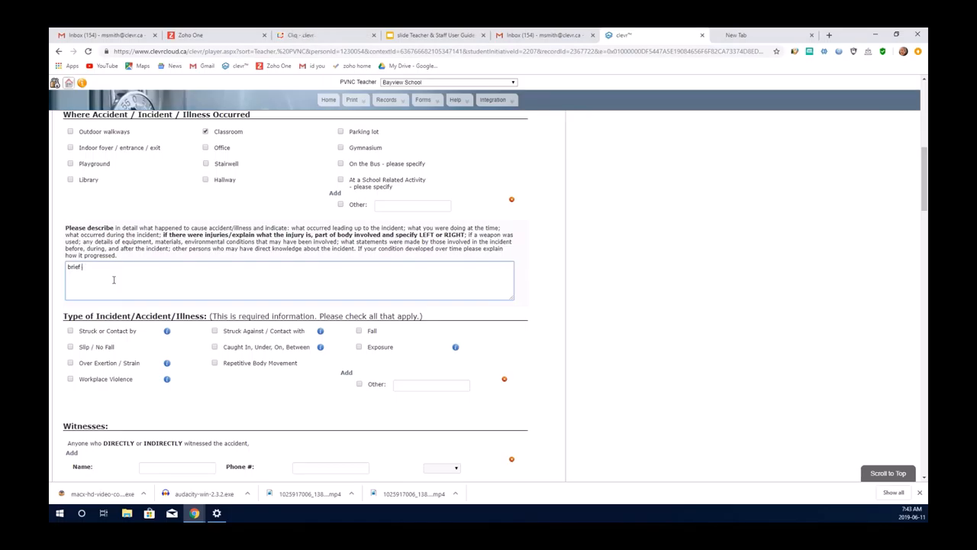
pyautogui.write('inform')
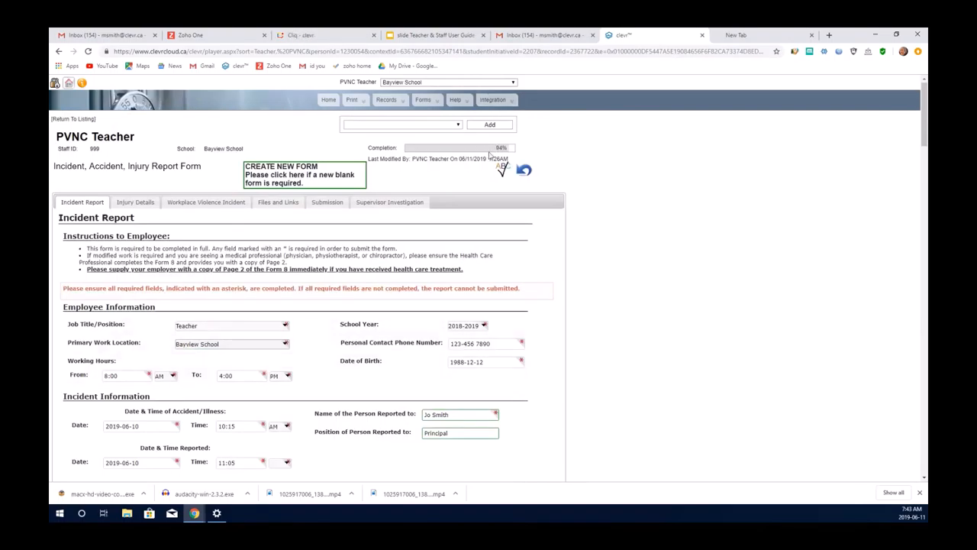
pyautogui.moveTo(309, 350)
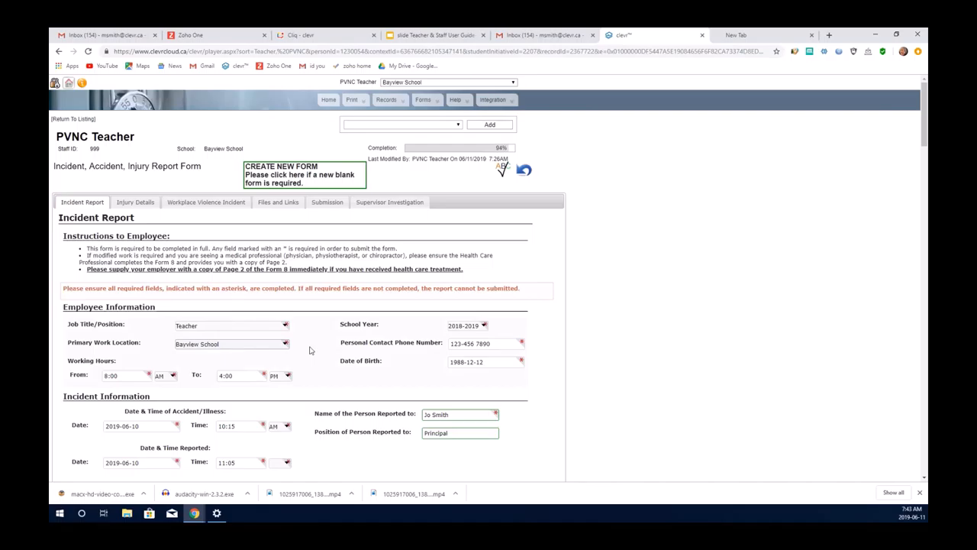
# Set Time Reported to AM so it reads 11:05 AM, passing the witness fields
pyautogui.scroll(-3)
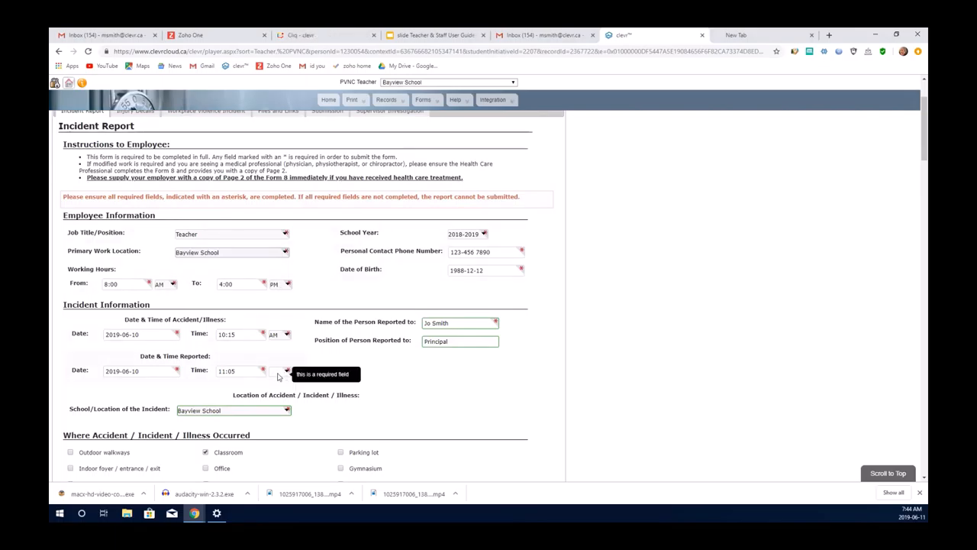
pyautogui.click(286, 371)
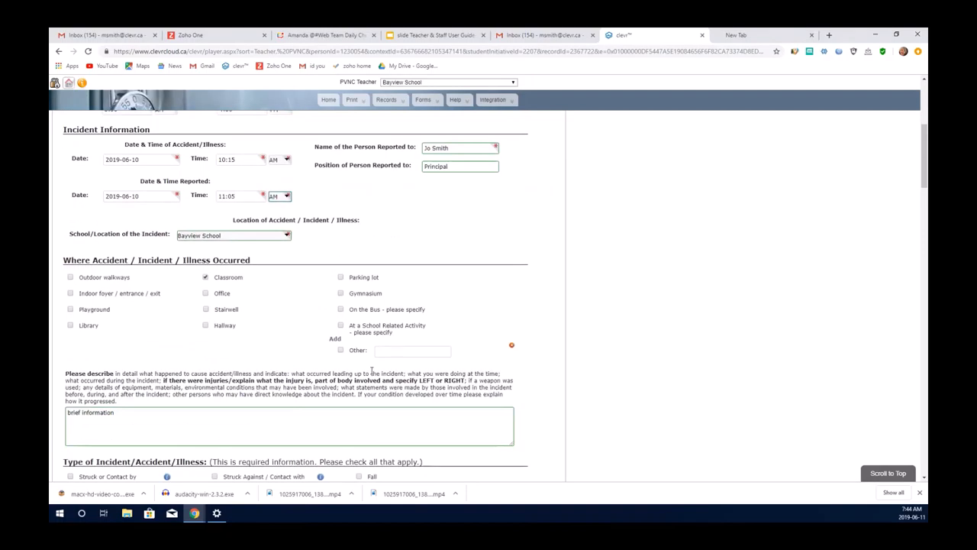
pyautogui.scroll(-3)
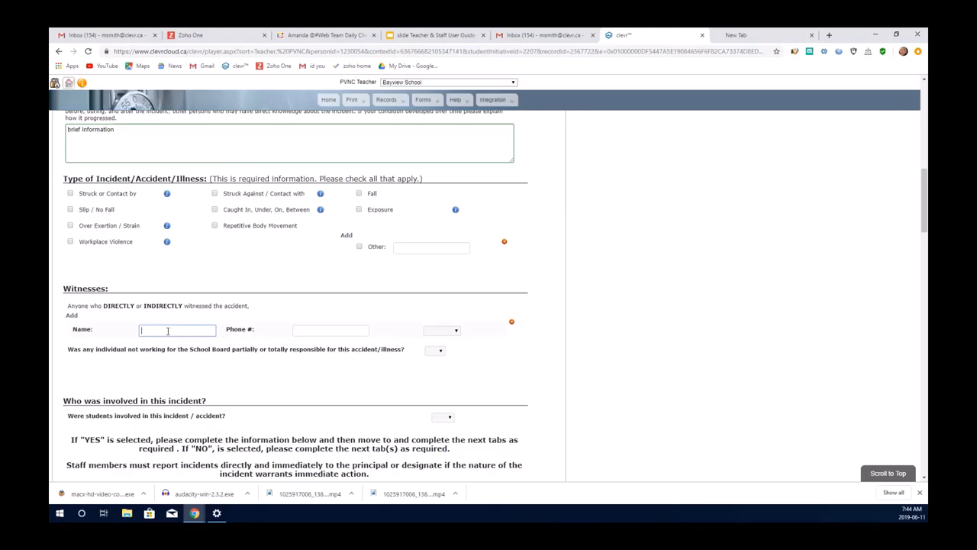
pyautogui.moveTo(340, 297)
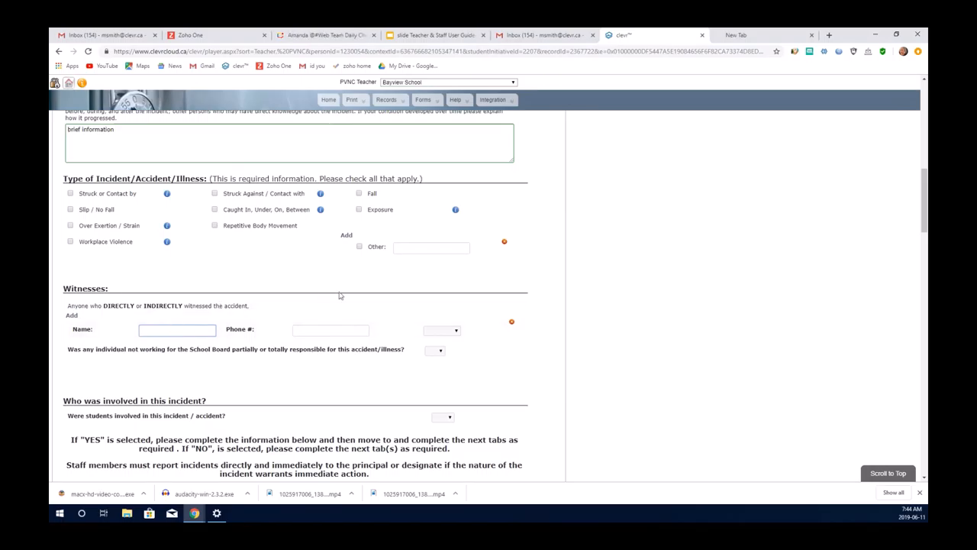
pyautogui.click(330, 329)
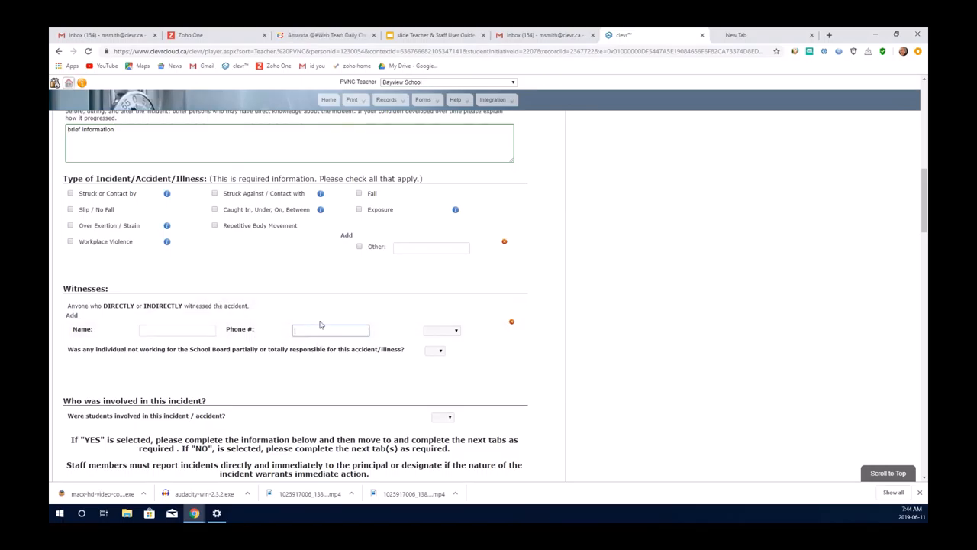
pyautogui.click(441, 330)
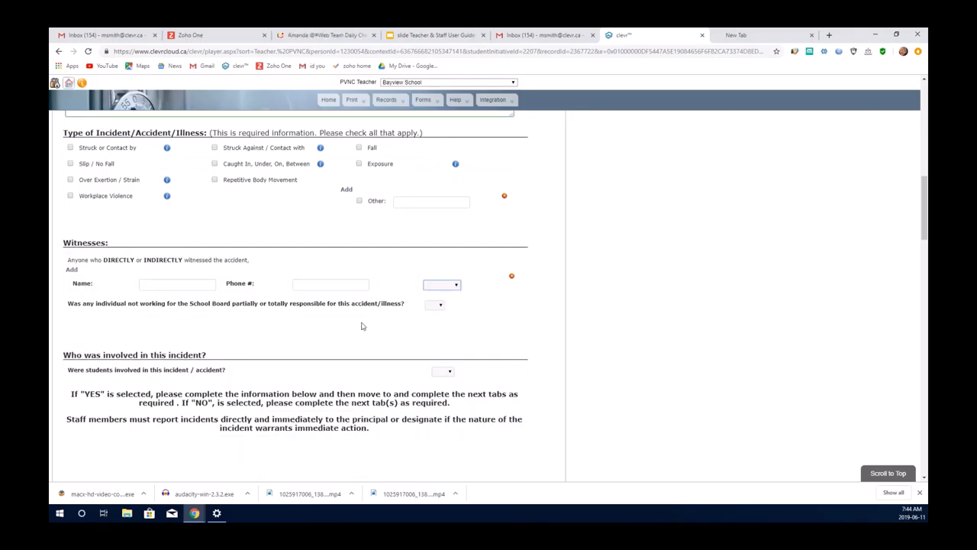
pyautogui.scroll(-3)
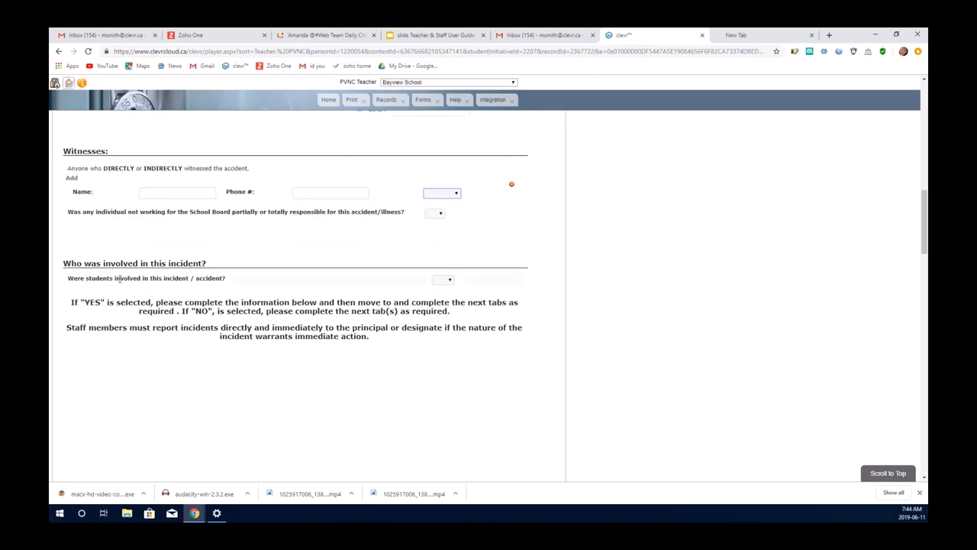
pyautogui.moveTo(461, 283)
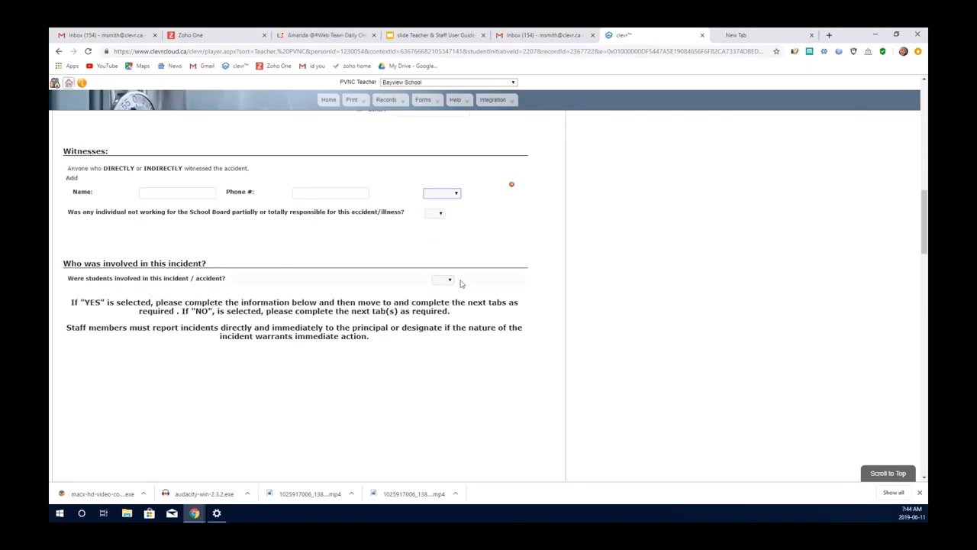
# Answer Yes to students involved and add a student: not injured, special needs Don't Know
pyautogui.click(443, 280)
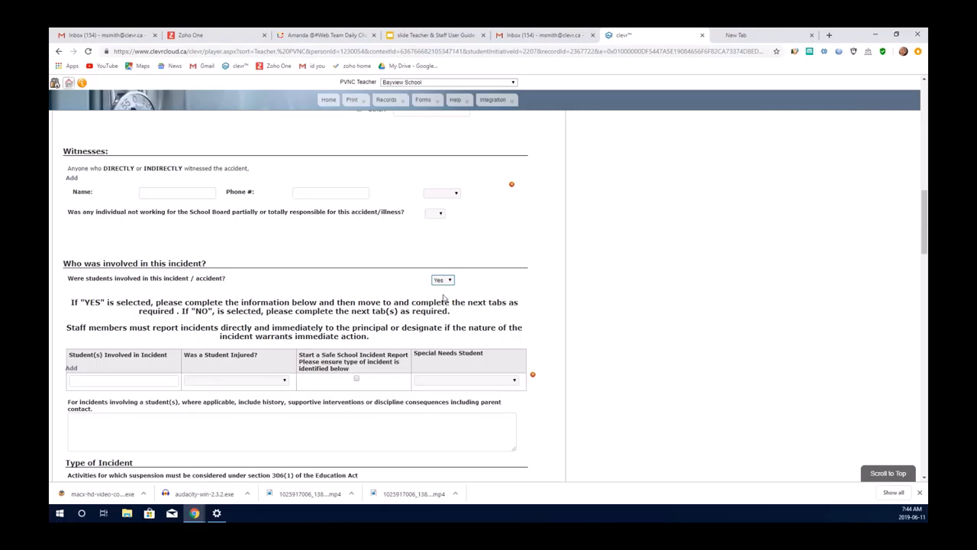
pyautogui.scroll(-3)
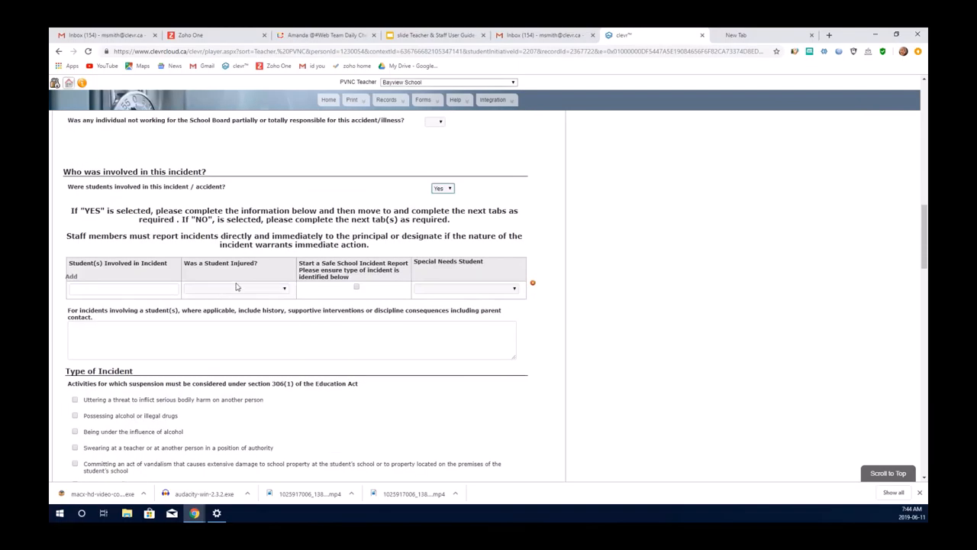
pyautogui.click(123, 287)
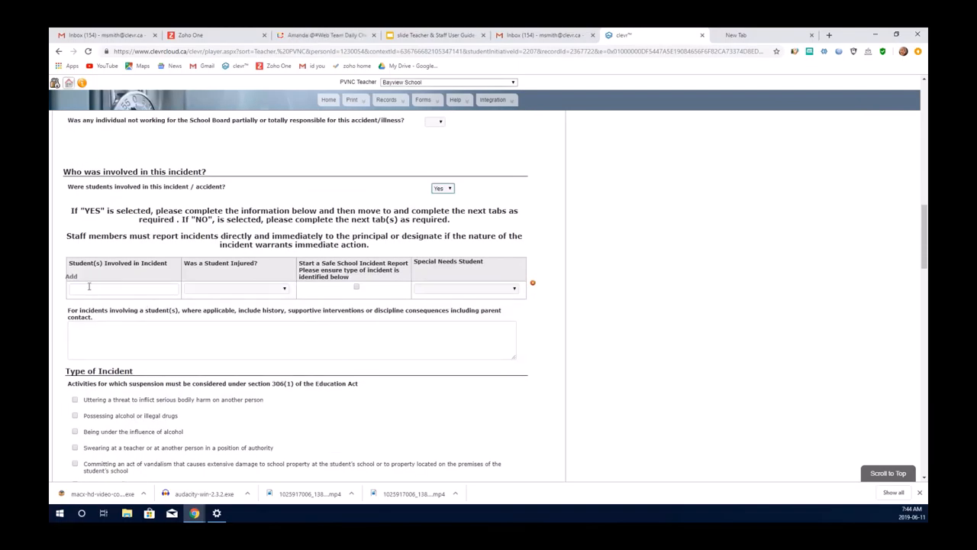
pyautogui.click(123, 288)
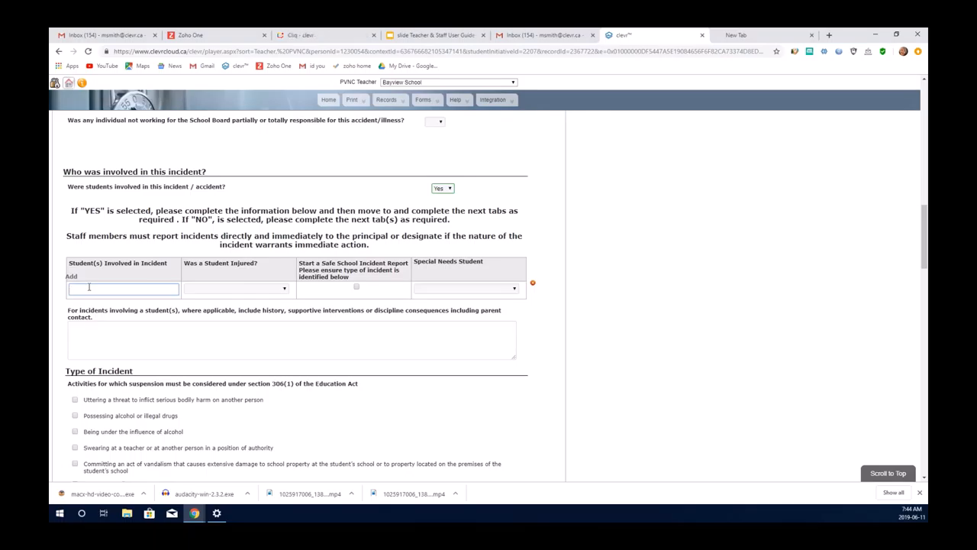
pyautogui.write('smi')
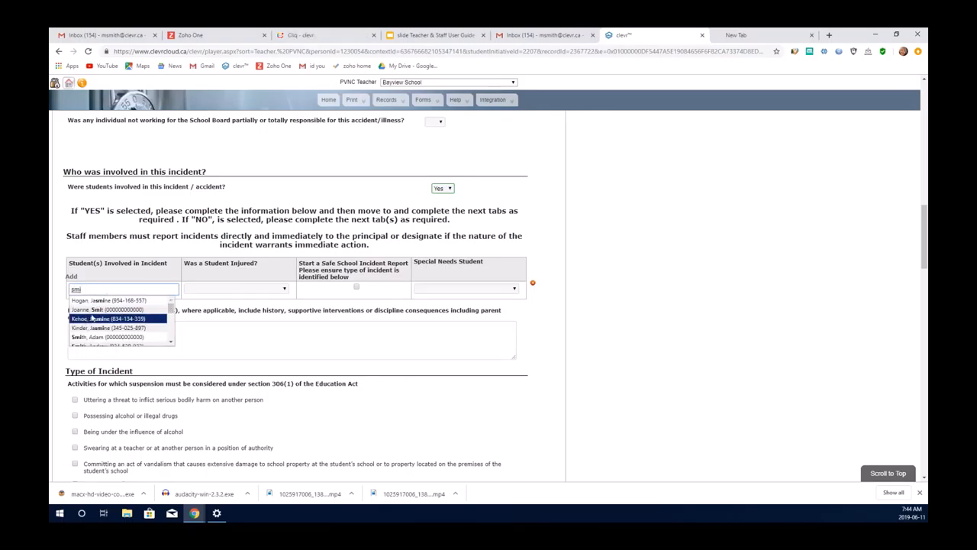
pyautogui.moveTo(107, 328)
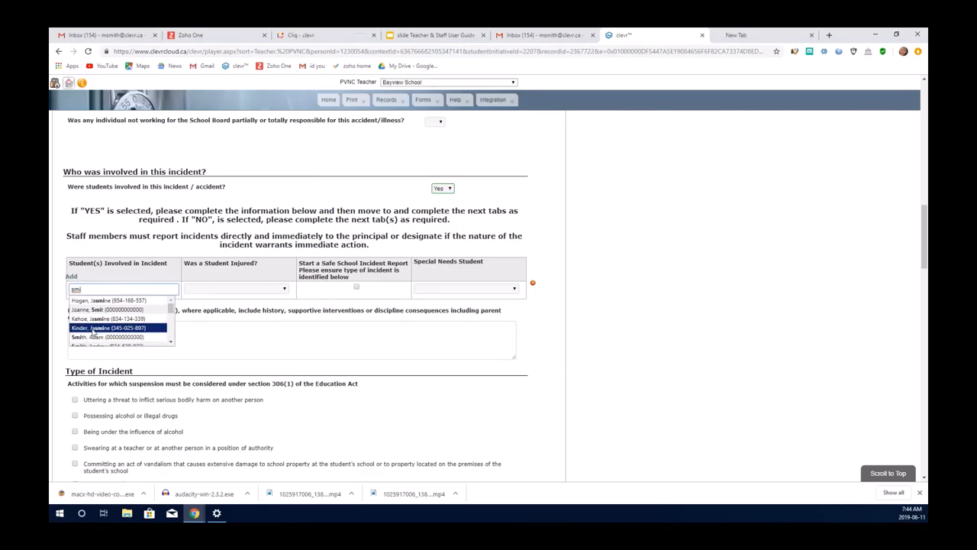
pyautogui.click(111, 328)
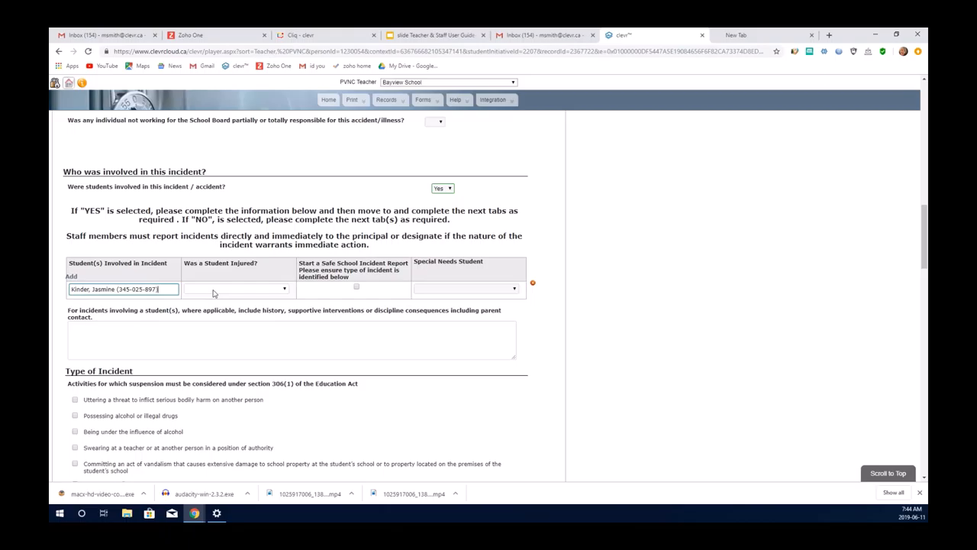
pyautogui.click(235, 289)
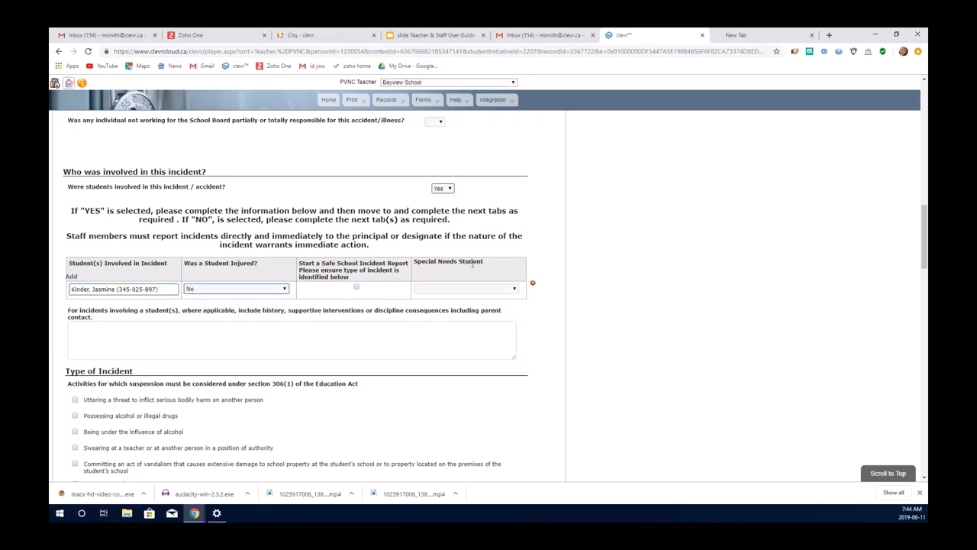
pyautogui.click(466, 289)
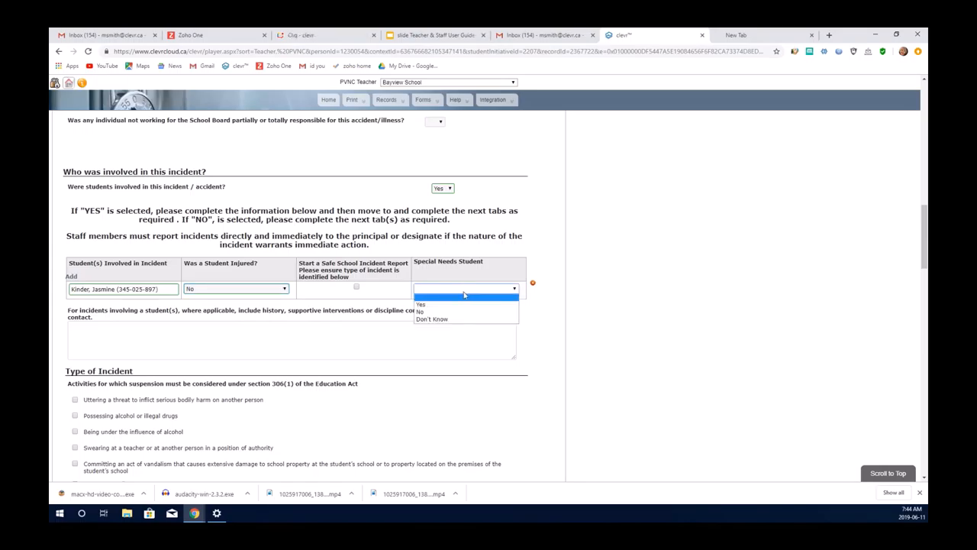
pyautogui.moveTo(449, 320)
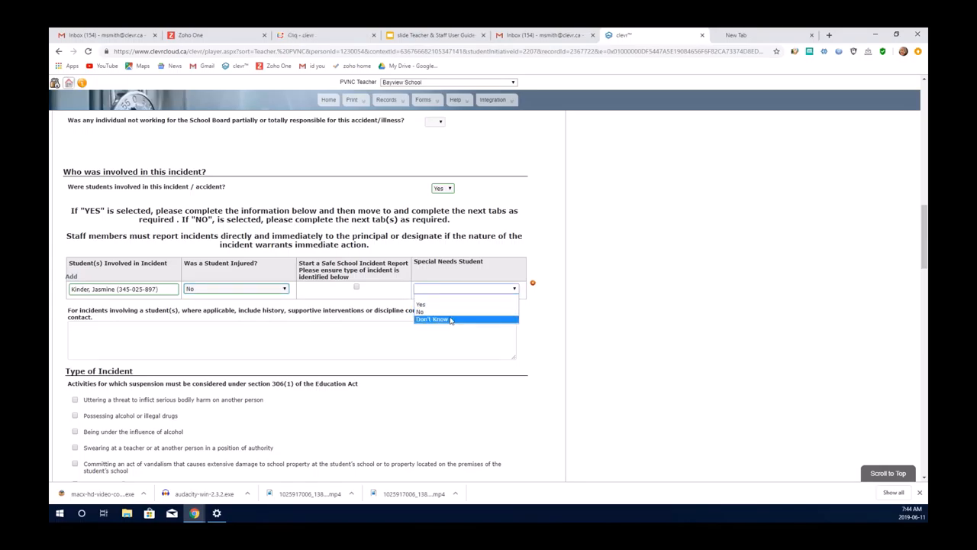
pyautogui.click(432, 319)
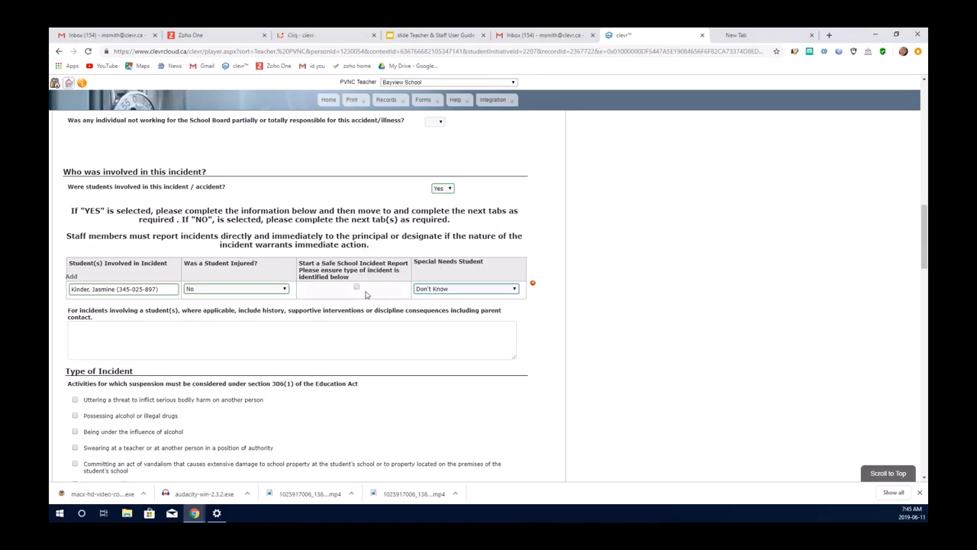
pyautogui.moveTo(369, 287)
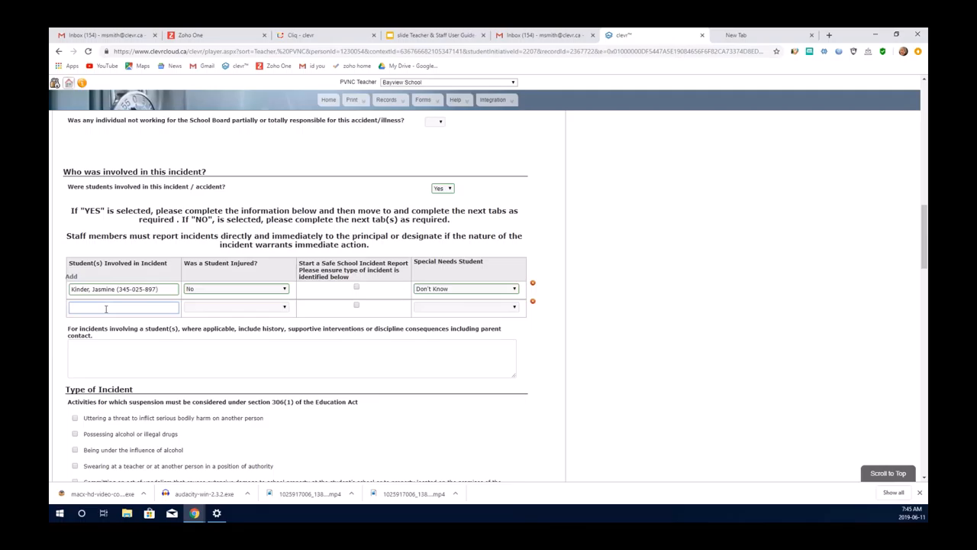
# Add a second student with a Safe School report and special needs set to Yes
pyautogui.write('smitha, Johnathan (438-271-806')
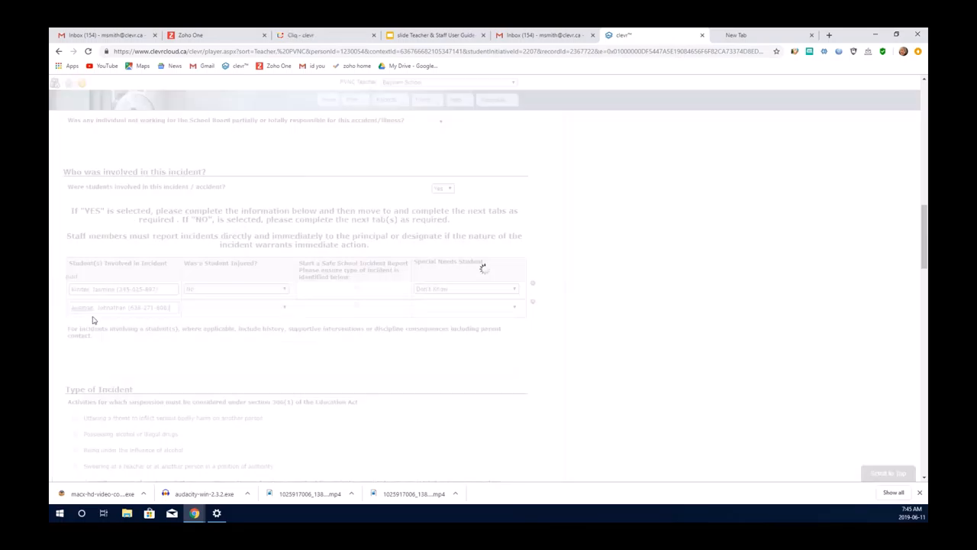
pyautogui.click(235, 307)
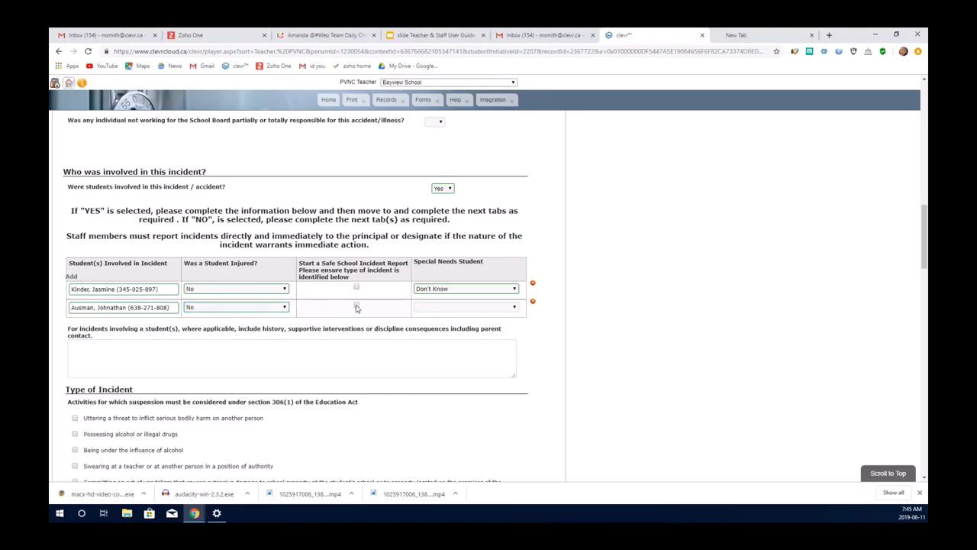
pyautogui.click(356, 305)
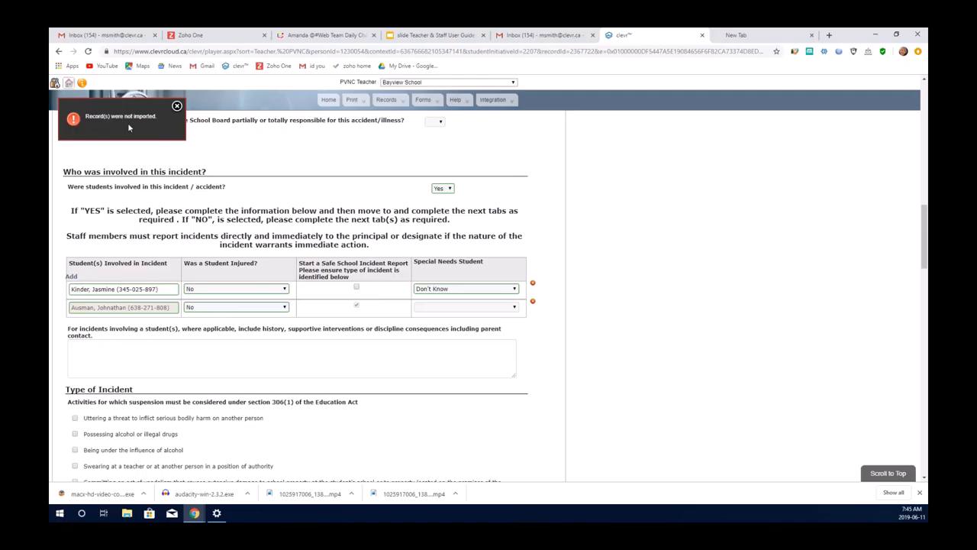
pyautogui.click(176, 105)
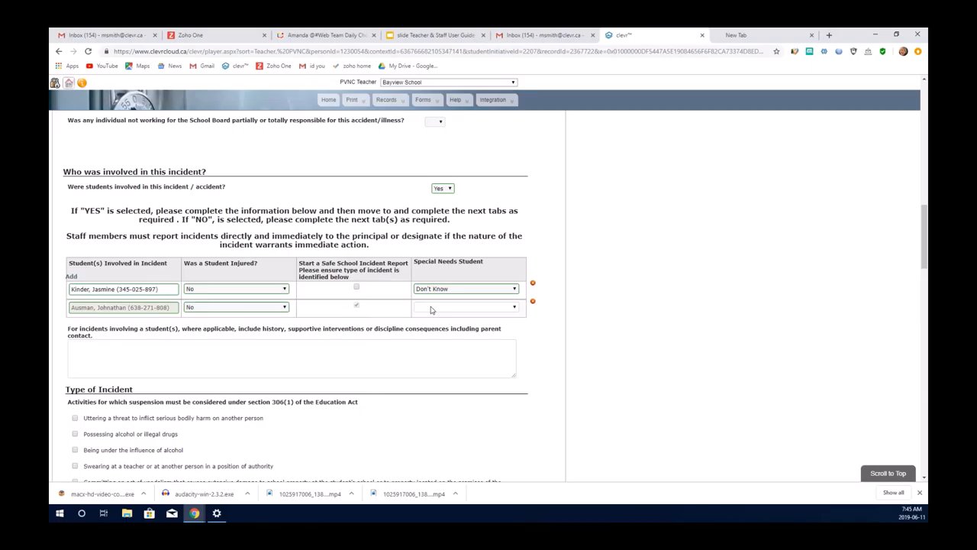
pyautogui.click(465, 306)
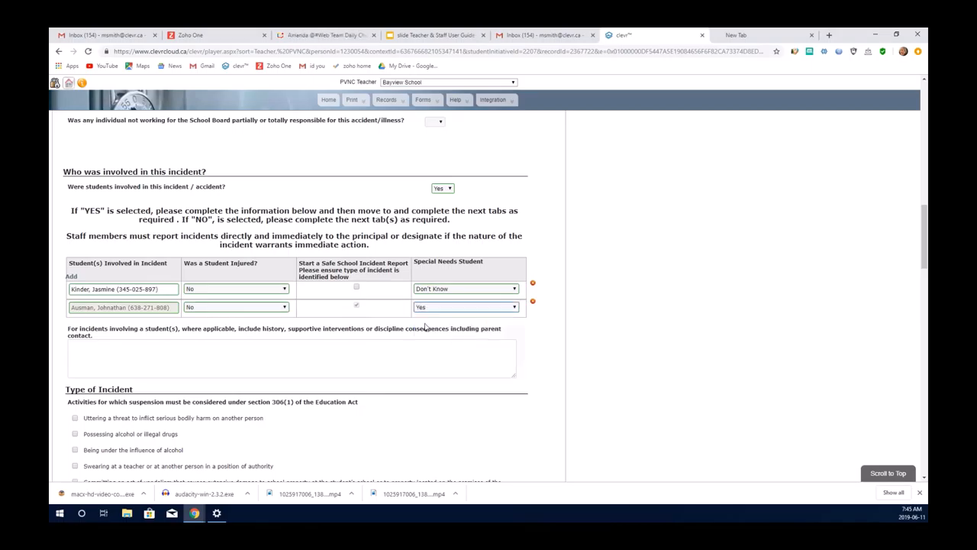
pyautogui.click(291, 357)
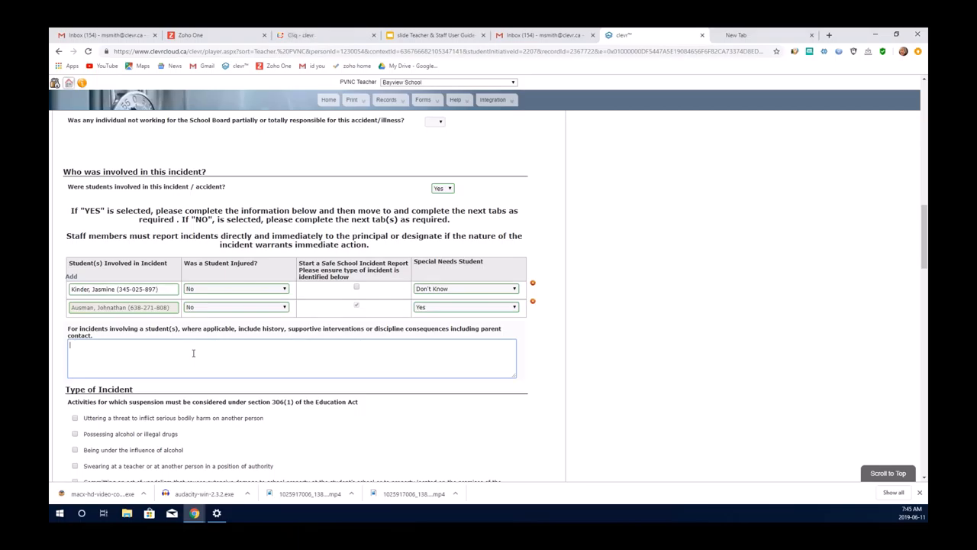
# Add 'details' to the notes, tick Bullying and Committing robbery, and copy to Safe Schools report
pyautogui.write('detai')
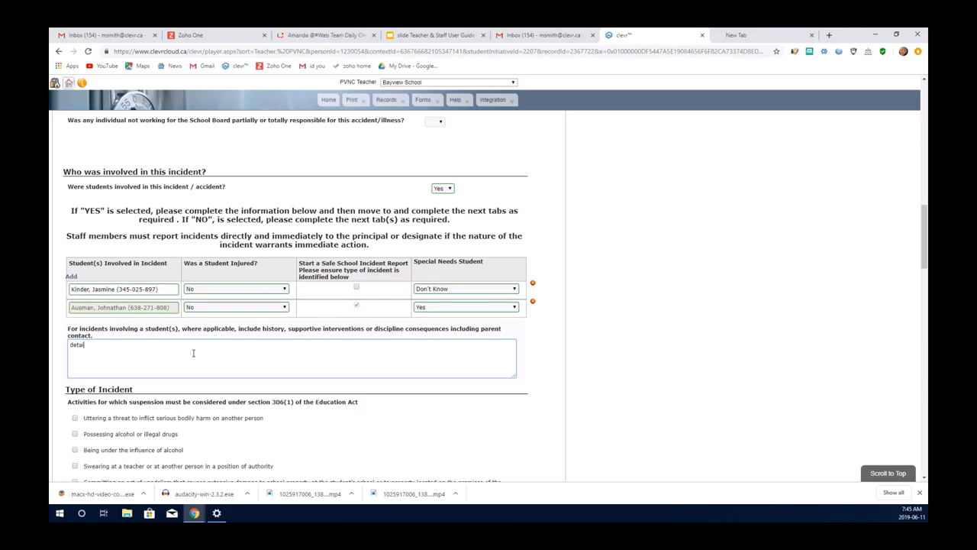
pyautogui.write('s')
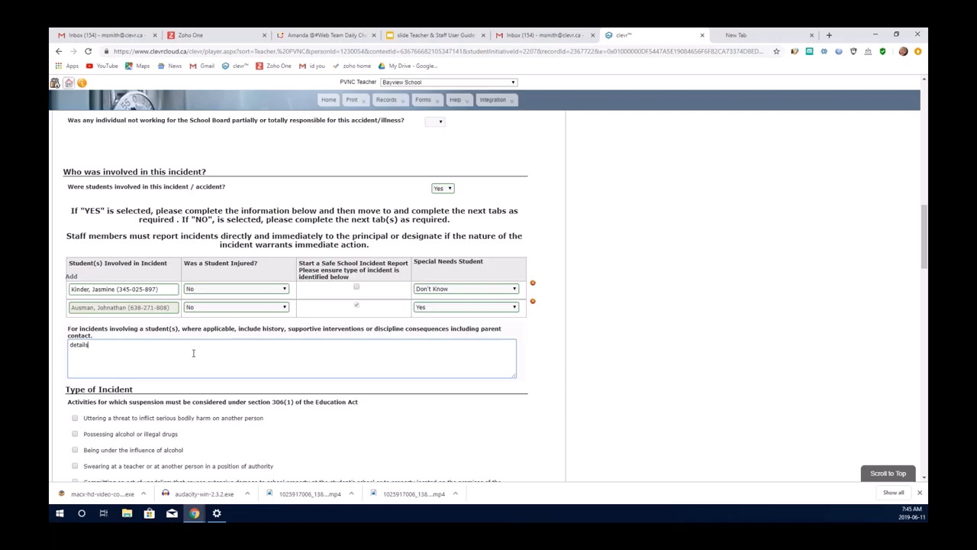
pyautogui.scroll(-3)
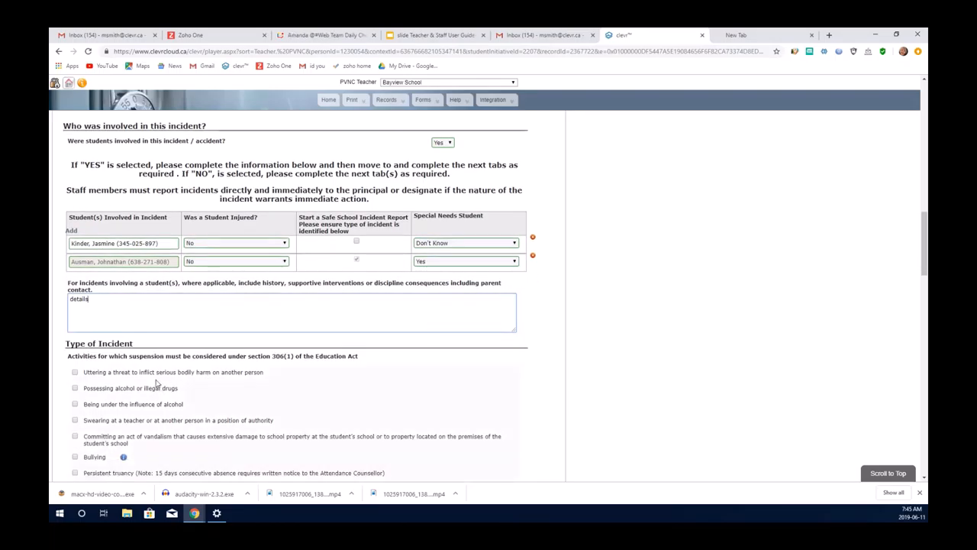
pyautogui.scroll(-3)
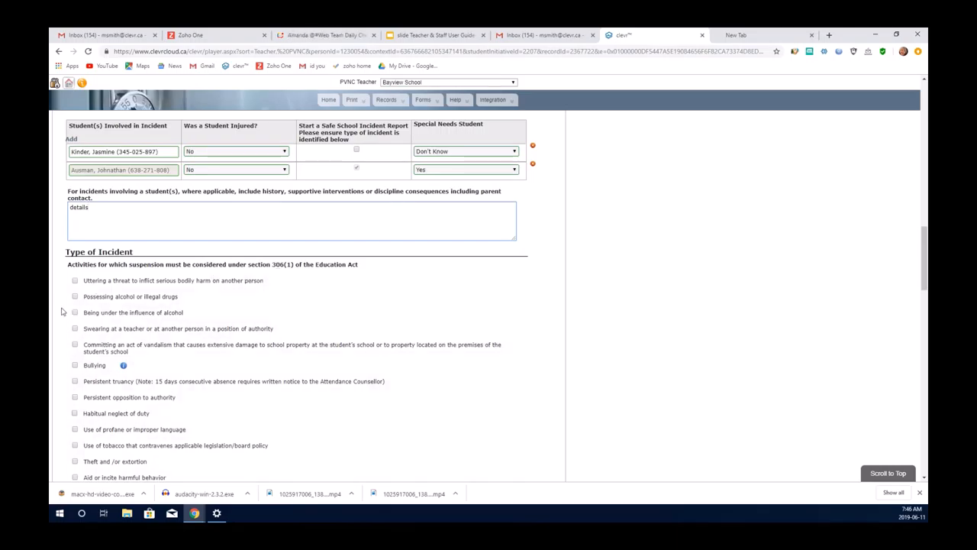
pyautogui.click(75, 365)
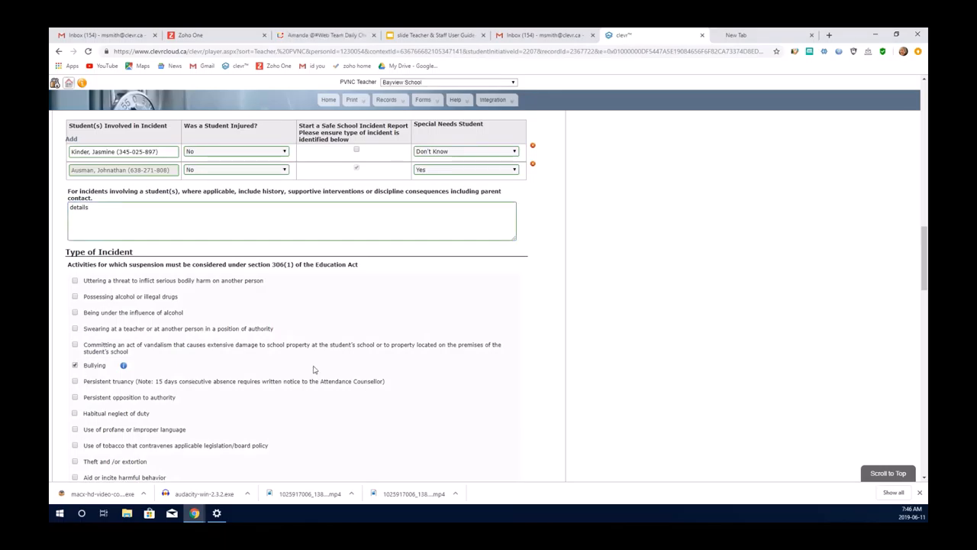
pyautogui.scroll(-3)
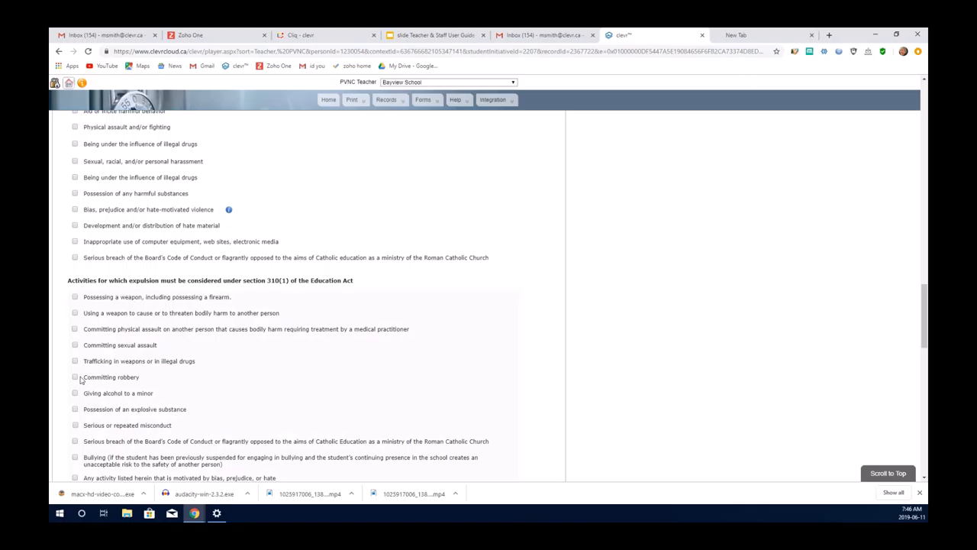
pyautogui.click(75, 371)
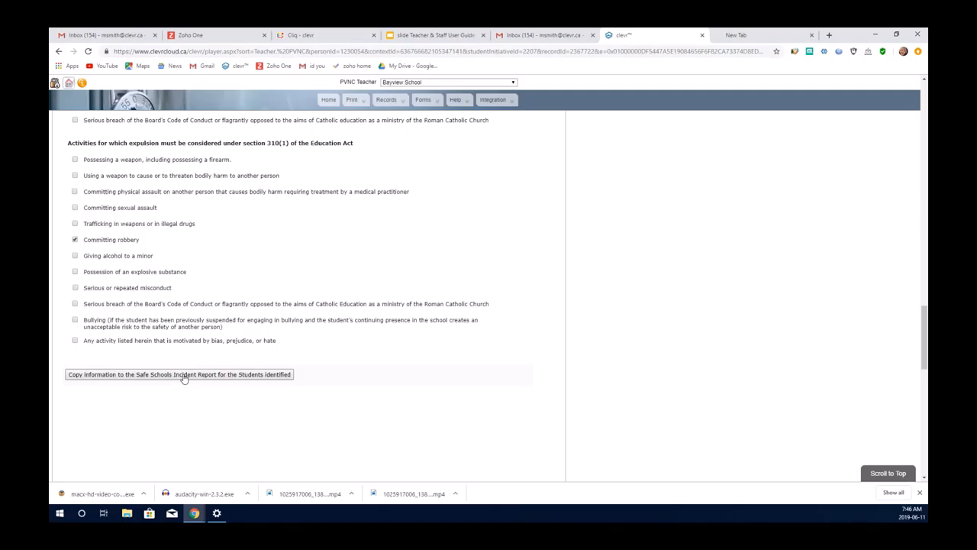
pyautogui.click(180, 374)
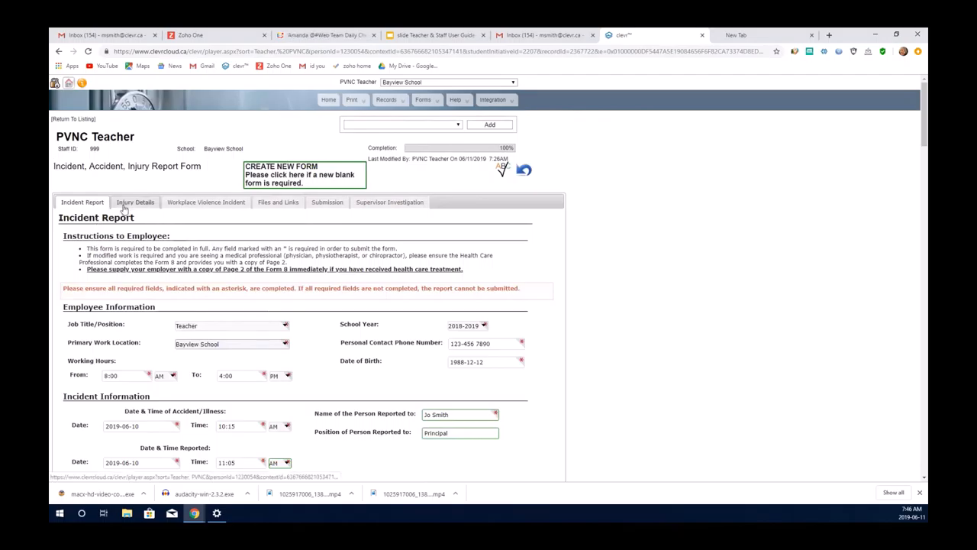
# In Injury Details, toggle the injury details and lost time answers to No and back to Yes
pyautogui.click(135, 202)
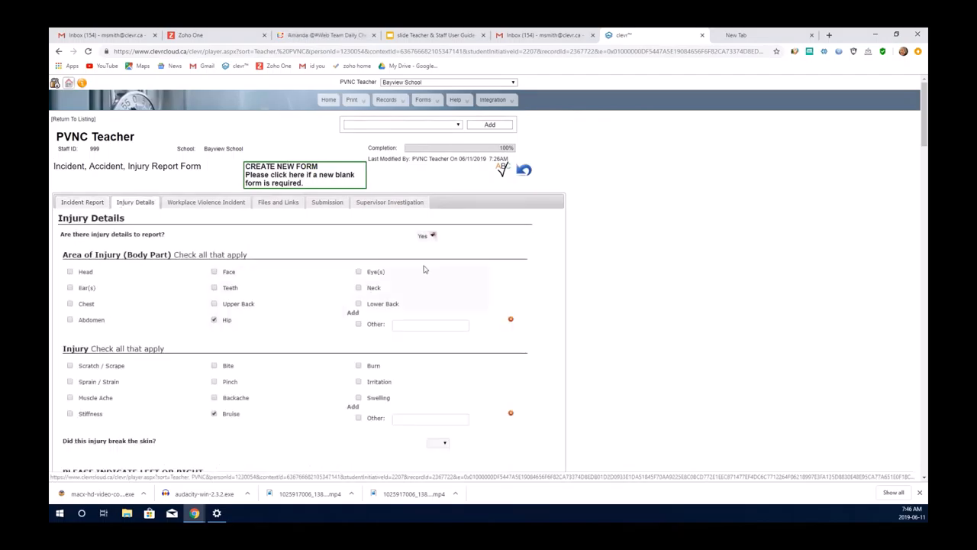
pyautogui.moveTo(426, 237)
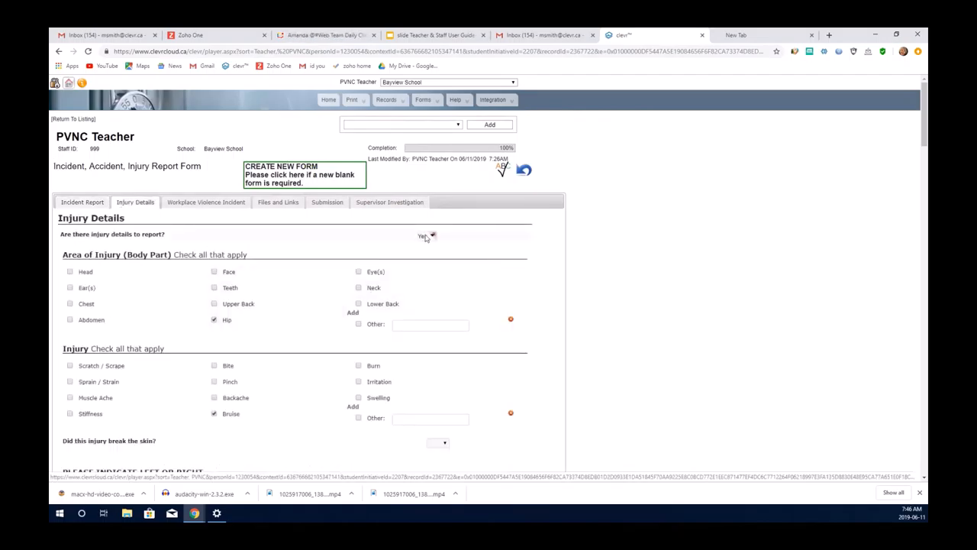
pyautogui.click(427, 235)
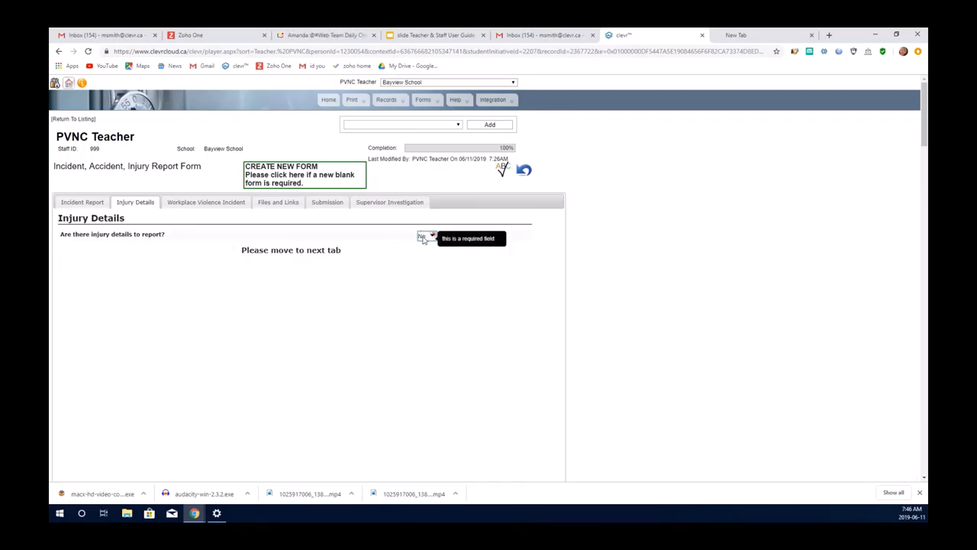
pyautogui.click(426, 236)
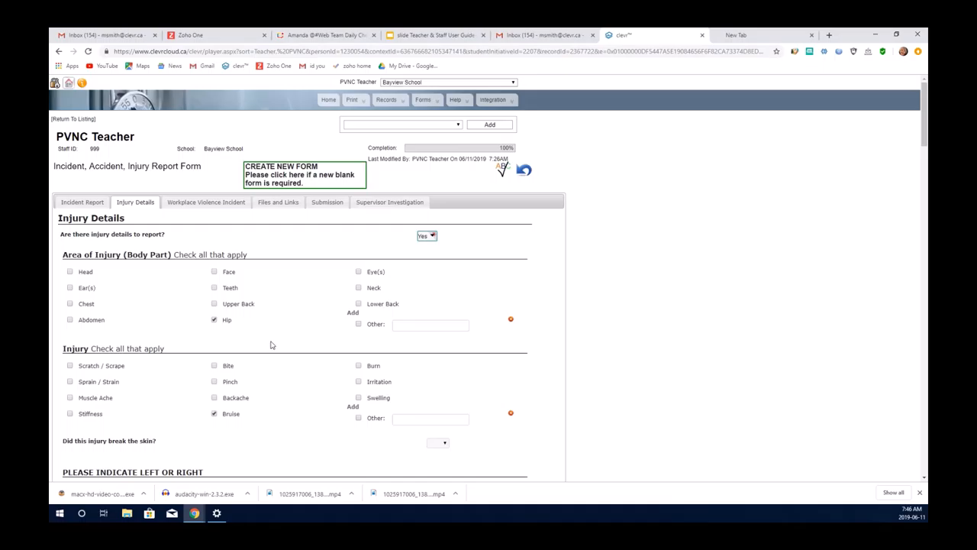
pyautogui.moveTo(207, 379)
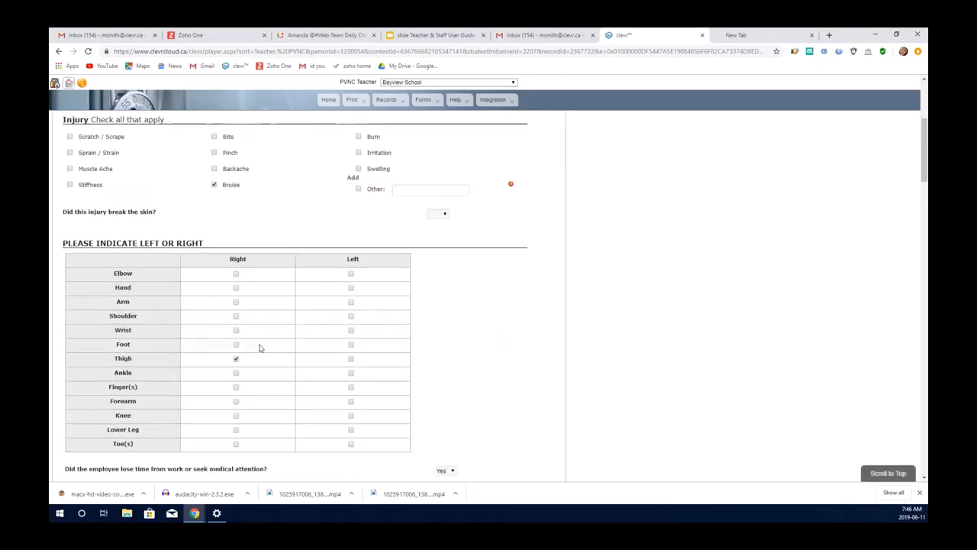
pyautogui.scroll(-3)
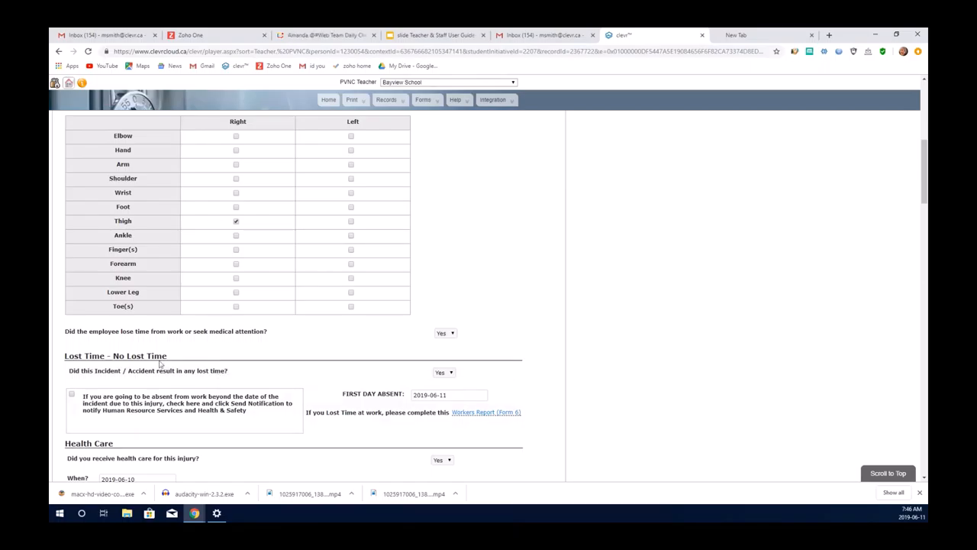
pyautogui.moveTo(107, 367)
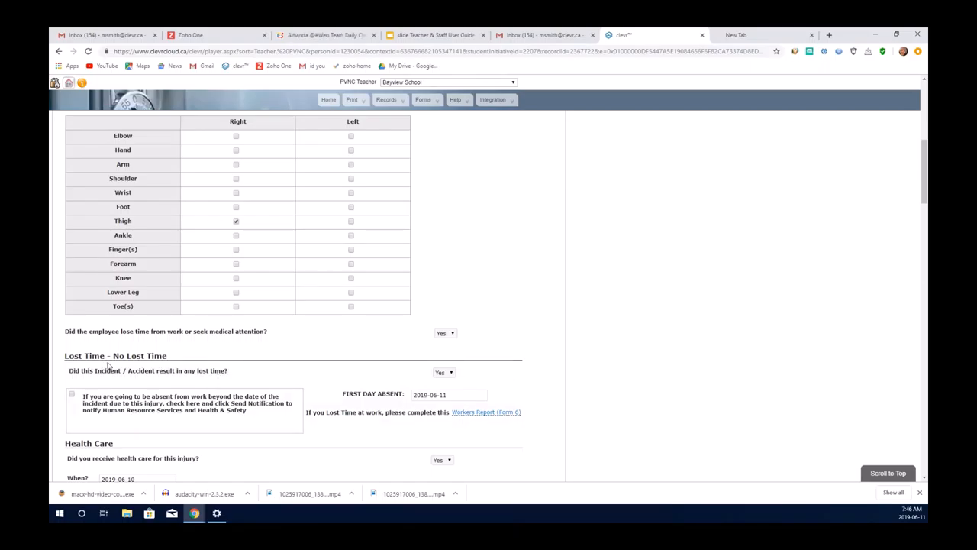
pyautogui.moveTo(295, 379)
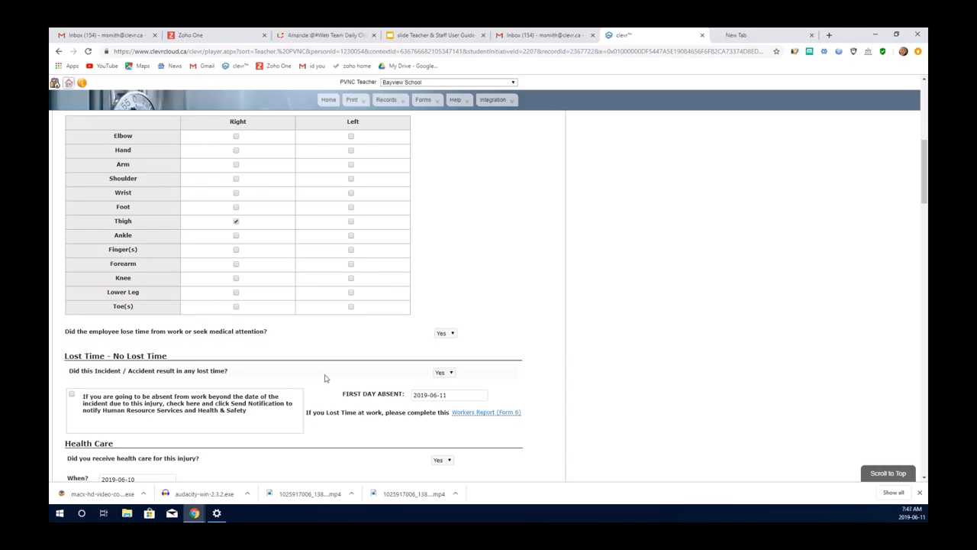
pyautogui.moveTo(340, 376)
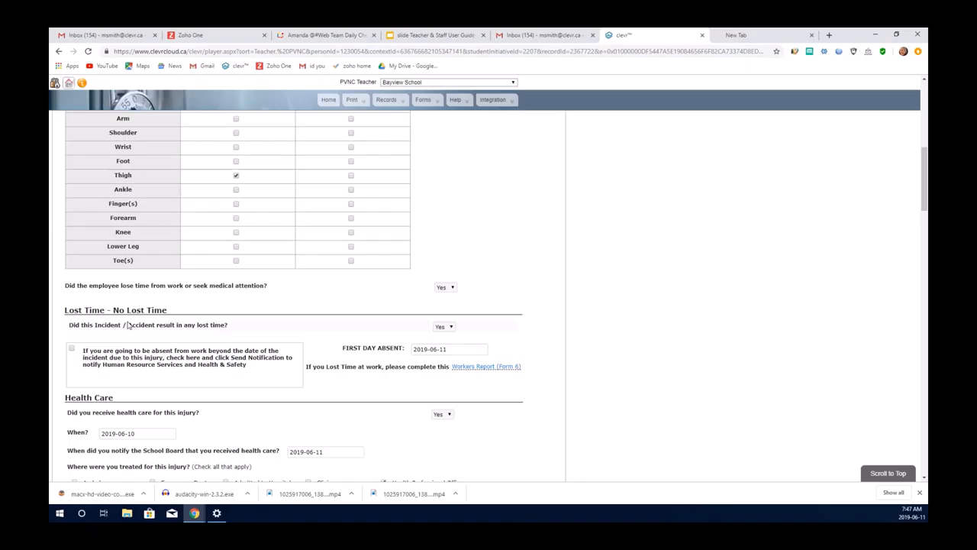
pyautogui.click(444, 326)
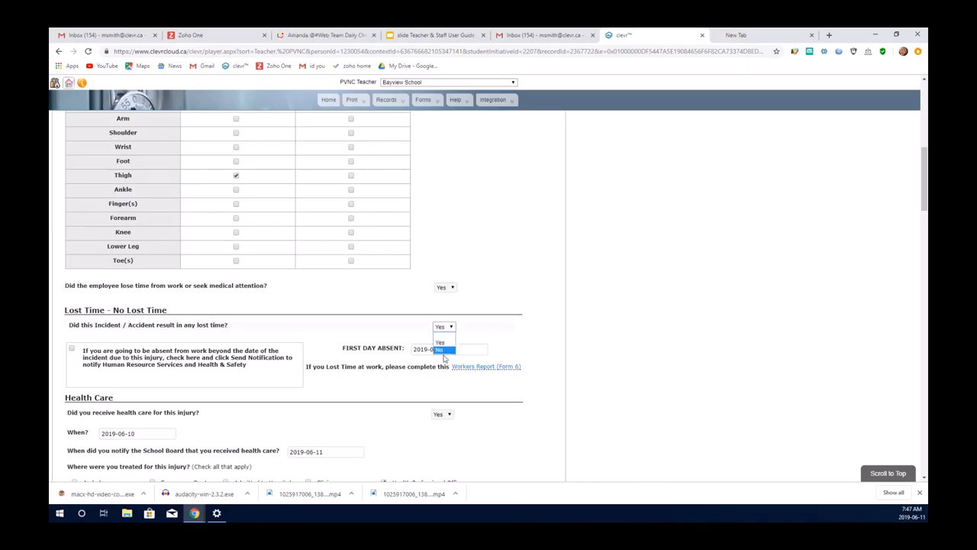
pyautogui.click(441, 350)
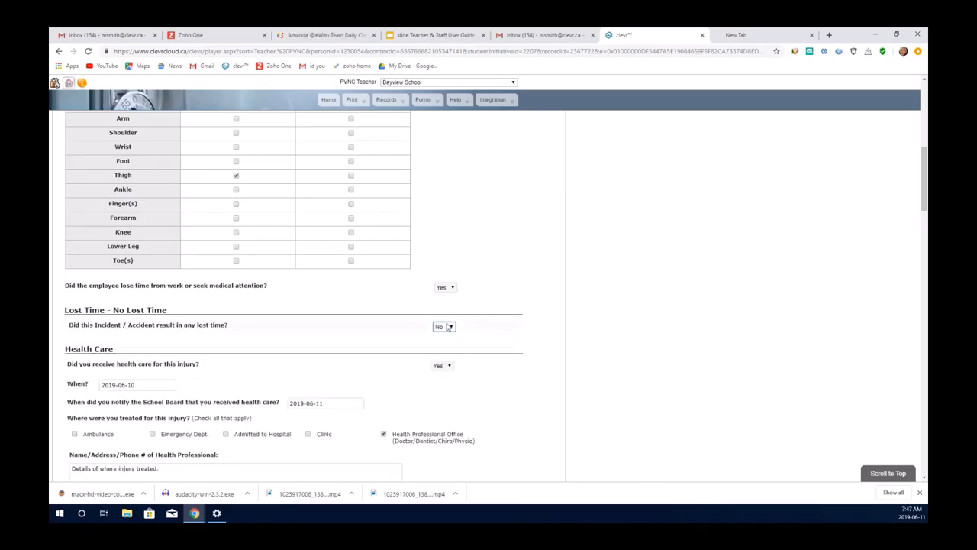
pyautogui.click(444, 326)
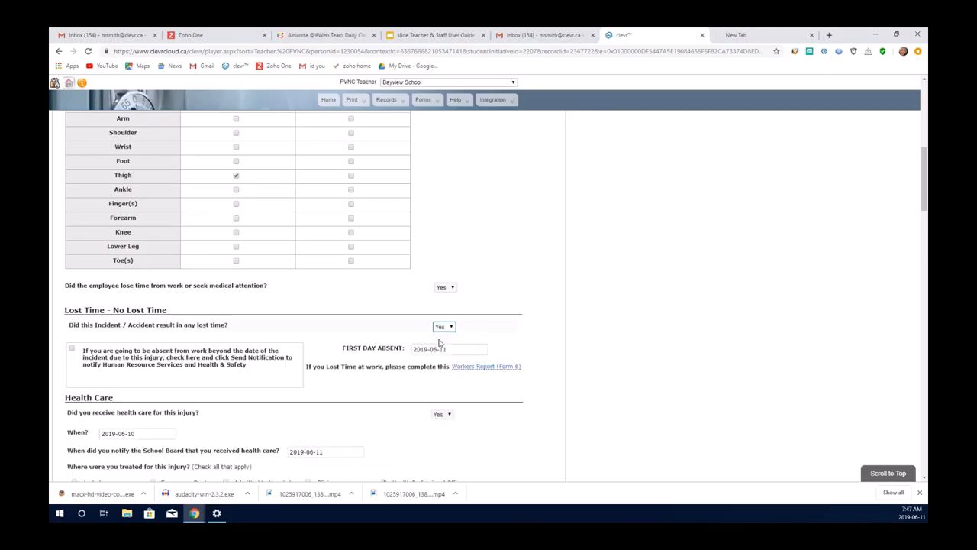
pyautogui.click(450, 349)
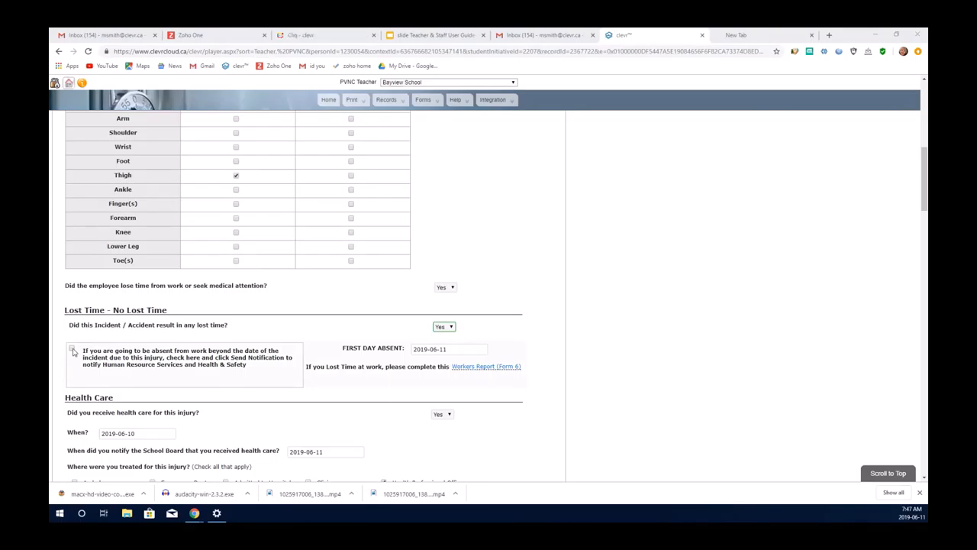
# Tick absence beyond the incident date and notify HR and Health & Safety
pyautogui.click(72, 350)
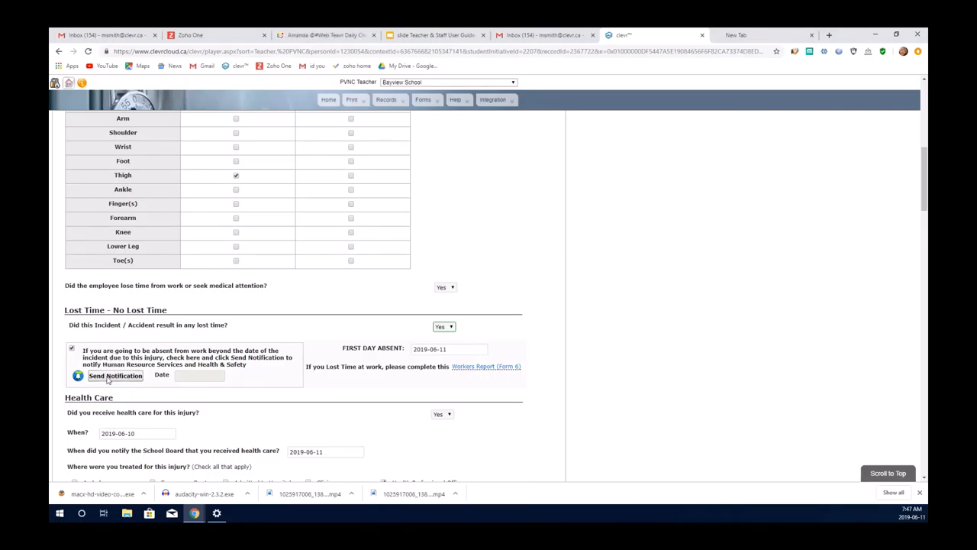
pyautogui.click(71, 349)
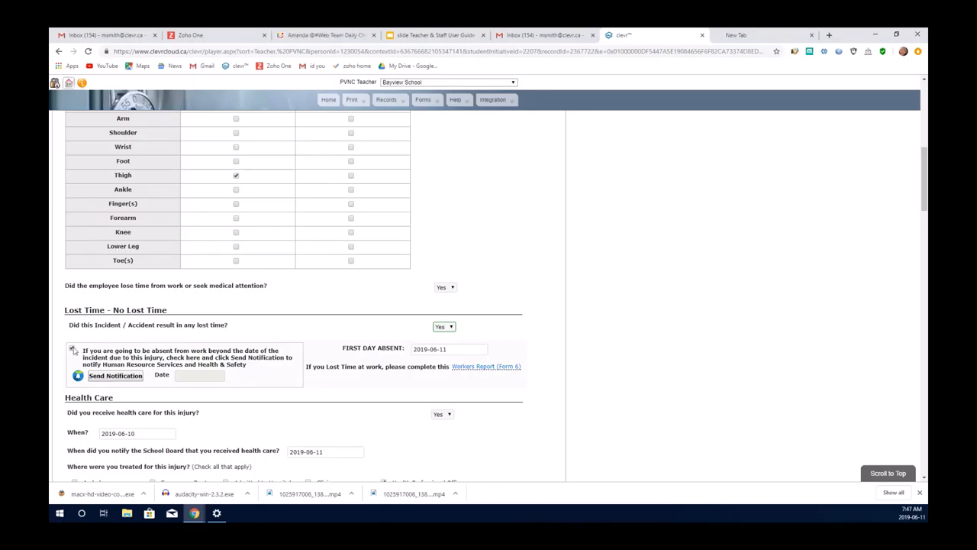
pyautogui.click(72, 347)
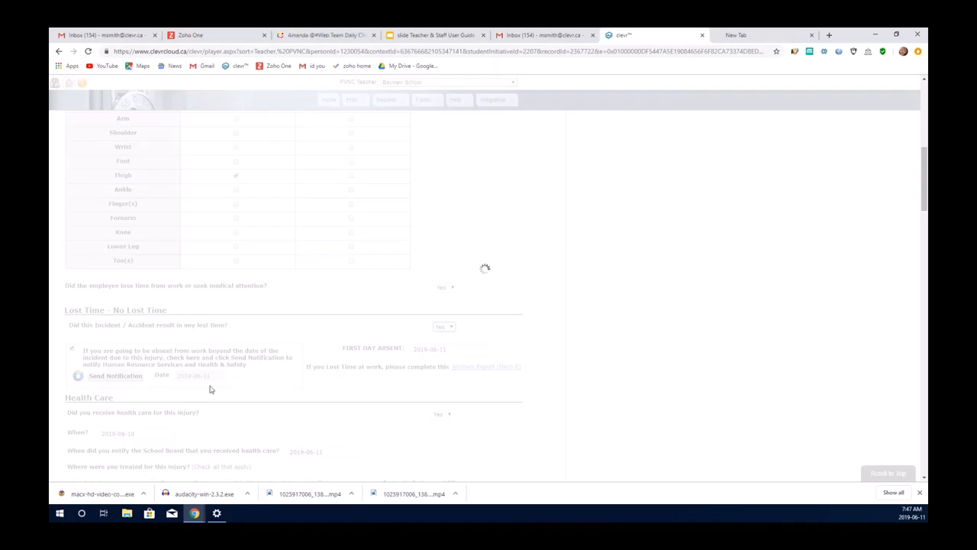
pyautogui.moveTo(254, 373)
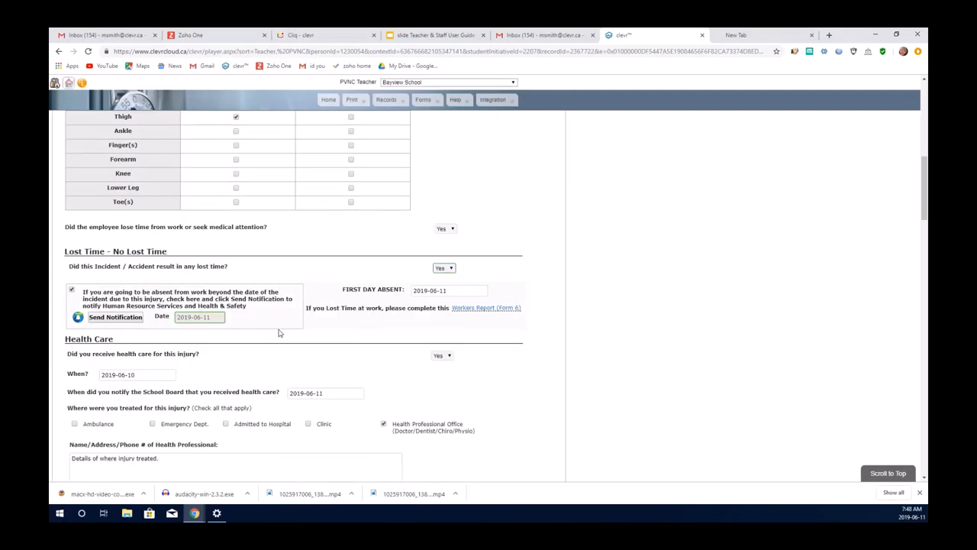
# Switch the health care answer to No, then back to Yes
pyautogui.scroll(-3)
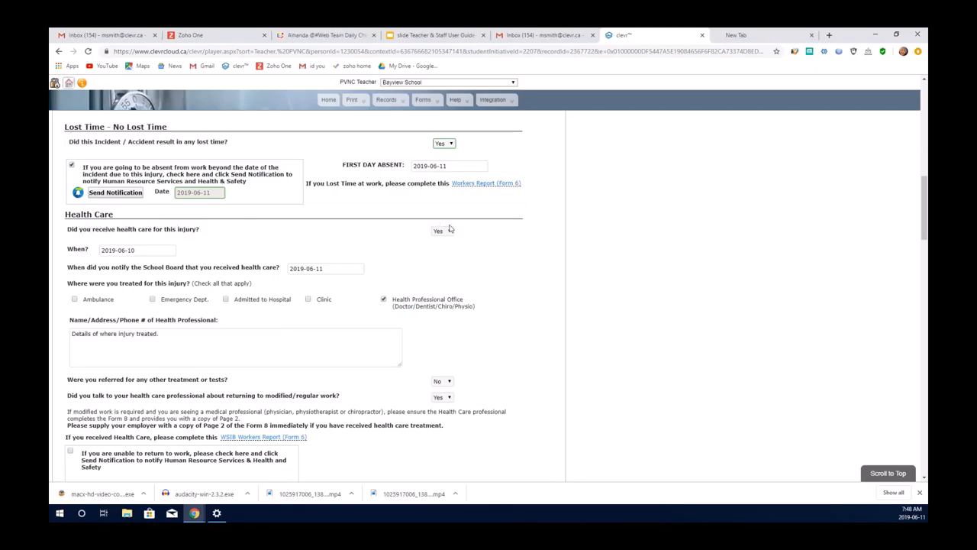
pyautogui.click(442, 231)
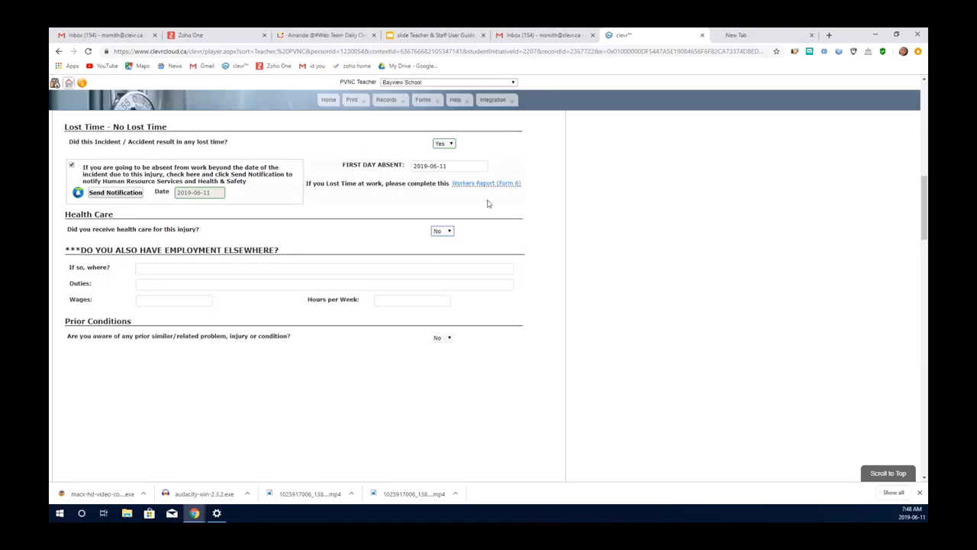
pyautogui.click(442, 231)
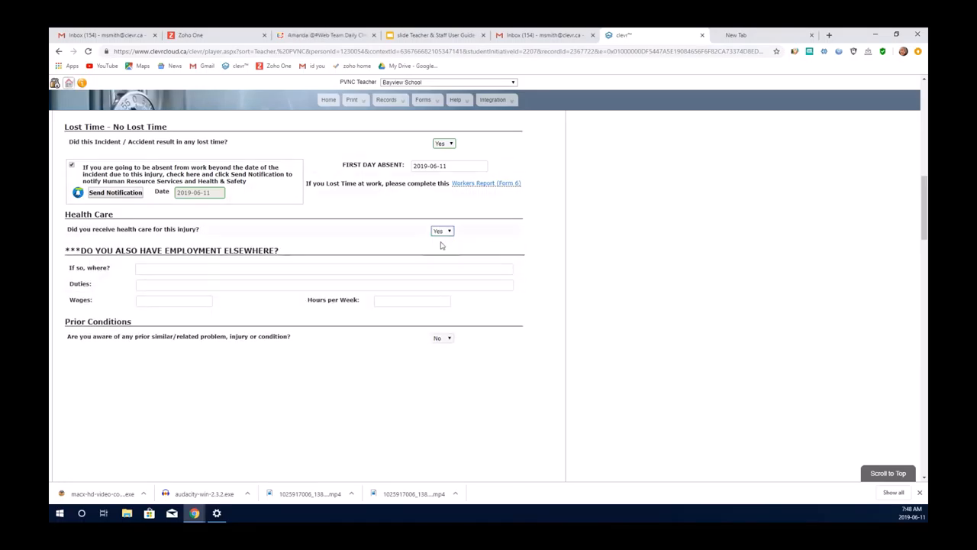
pyautogui.click(442, 231)
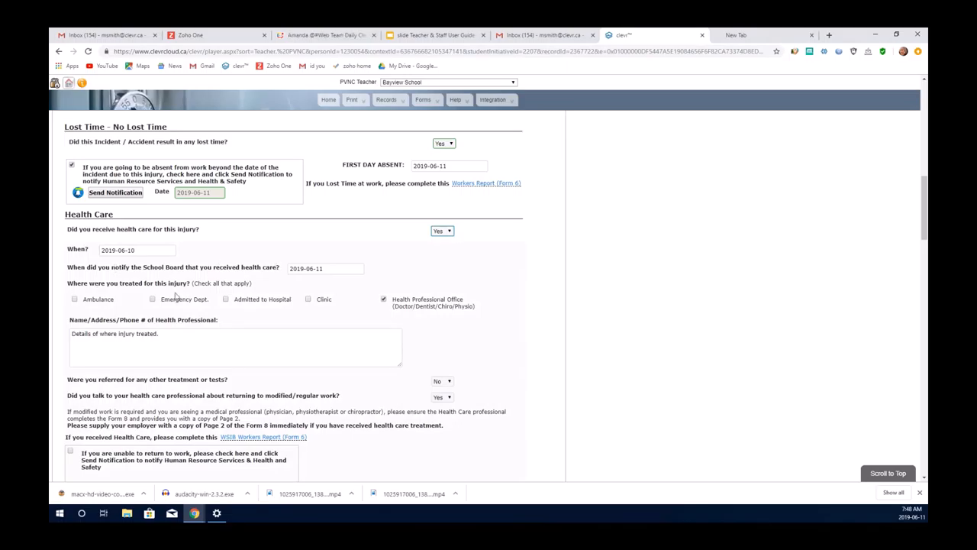
pyautogui.moveTo(222, 314)
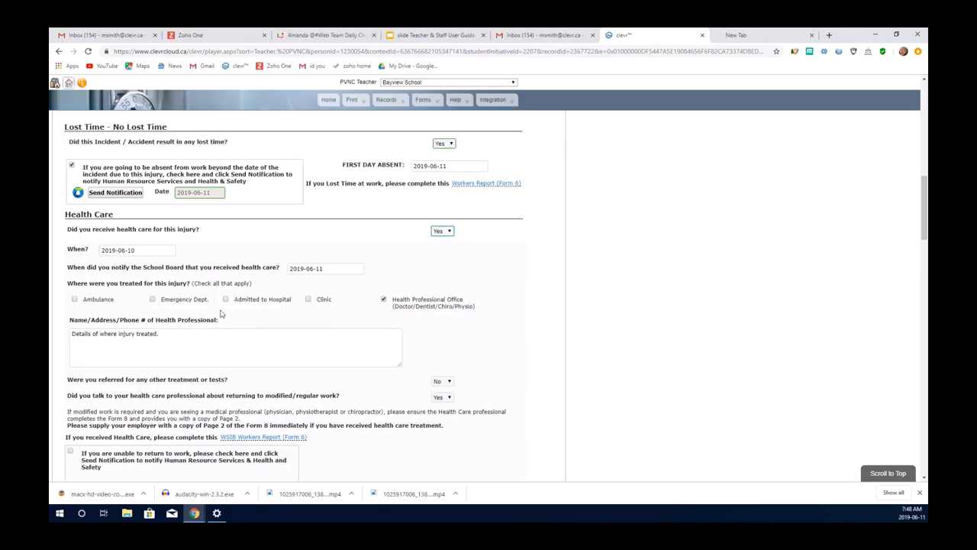
# Tick 'unable to return to work', revealing its 2019-06-11 notification date
pyautogui.scroll(-3)
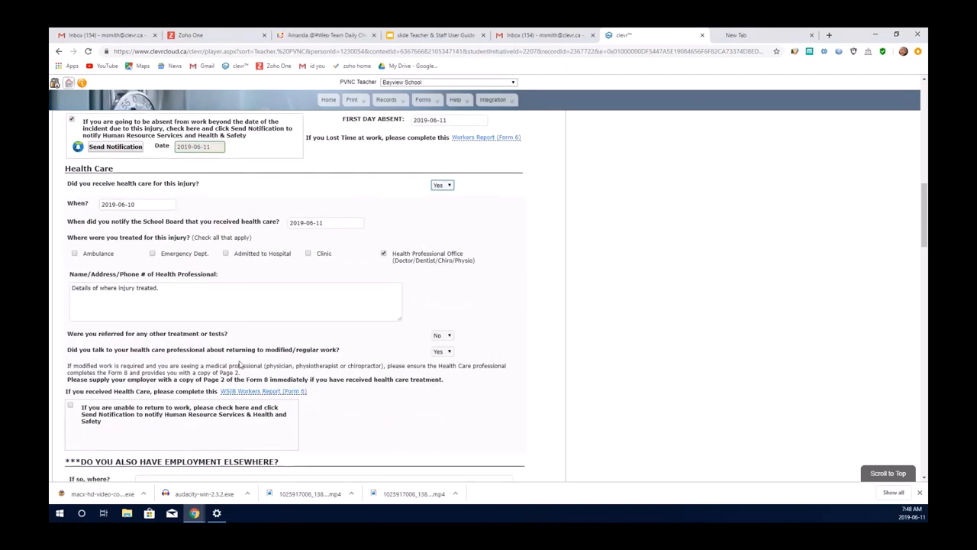
pyautogui.scroll(-3)
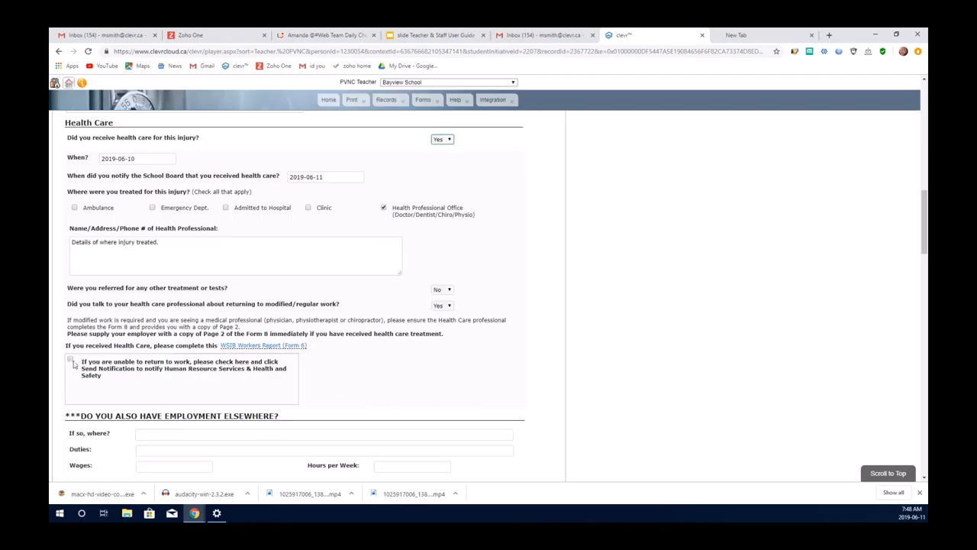
pyautogui.click(70, 359)
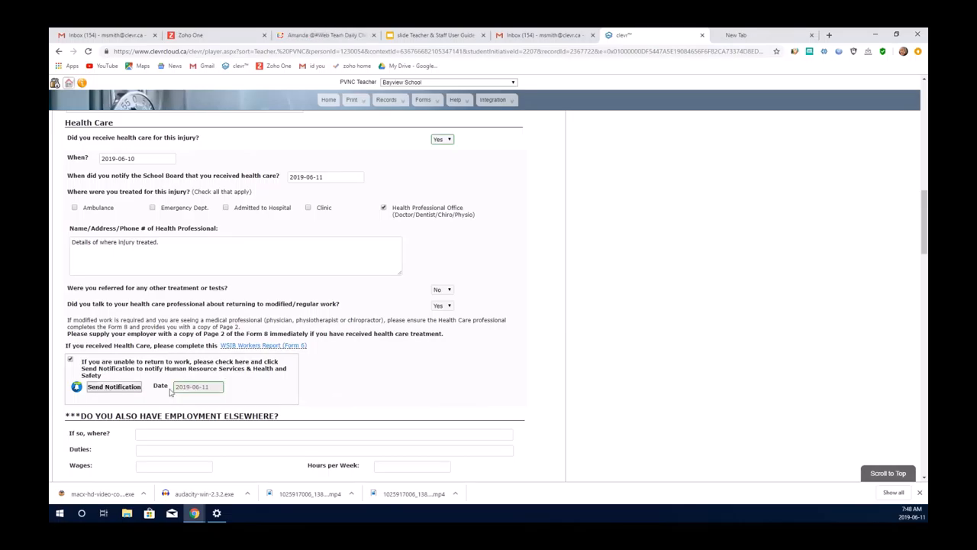
# Change the Prior Conditions answer to Yes, revert it to No, and reach Injury Details
pyautogui.scroll(-3)
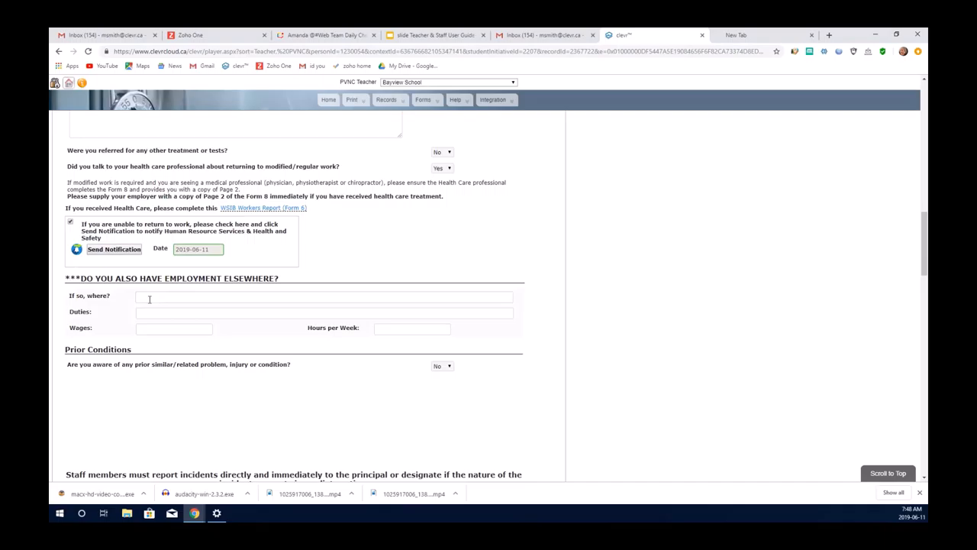
pyautogui.moveTo(221, 324)
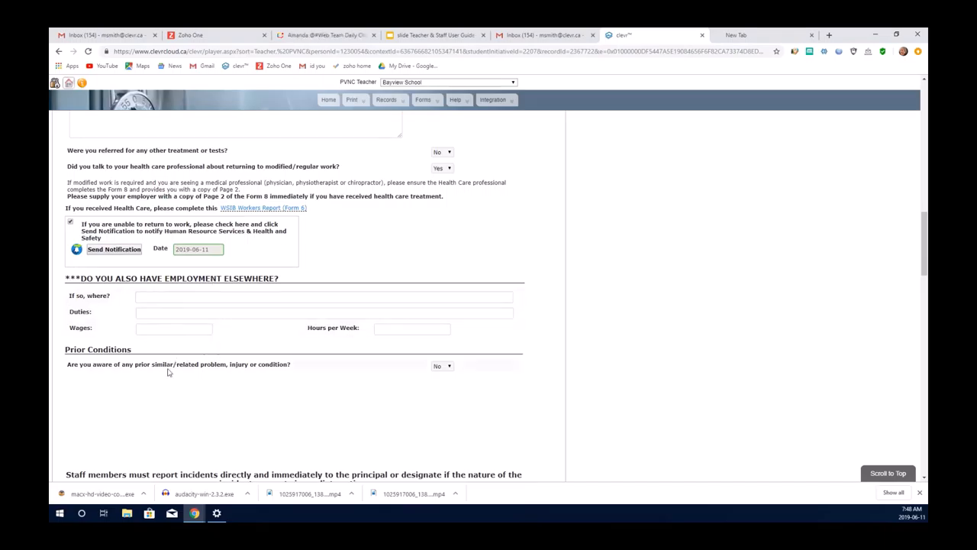
pyautogui.click(442, 366)
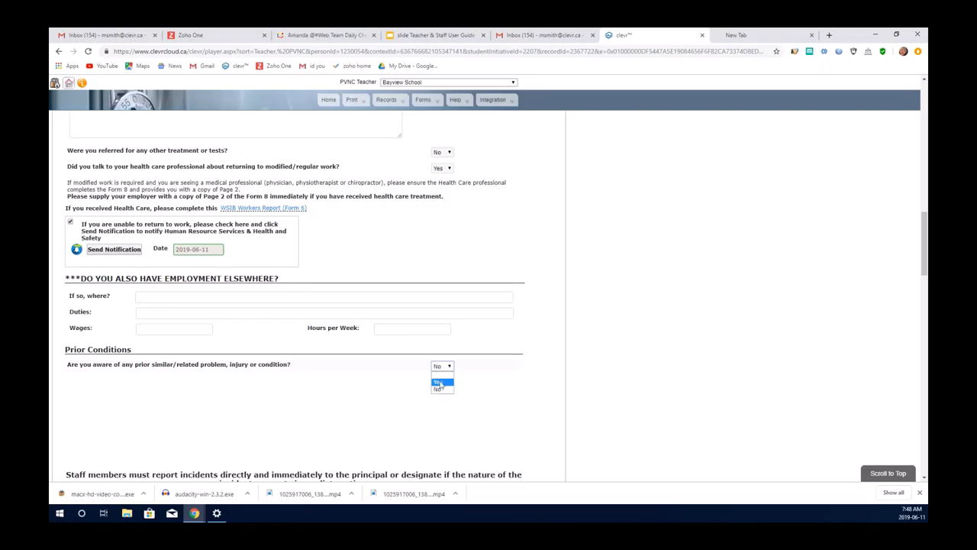
pyautogui.click(439, 382)
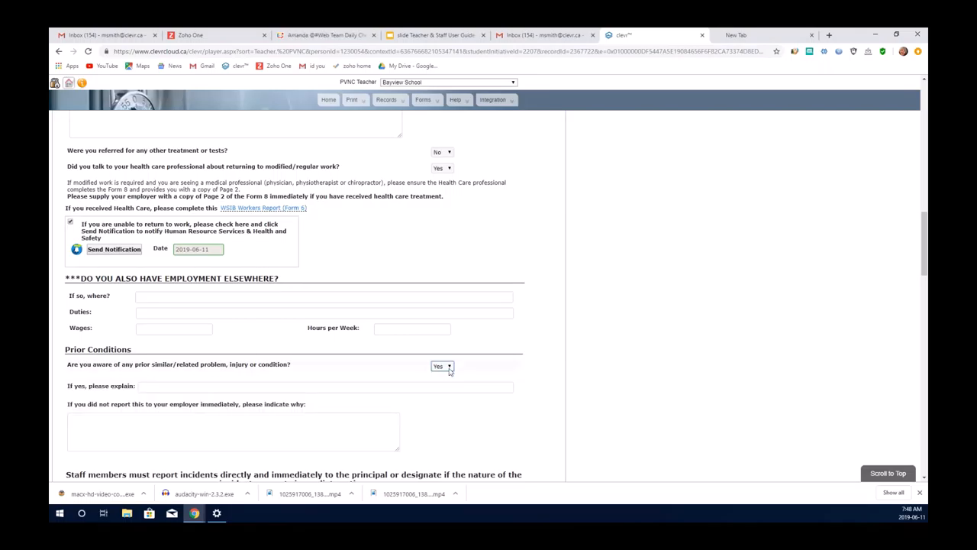
pyautogui.click(443, 366)
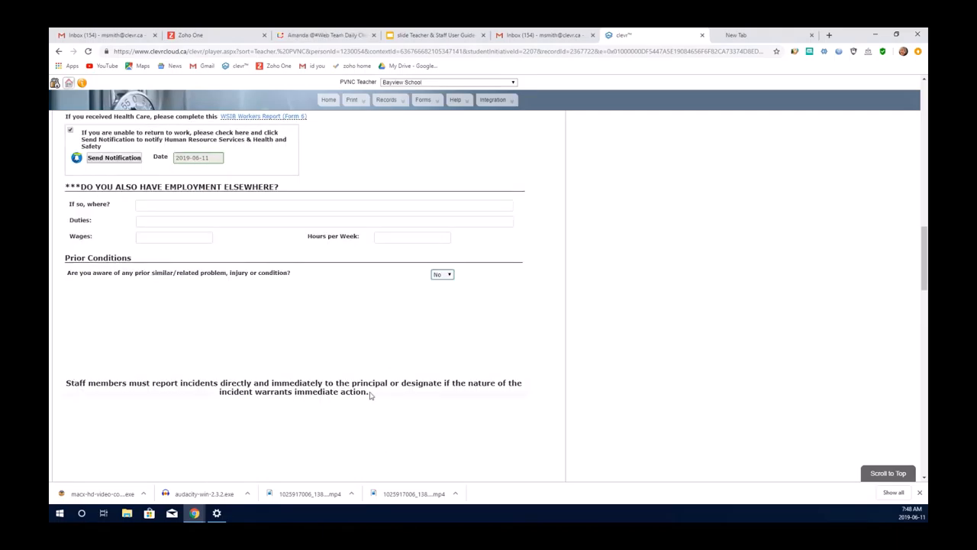
pyautogui.scroll(-3)
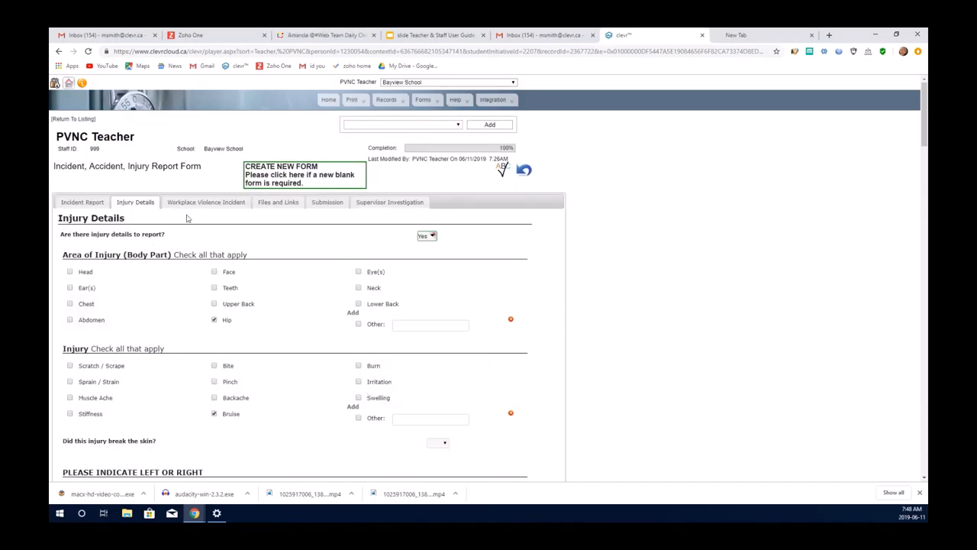
# Open Workplace Violence Incident and switch the violence answer to No, then back to Yes
pyautogui.click(205, 202)
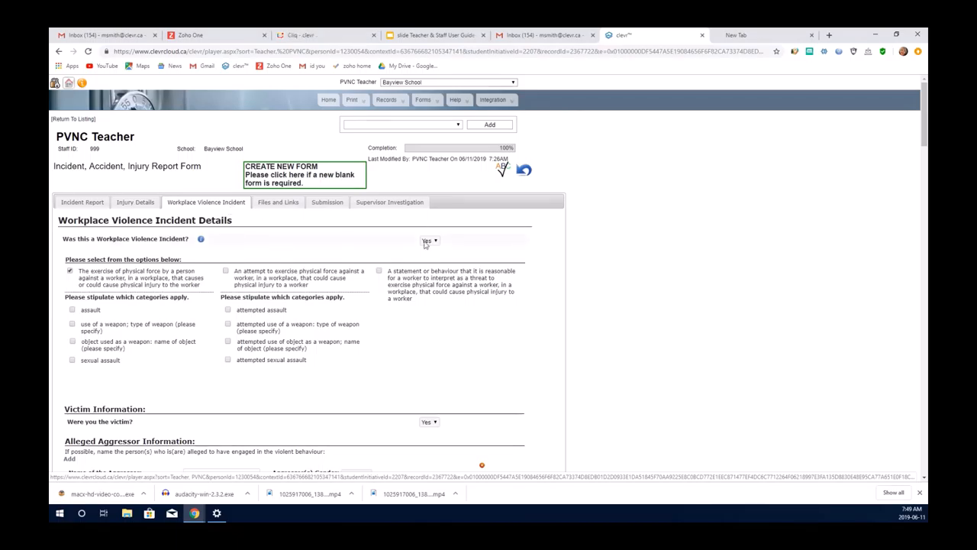
pyautogui.click(430, 240)
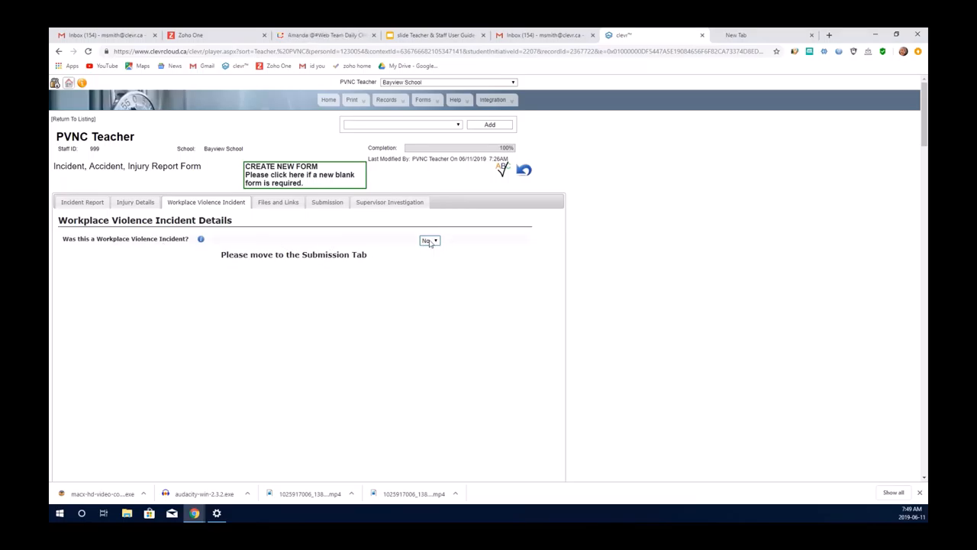
pyautogui.click(429, 240)
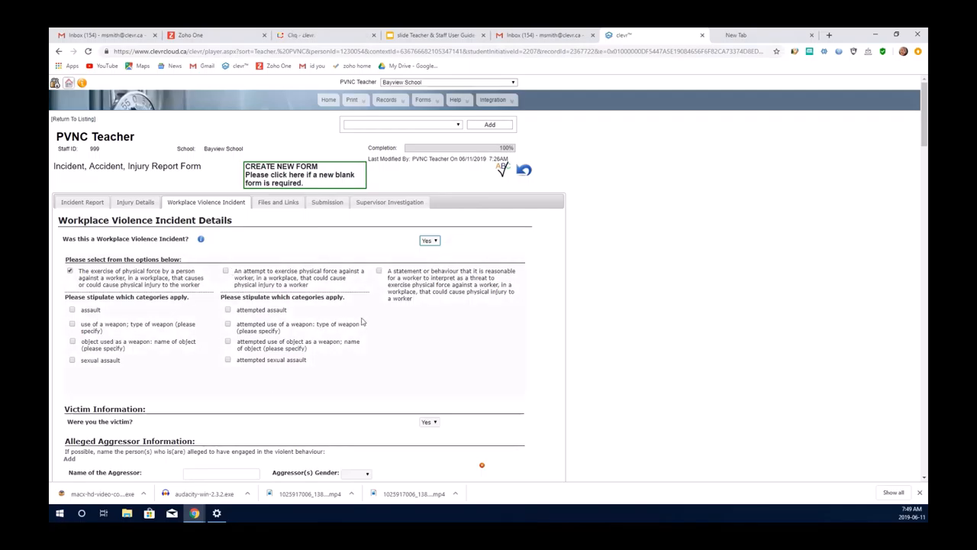
# Review the aggressor, employee-involved and employee-injured fields in the violence section
pyautogui.scroll(-3)
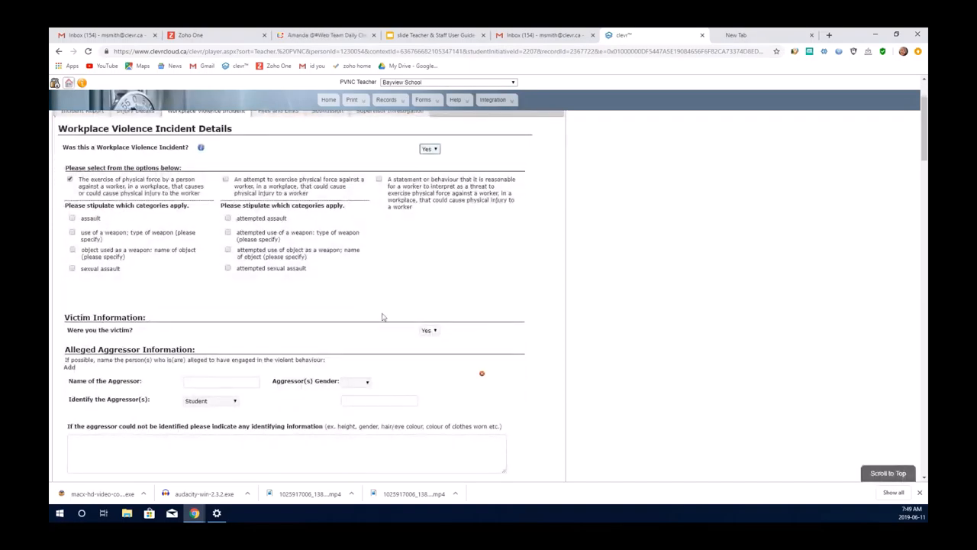
pyautogui.scroll(-3)
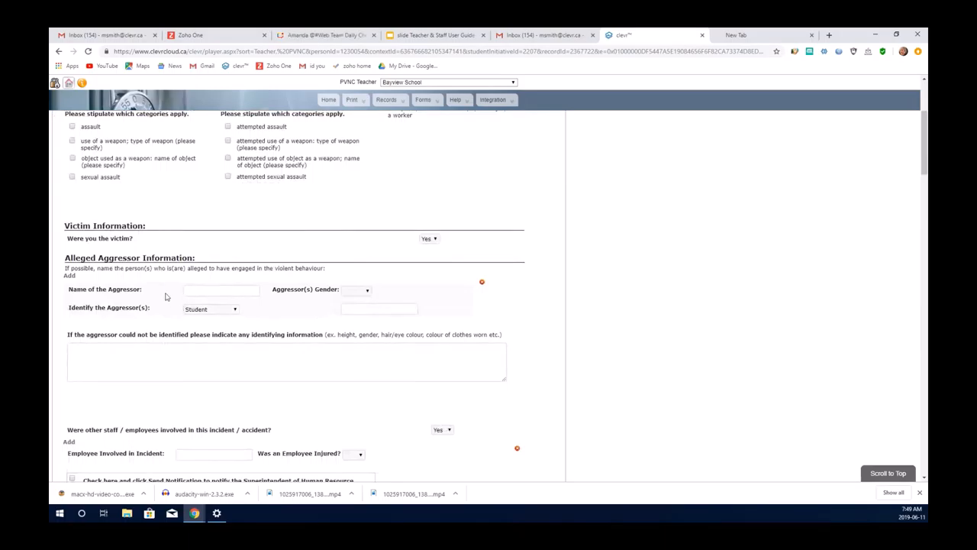
pyautogui.scroll(-3)
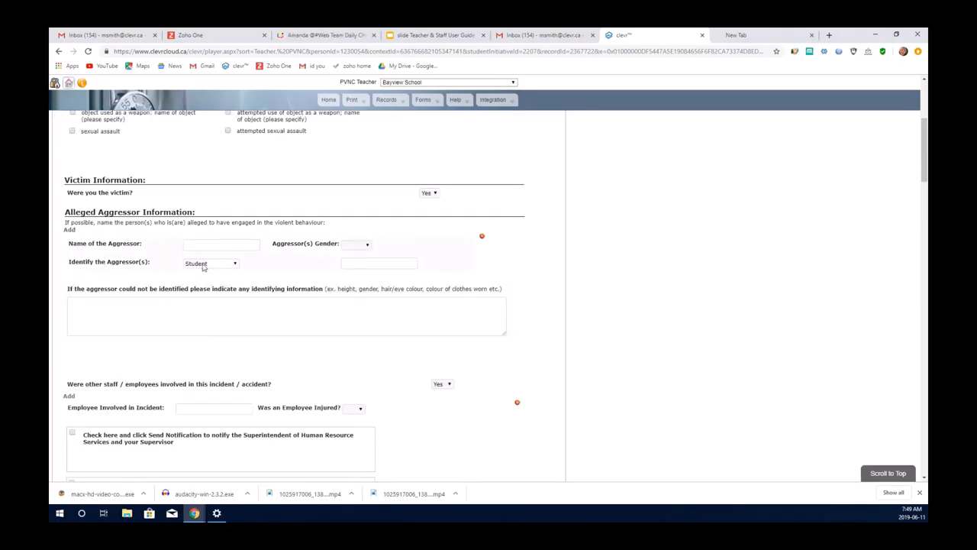
pyautogui.click(210, 263)
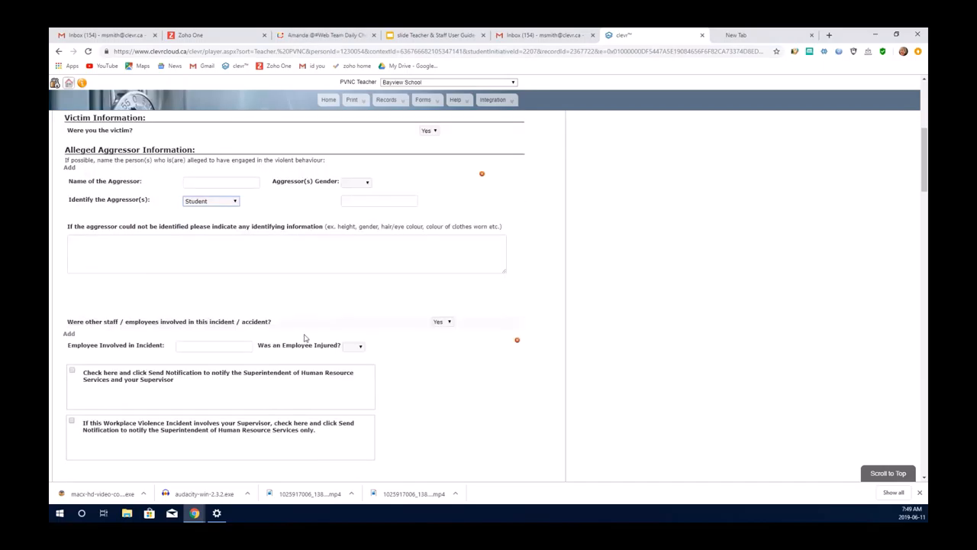
pyautogui.scroll(-3)
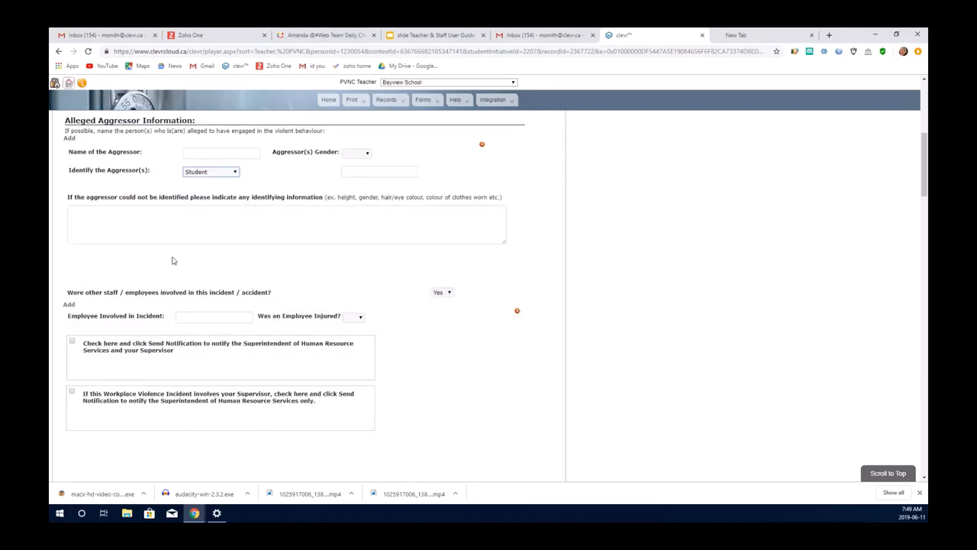
pyautogui.moveTo(174, 322)
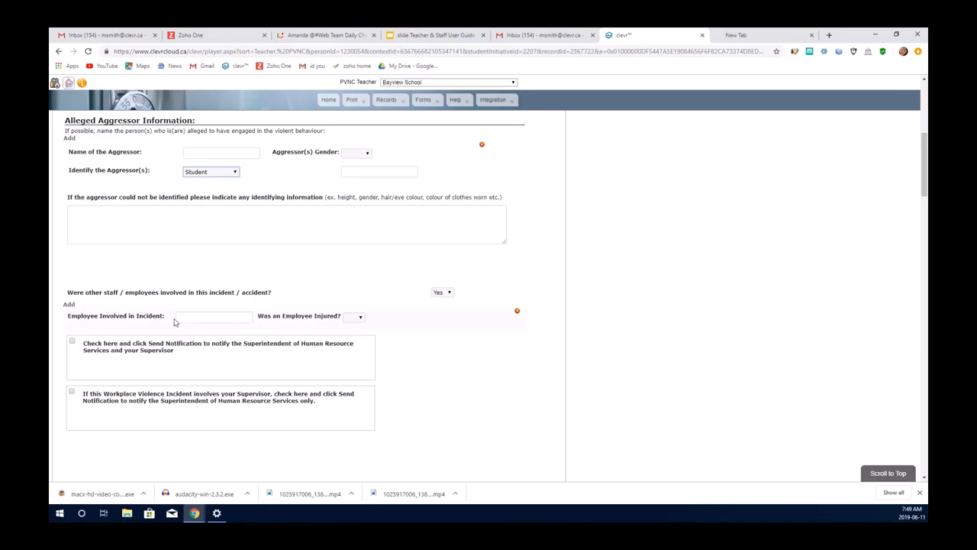
pyautogui.click(213, 316)
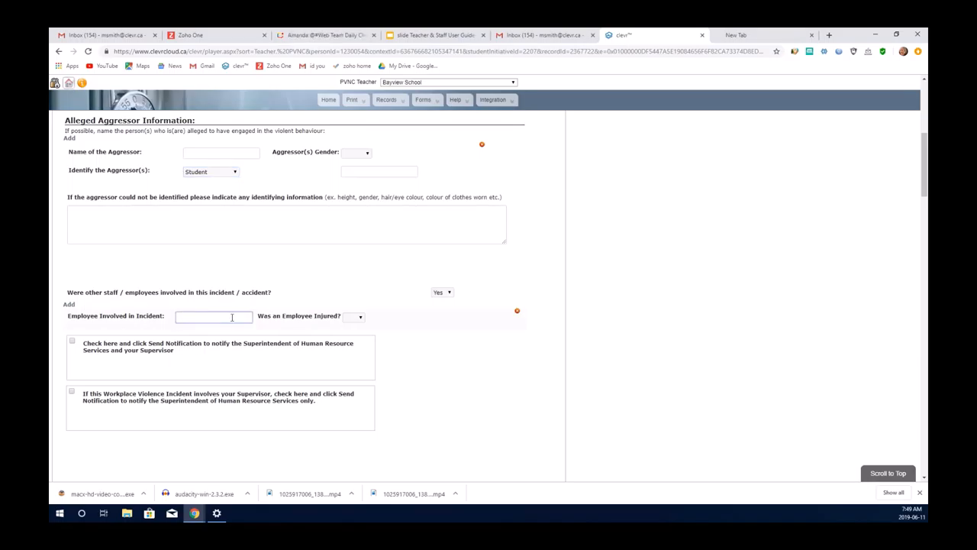
pyautogui.moveTo(303, 324)
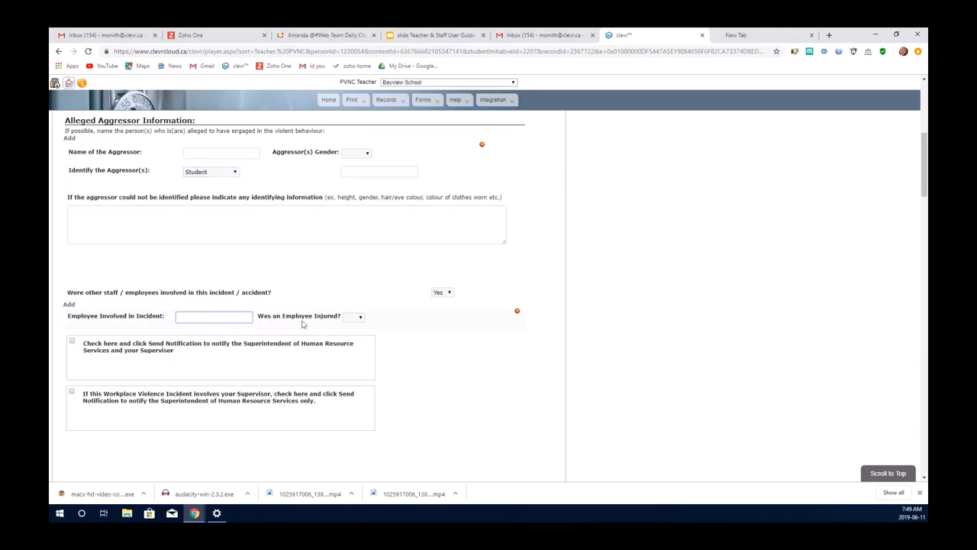
pyautogui.click(355, 316)
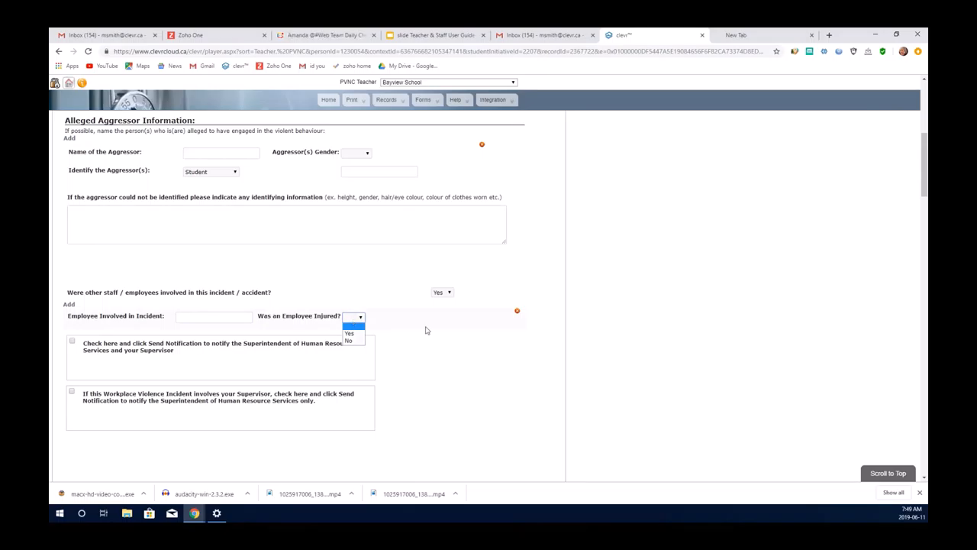
pyautogui.moveTo(407, 316)
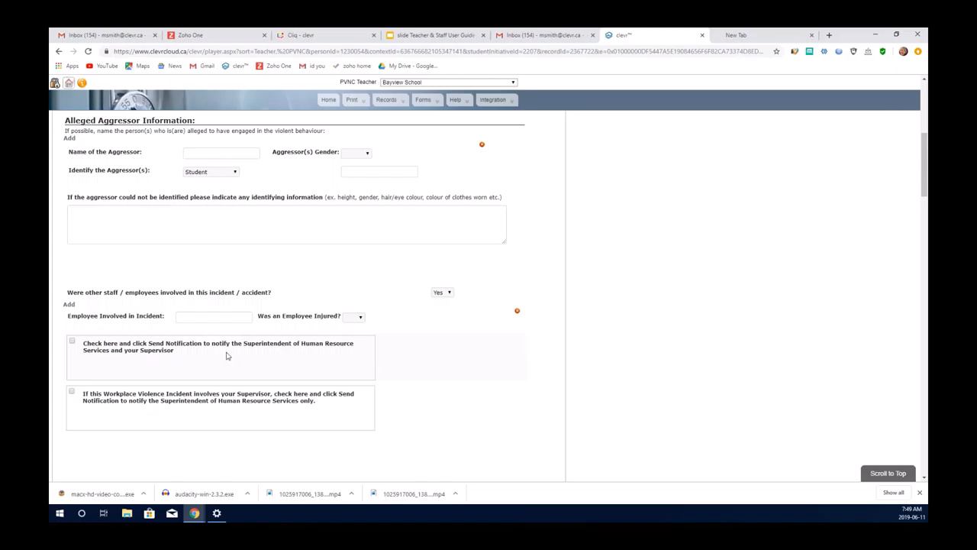
pyautogui.moveTo(278, 354)
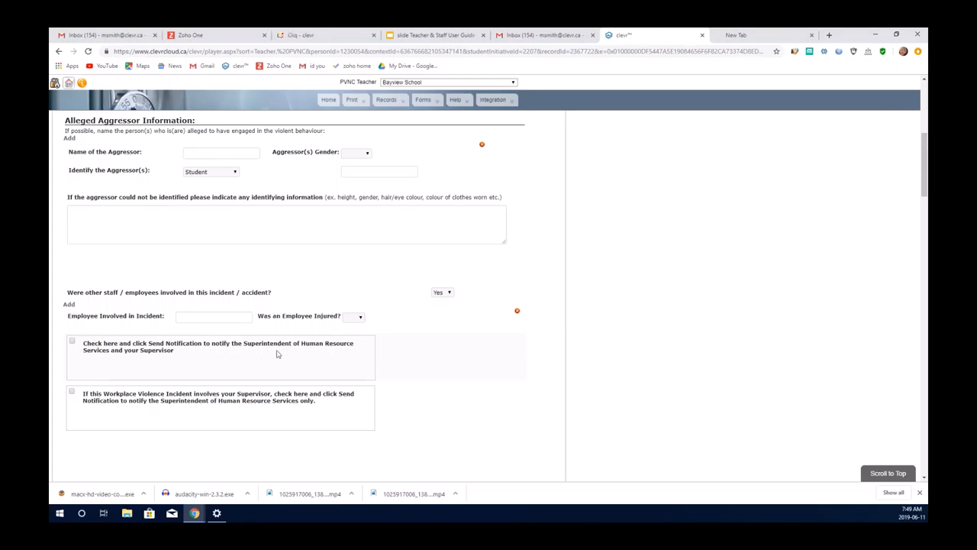
pyautogui.moveTo(160, 362)
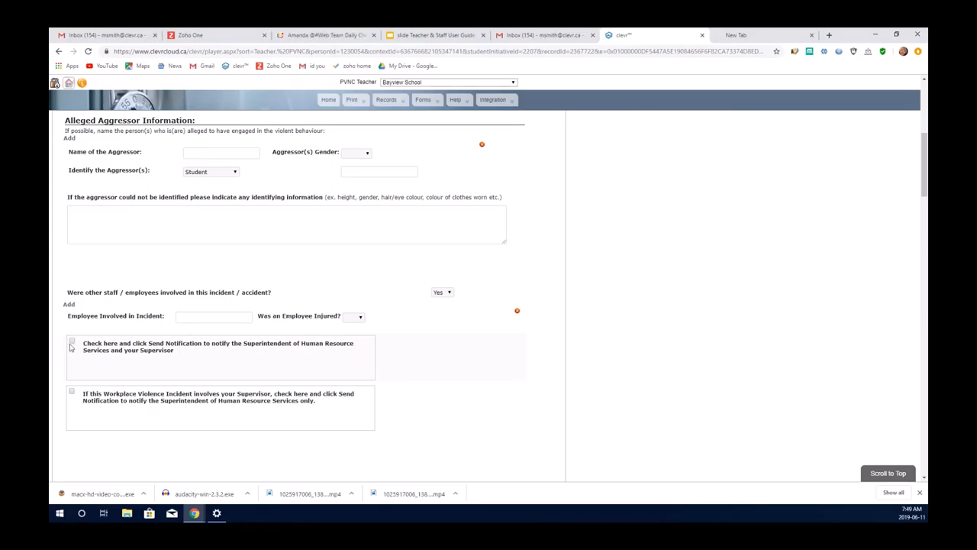
# Leave the HR-and-supervisor notification unticked and tick 'involves your Supervisor'
pyautogui.click(72, 340)
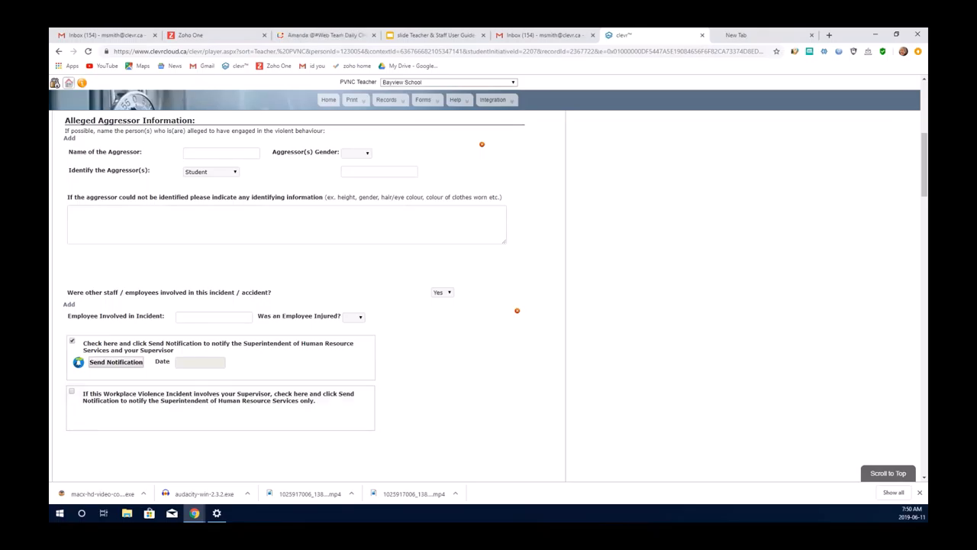
pyautogui.click(72, 339)
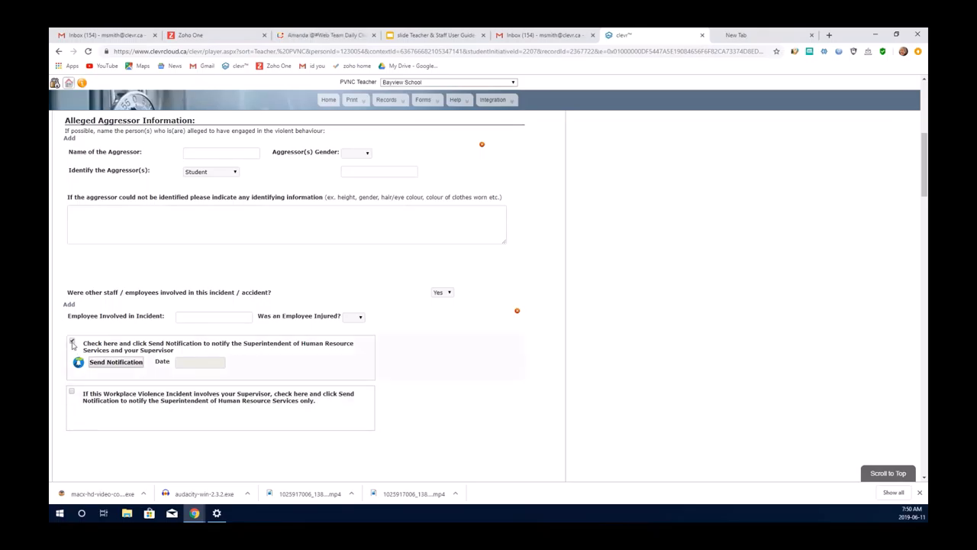
pyautogui.click(71, 390)
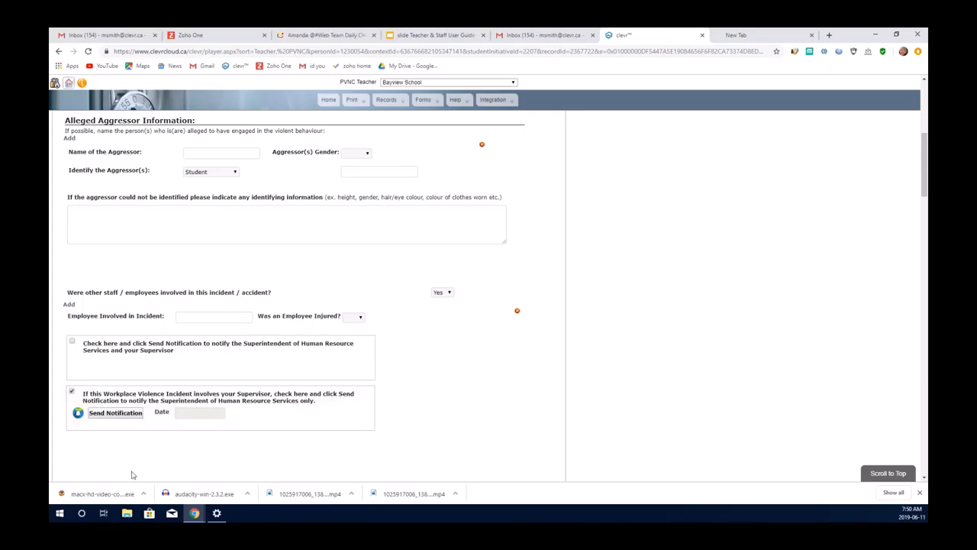
pyautogui.moveTo(515, 362)
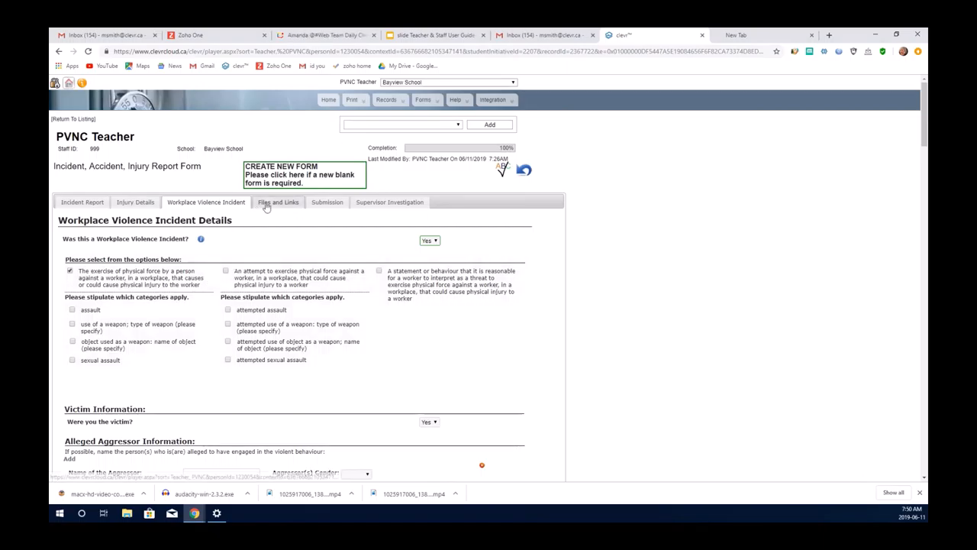
# Pick 'test document to upload.txt' under Files and Links, then move to Submission
pyautogui.click(278, 201)
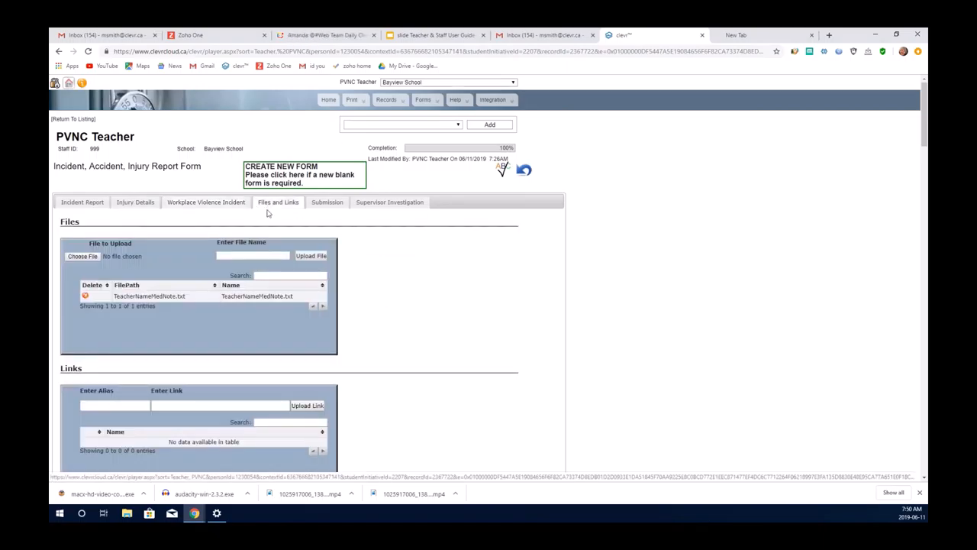
pyautogui.moveTo(205, 329)
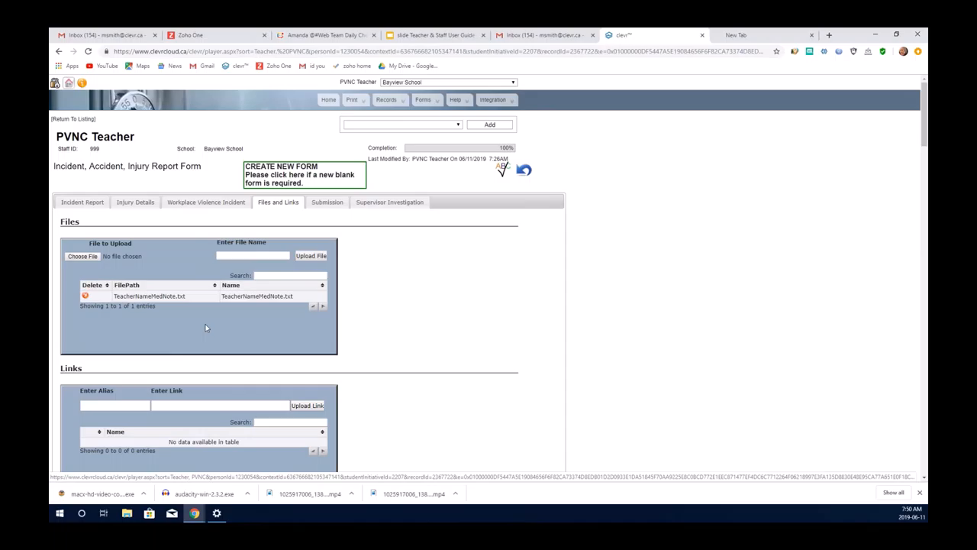
pyautogui.moveTo(199, 322)
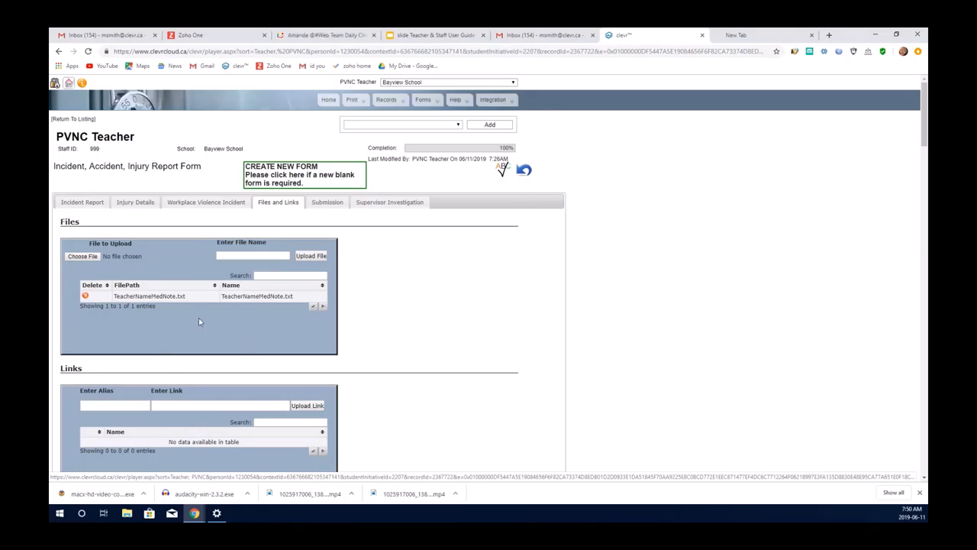
pyautogui.moveTo(267, 328)
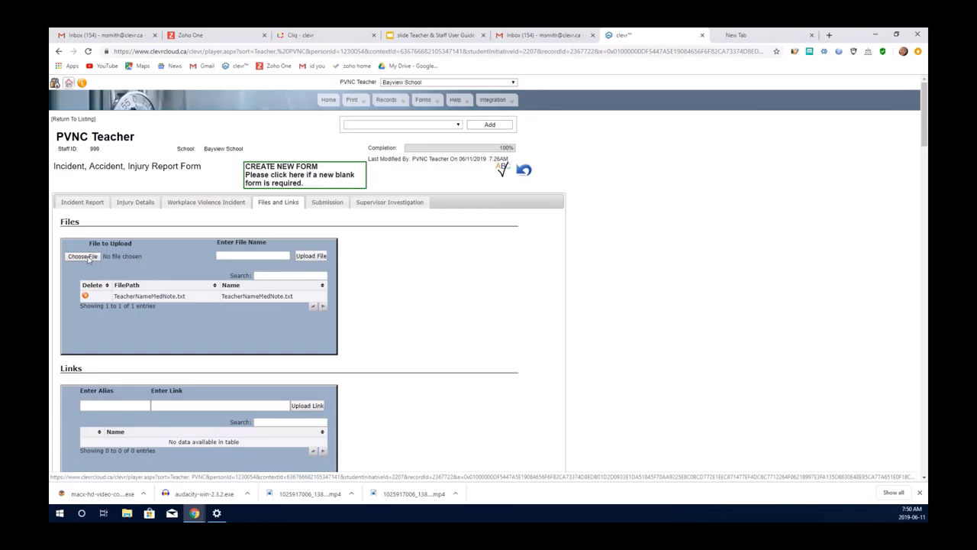
pyautogui.moveTo(82, 255)
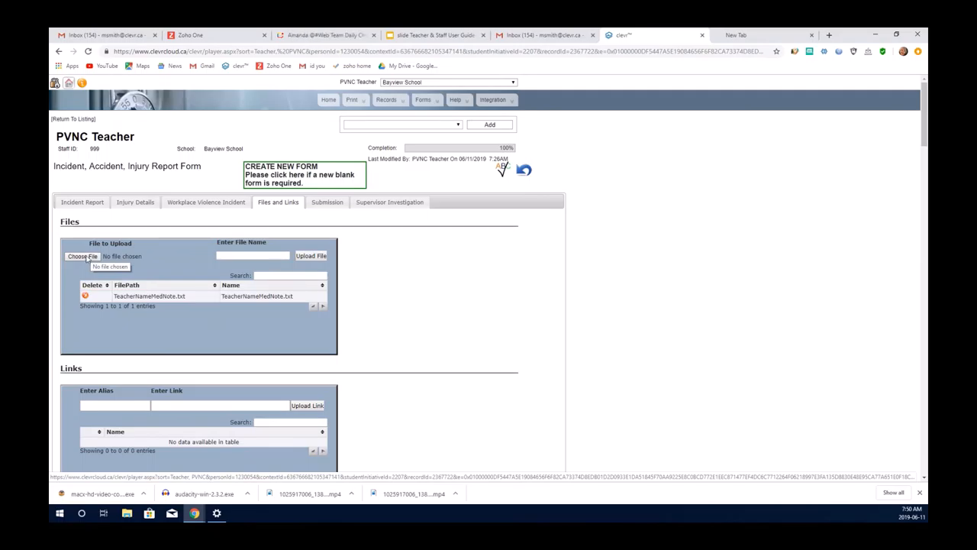
pyautogui.click(82, 256)
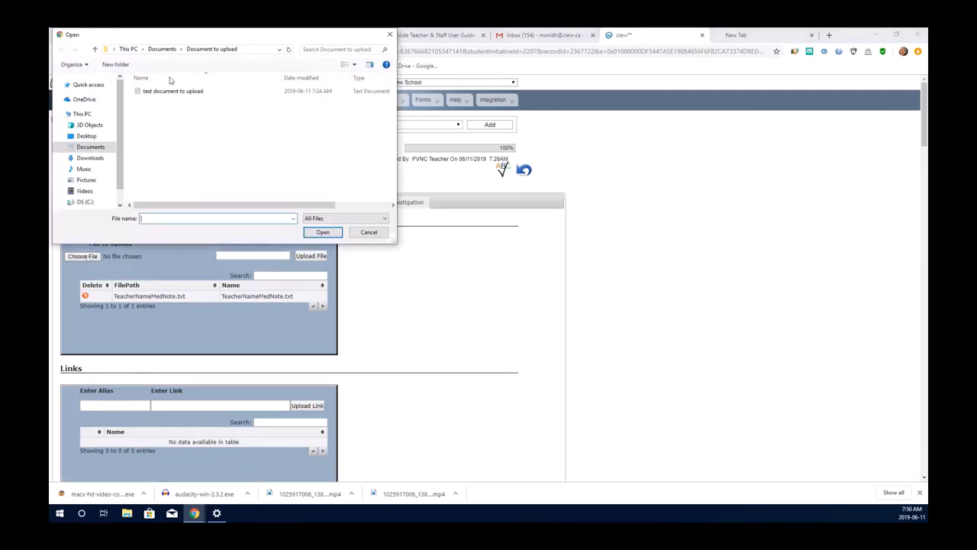
pyautogui.click(322, 231)
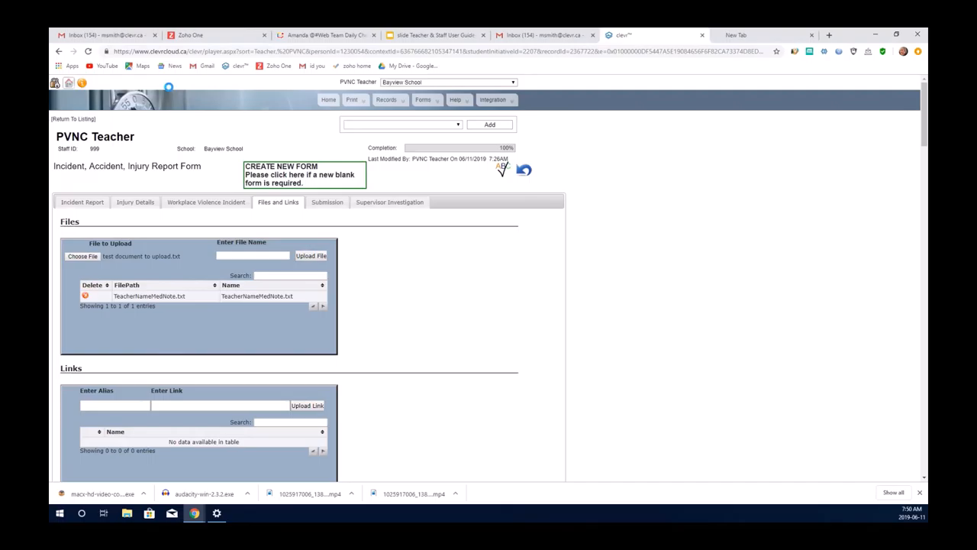
pyautogui.click(252, 256)
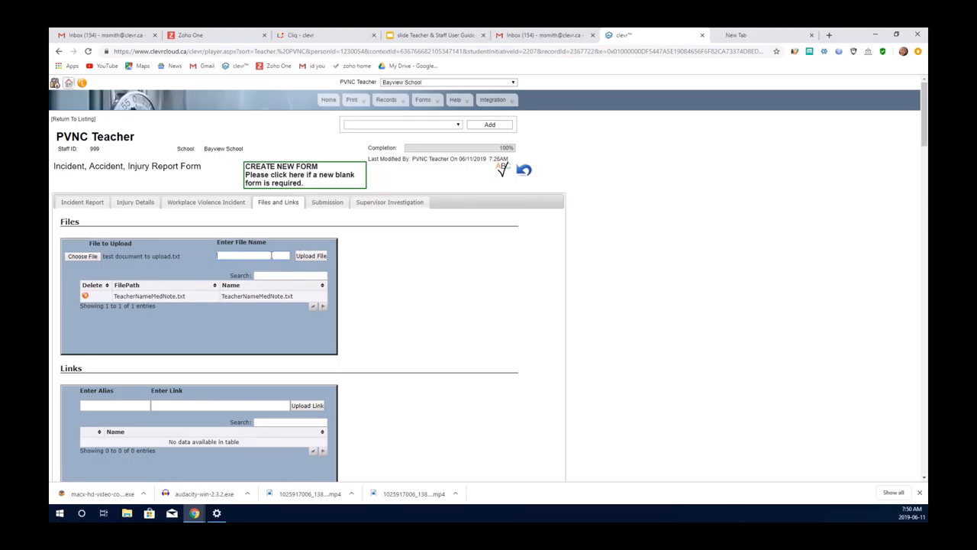
pyautogui.click(327, 201)
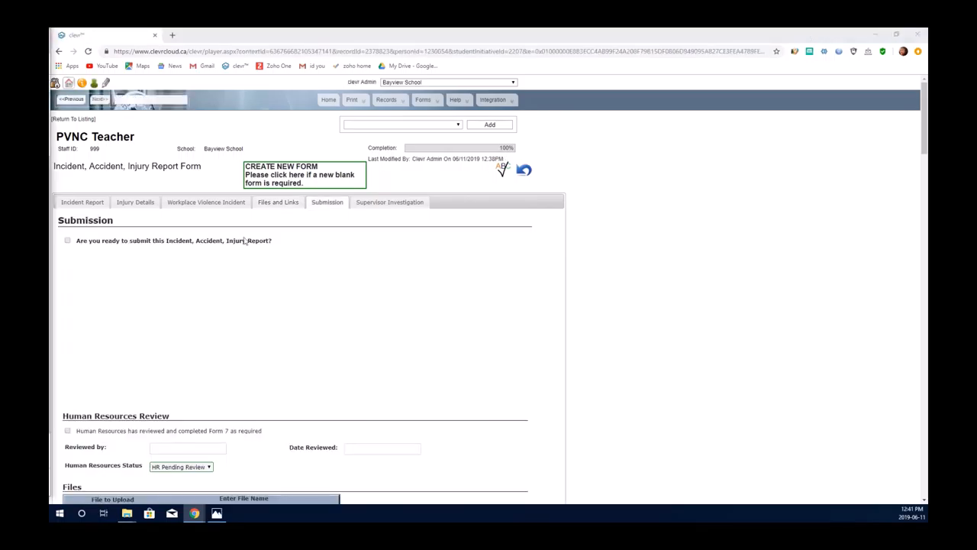
pyautogui.moveTo(340, 248)
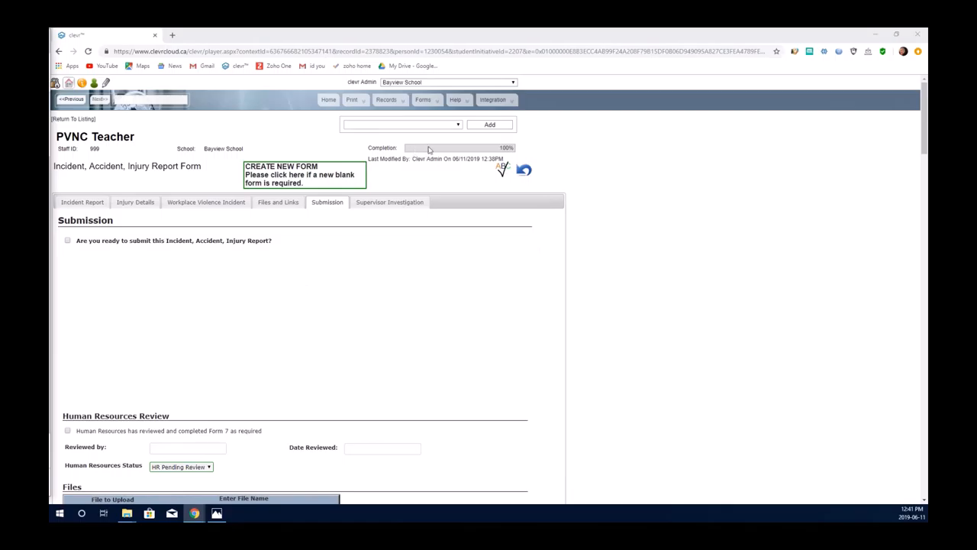
pyautogui.moveTo(452, 151)
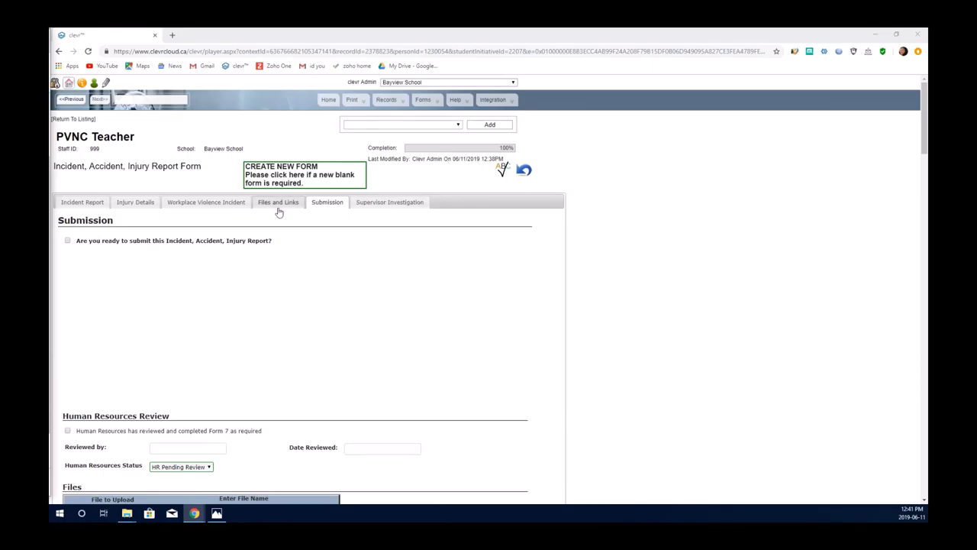
pyautogui.moveTo(75, 259)
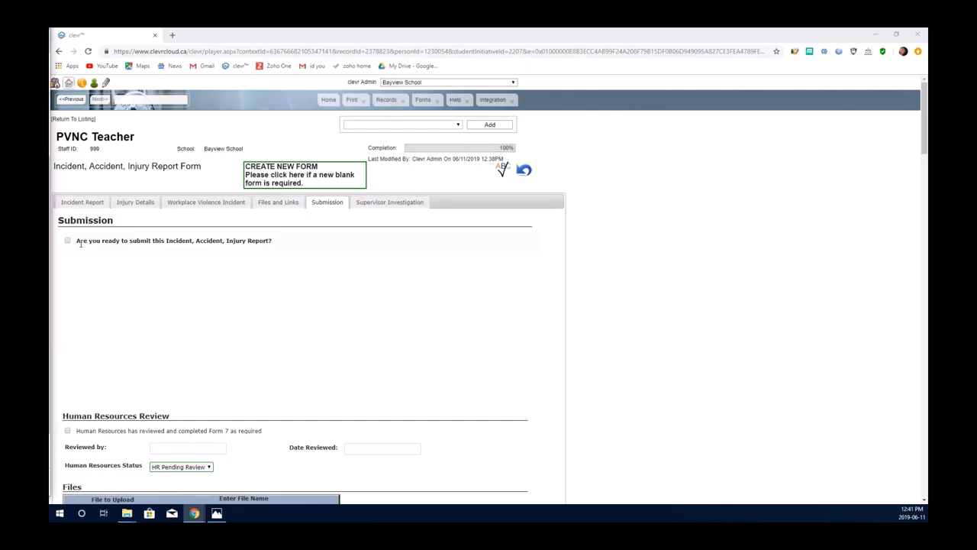
pyautogui.moveTo(221, 251)
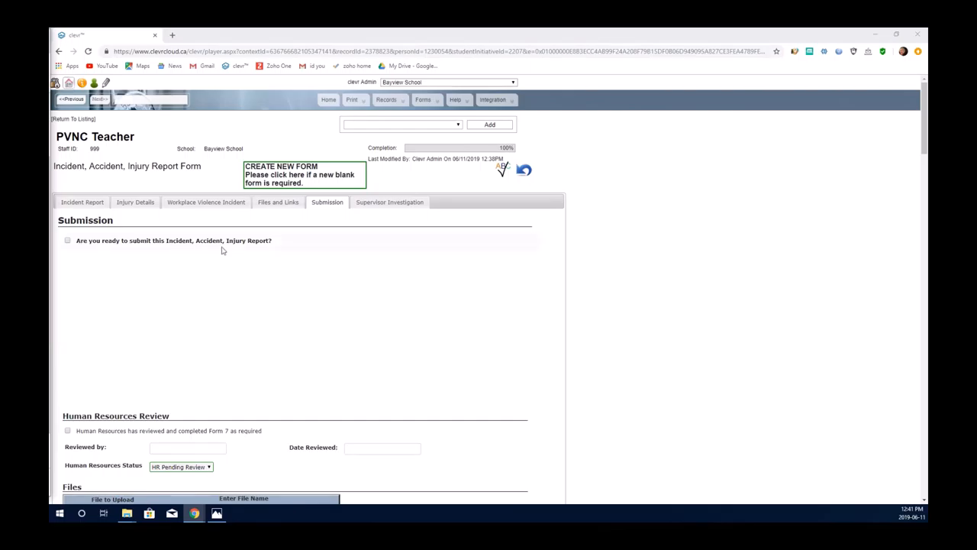
pyautogui.moveTo(104, 250)
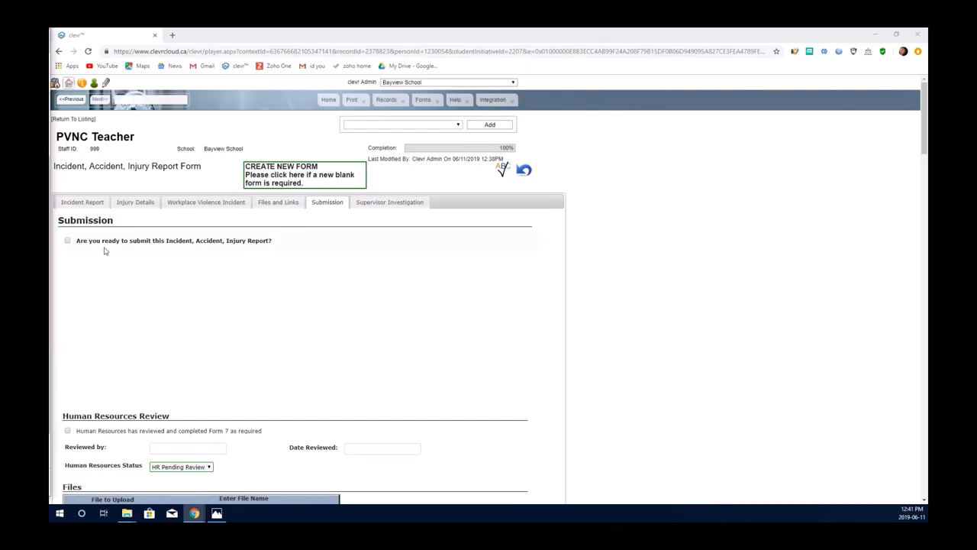
# Tick 'Are you ready to submit this Incident, Accident, Injury Report?'
pyautogui.click(67, 241)
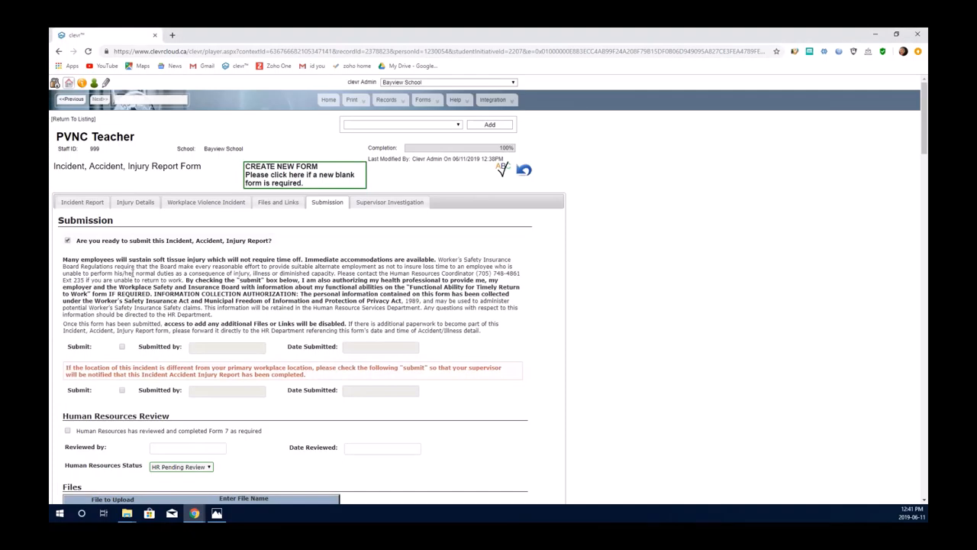
pyautogui.moveTo(340, 250)
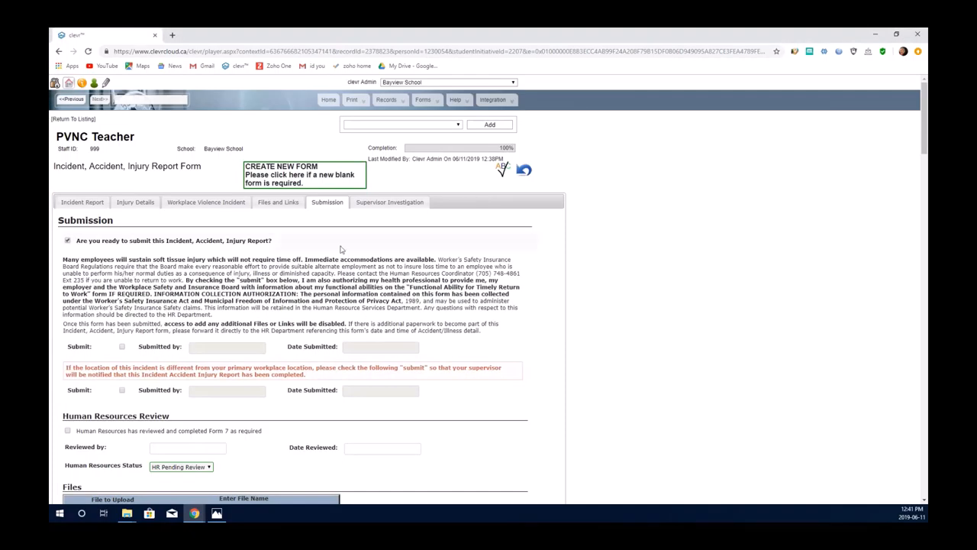
pyautogui.moveTo(84, 350)
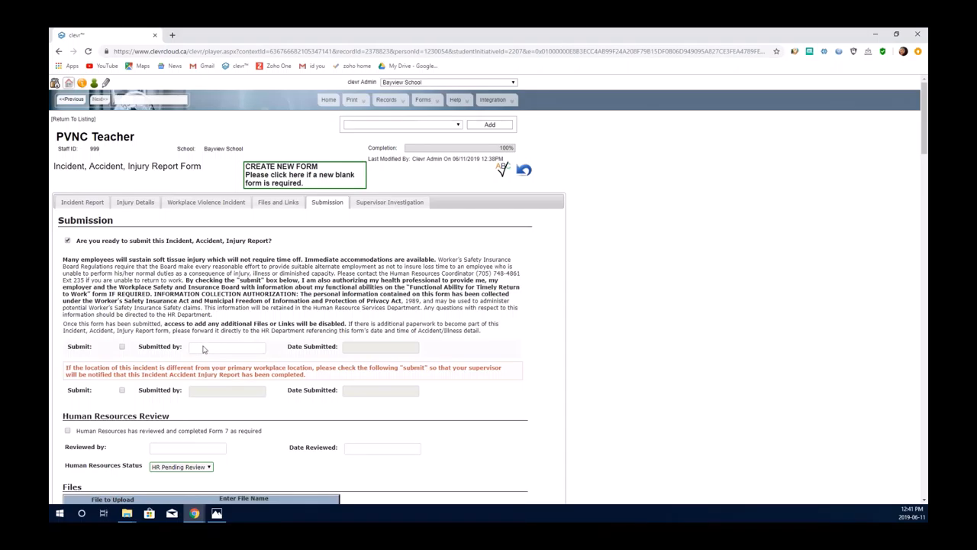
pyautogui.moveTo(205, 349)
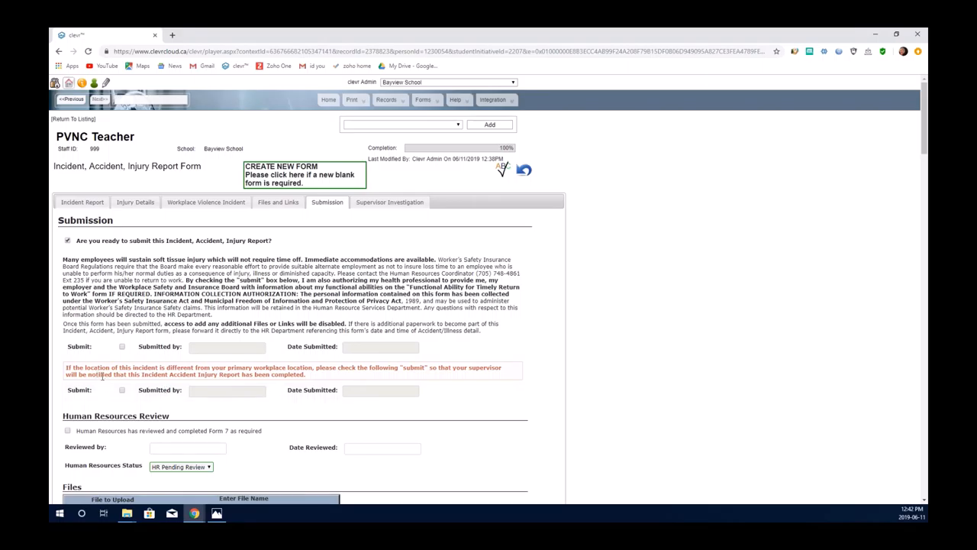
pyautogui.moveTo(106, 399)
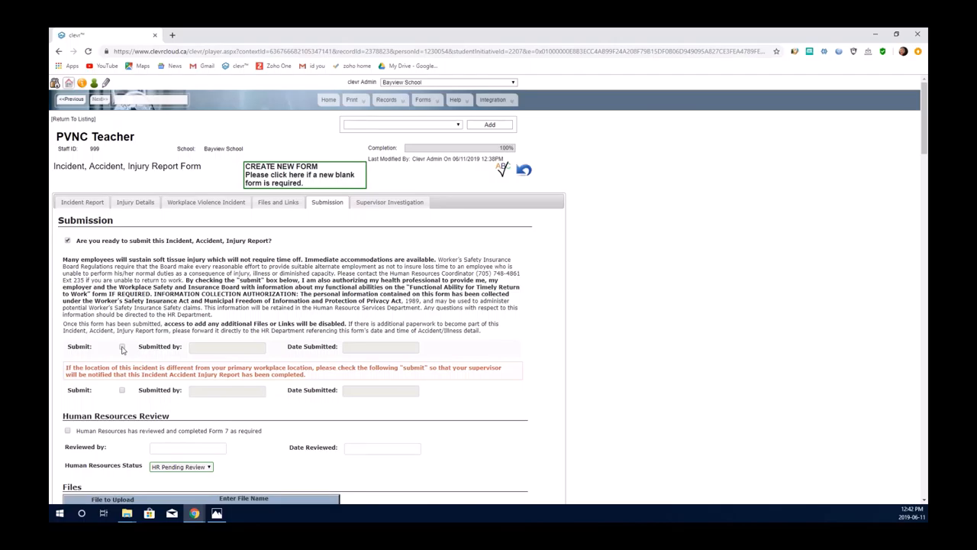
# Tick Submit and confirm the 'Submitted!' message
pyautogui.click(123, 346)
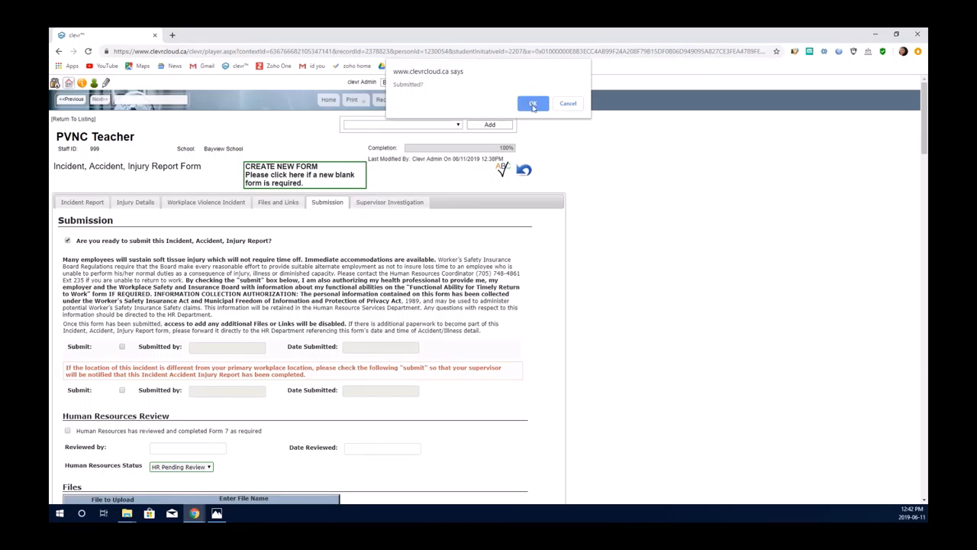
pyautogui.click(533, 103)
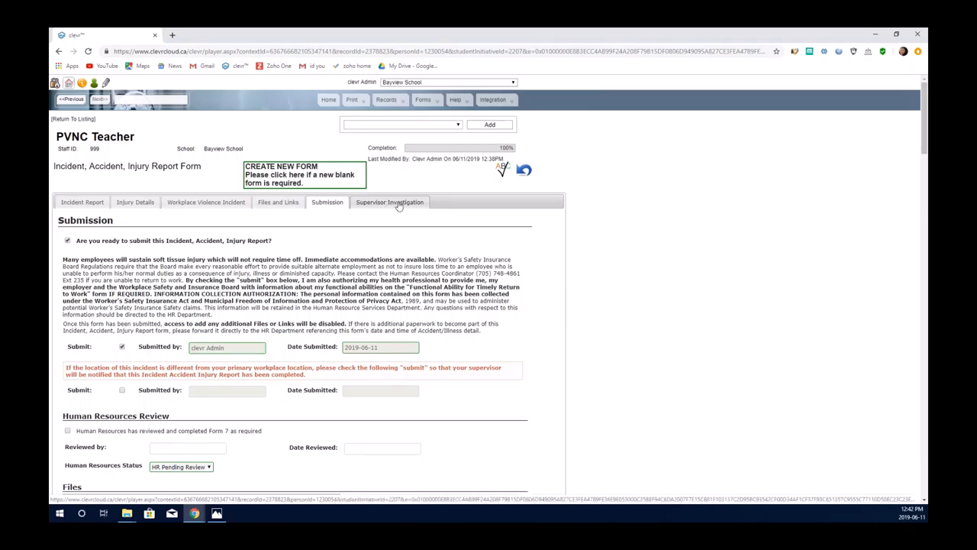
pyautogui.click(389, 201)
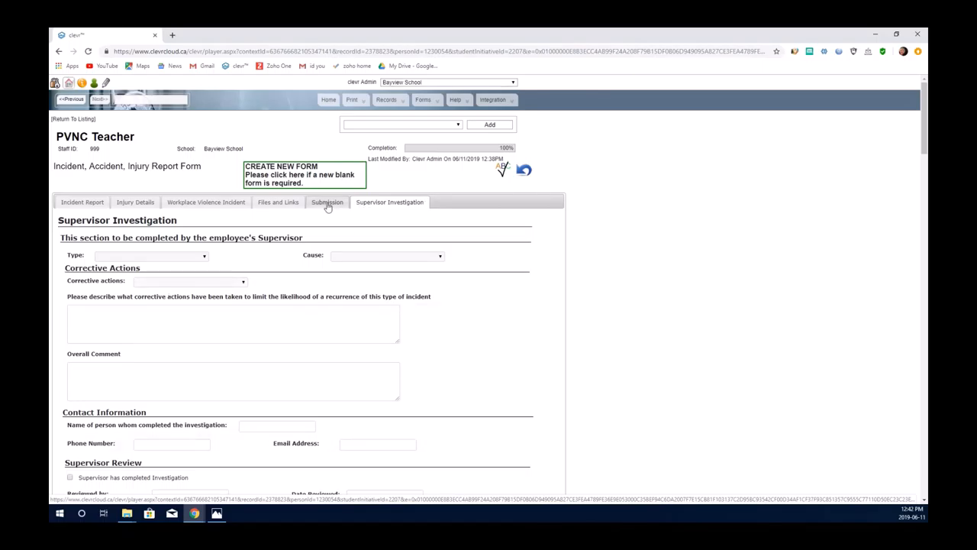
pyautogui.click(327, 201)
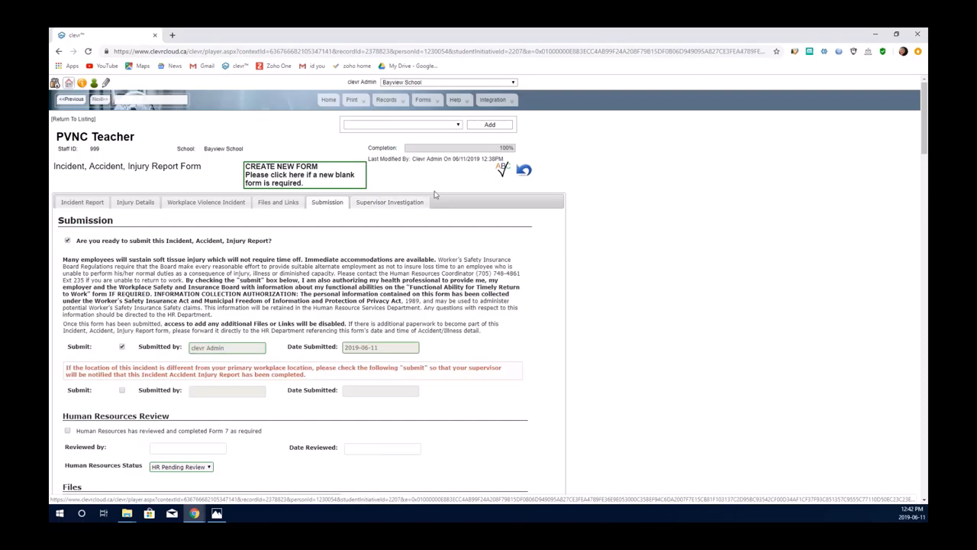
pyautogui.moveTo(416, 201)
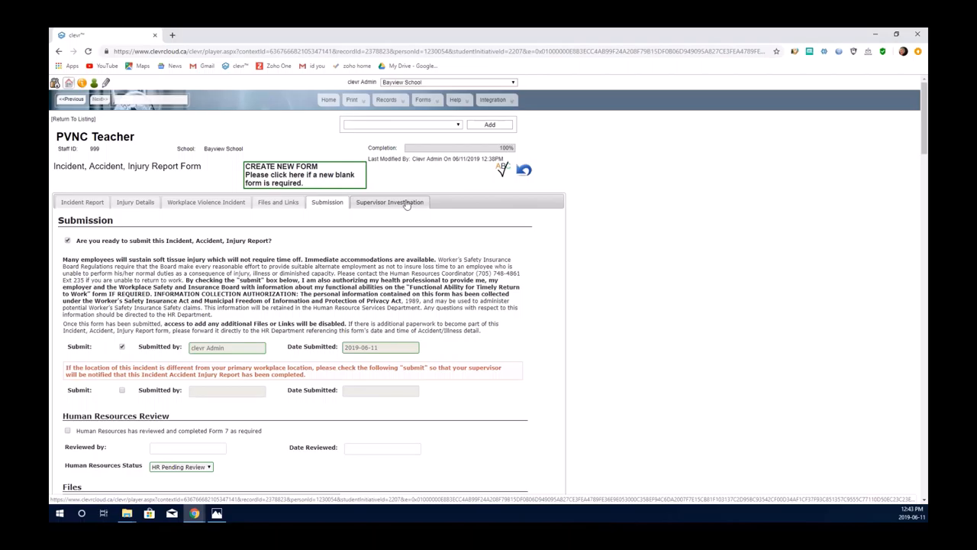
pyautogui.click(389, 202)
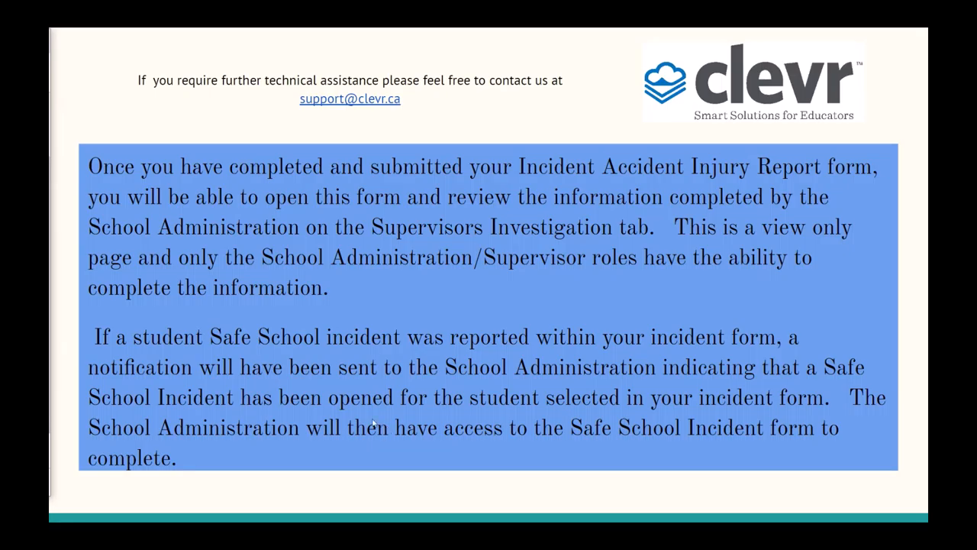
pyautogui.moveTo(403, 359)
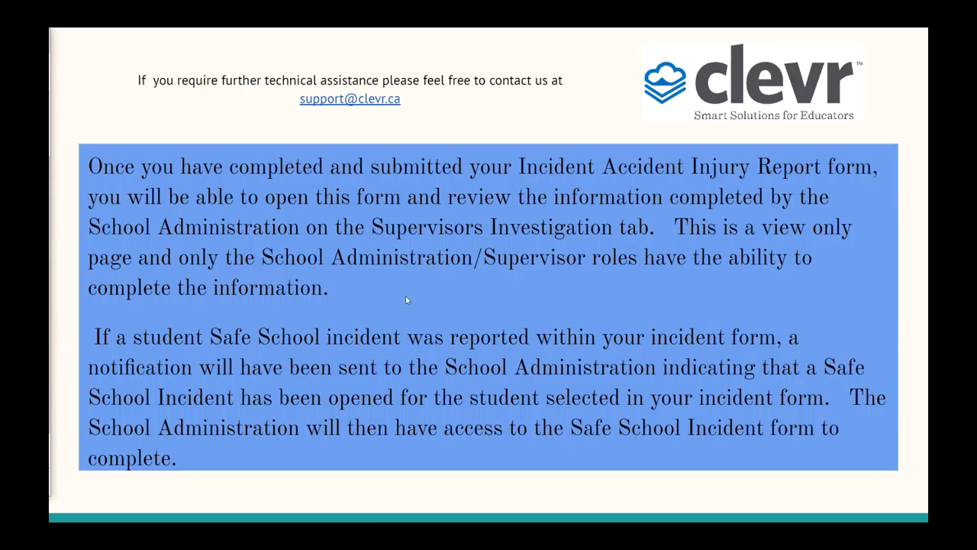
pyautogui.moveTo(462, 298)
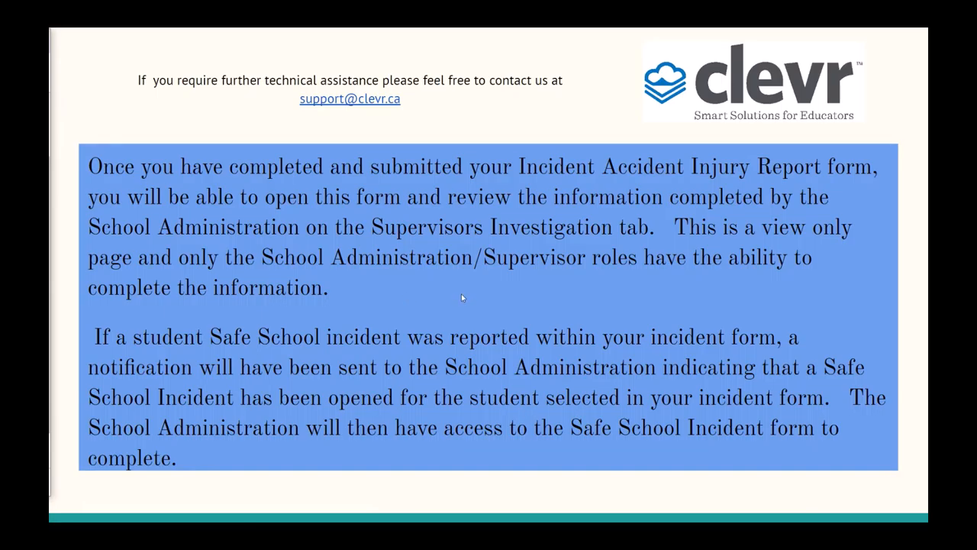
pyautogui.moveTo(451, 298)
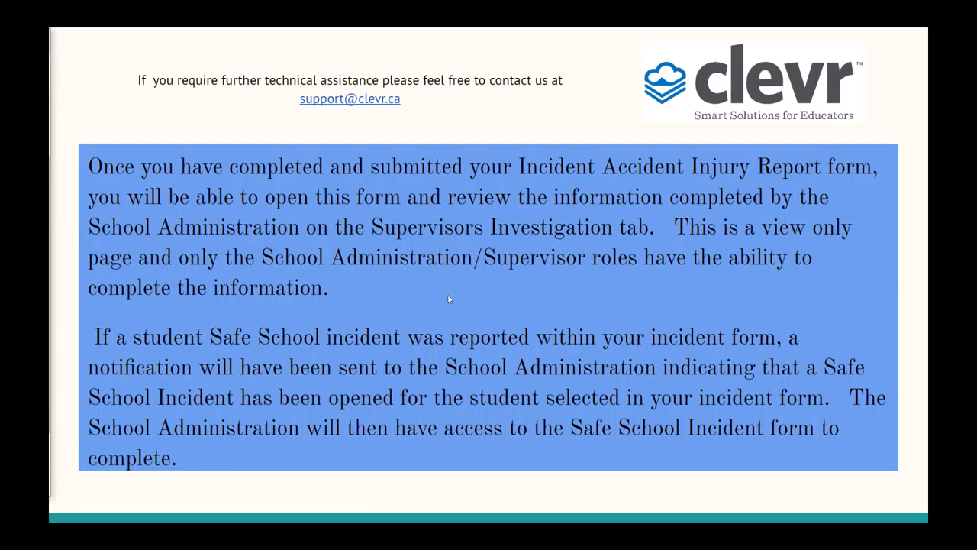
pyautogui.moveTo(359, 175)
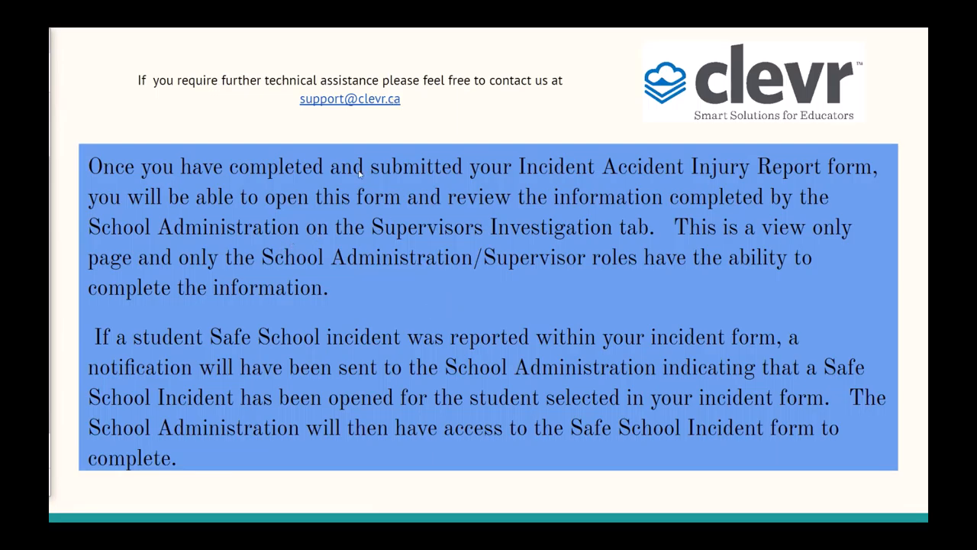
pyautogui.moveTo(504, 340)
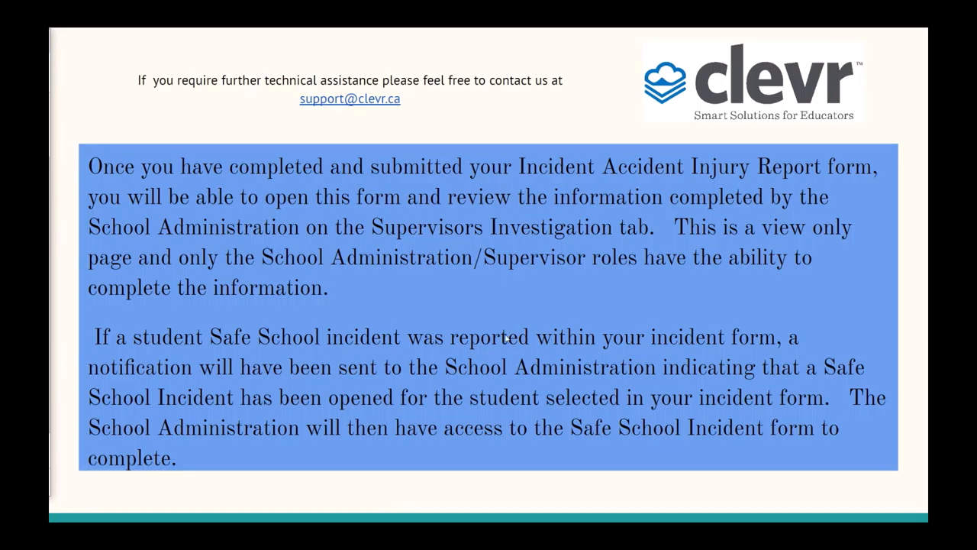
pyautogui.moveTo(518, 333)
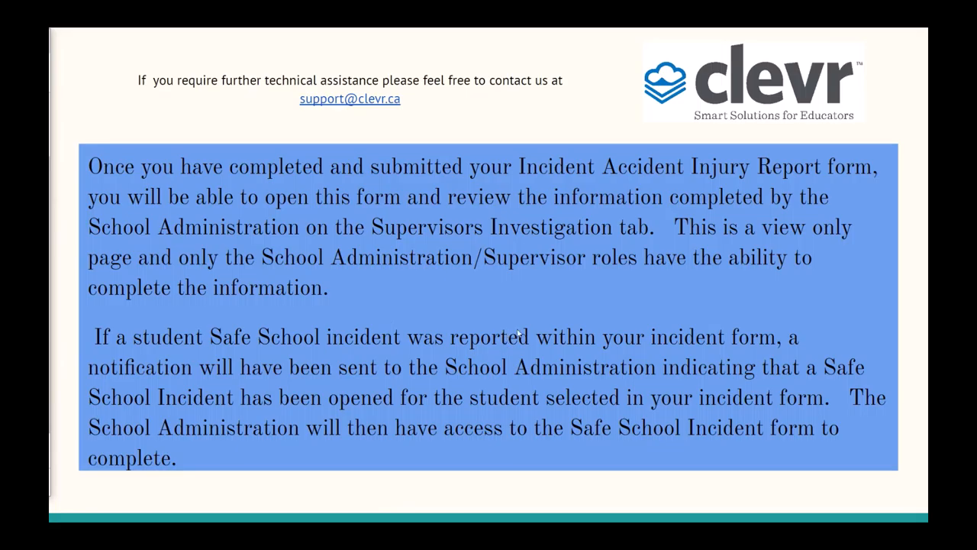
pyautogui.moveTo(460, 304)
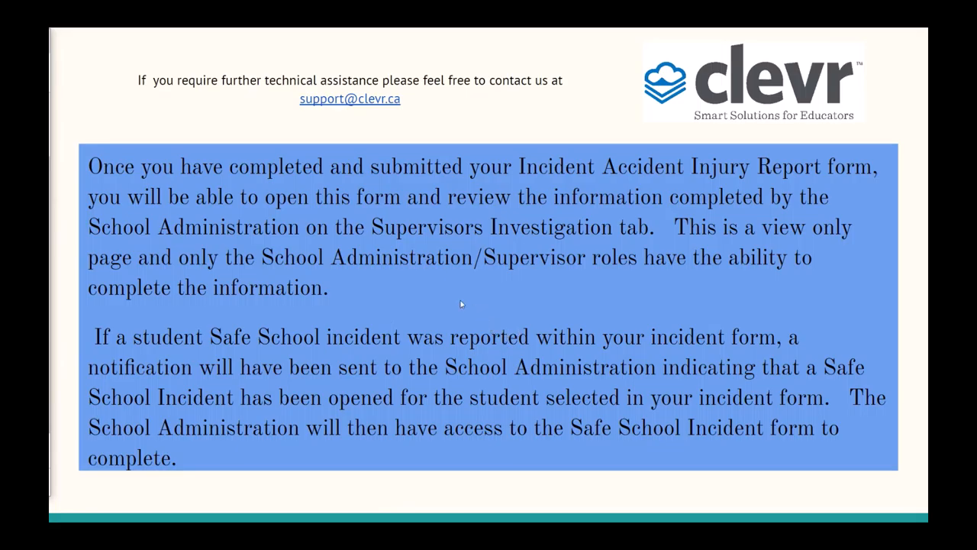